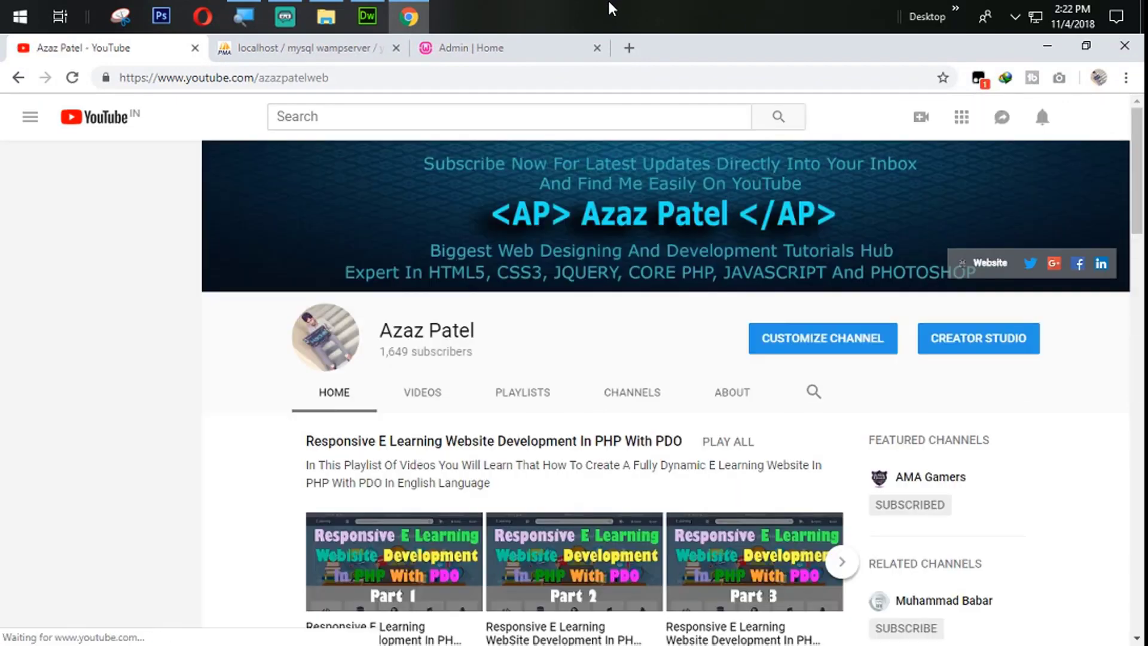
Step: Show the admin panel's View All Sub Categories page, listing Web Development and Web Designing
left_click(30, 117)
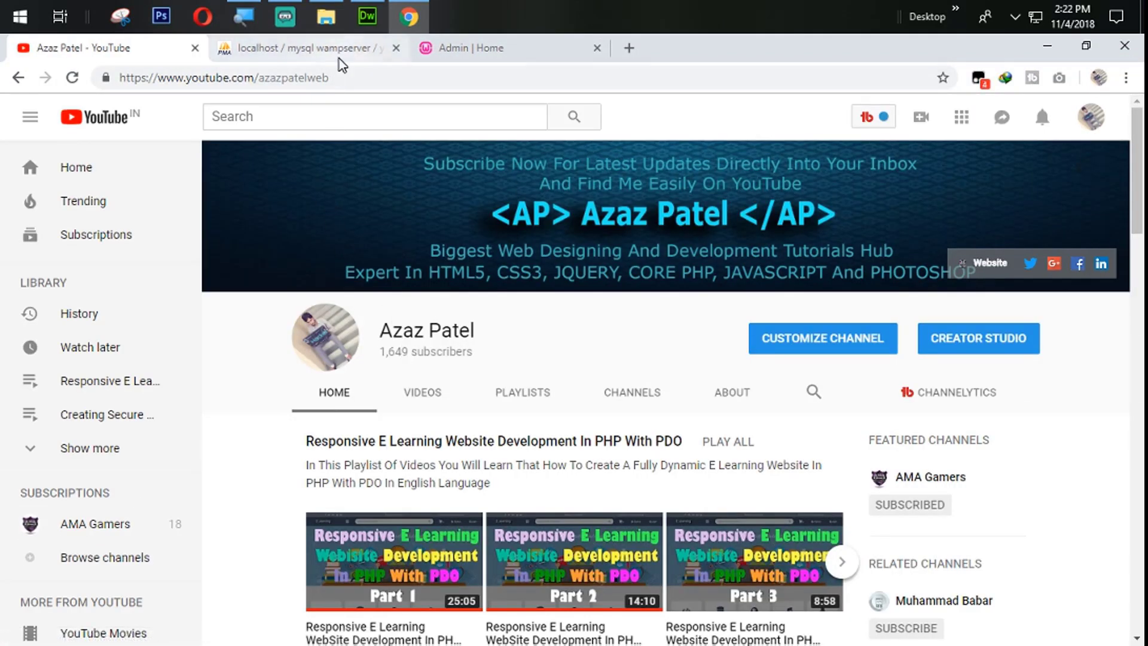
mouse_move(315, 48)
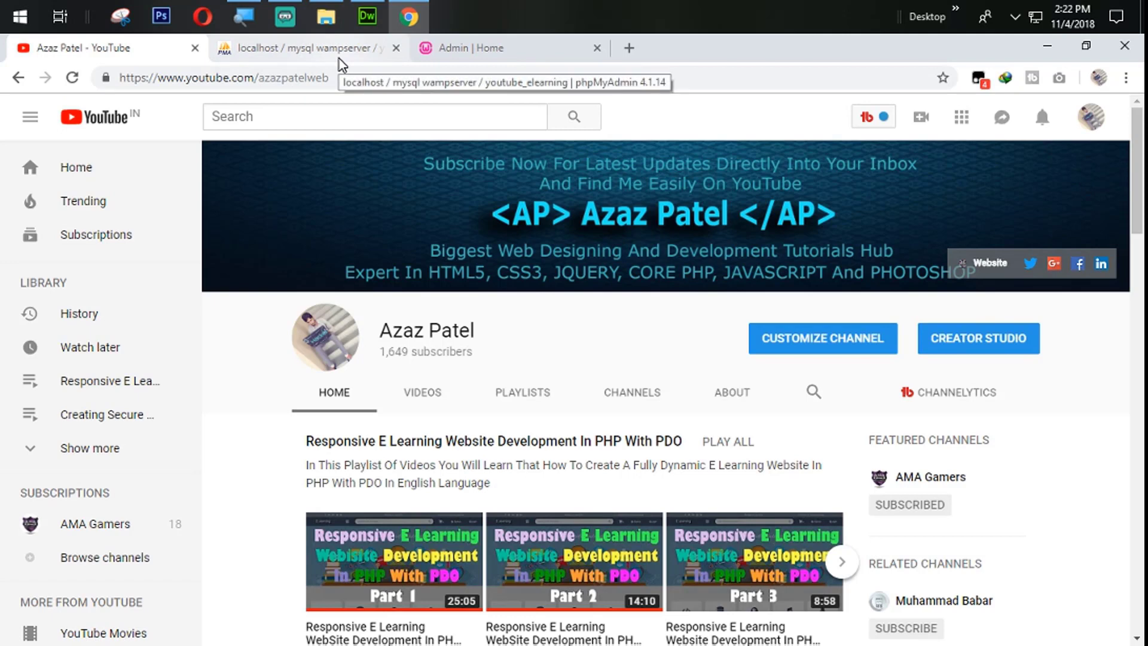
mouse_move(496, 48)
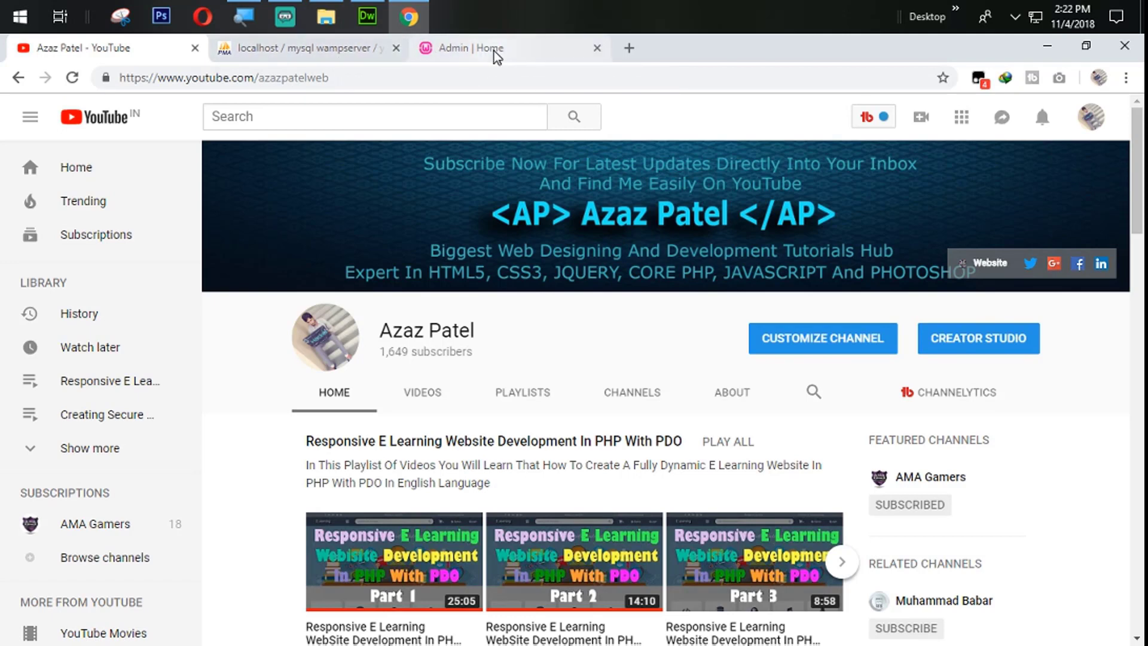
mouse_move(474, 48)
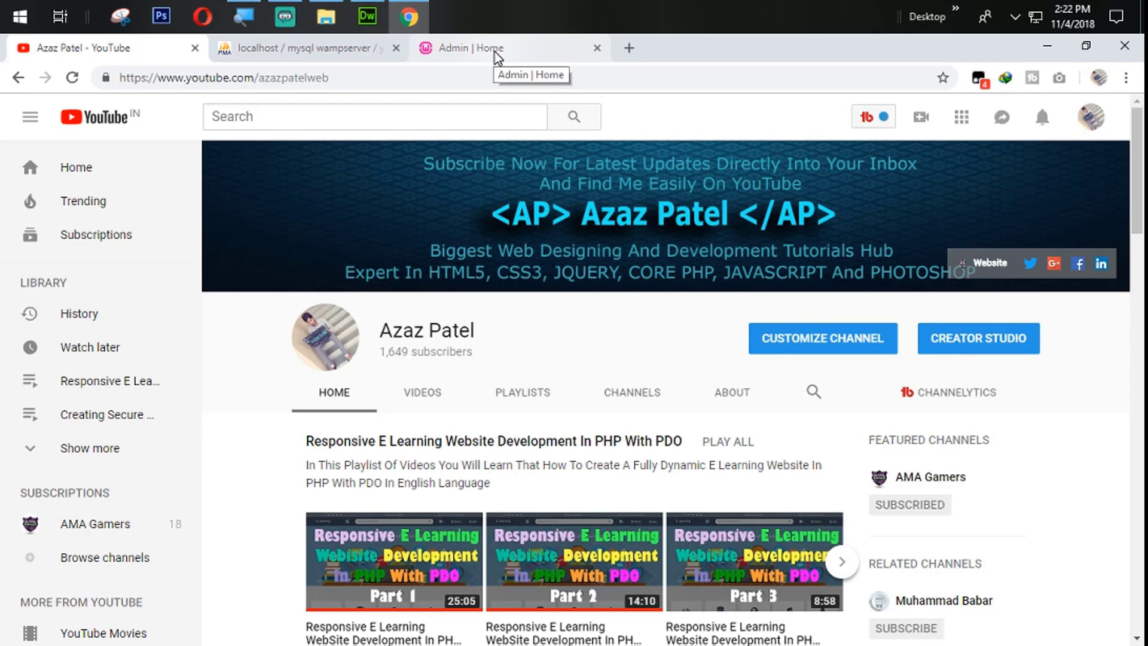
mouse_move(326, 23)
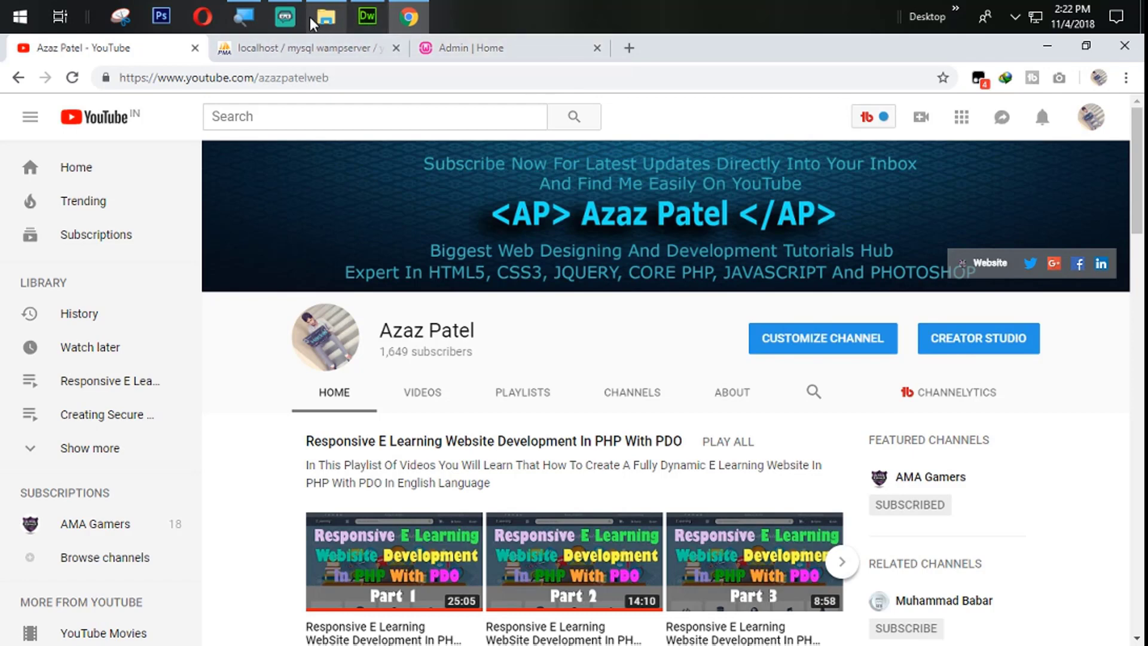
left_click(487, 47)
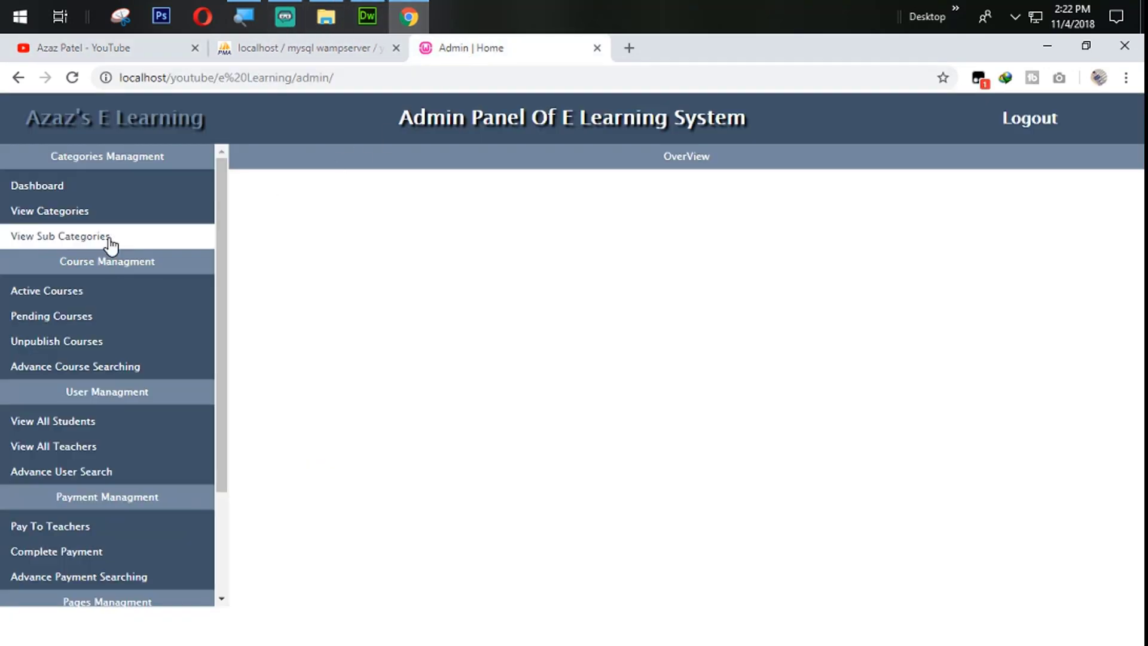
left_click(60, 235)
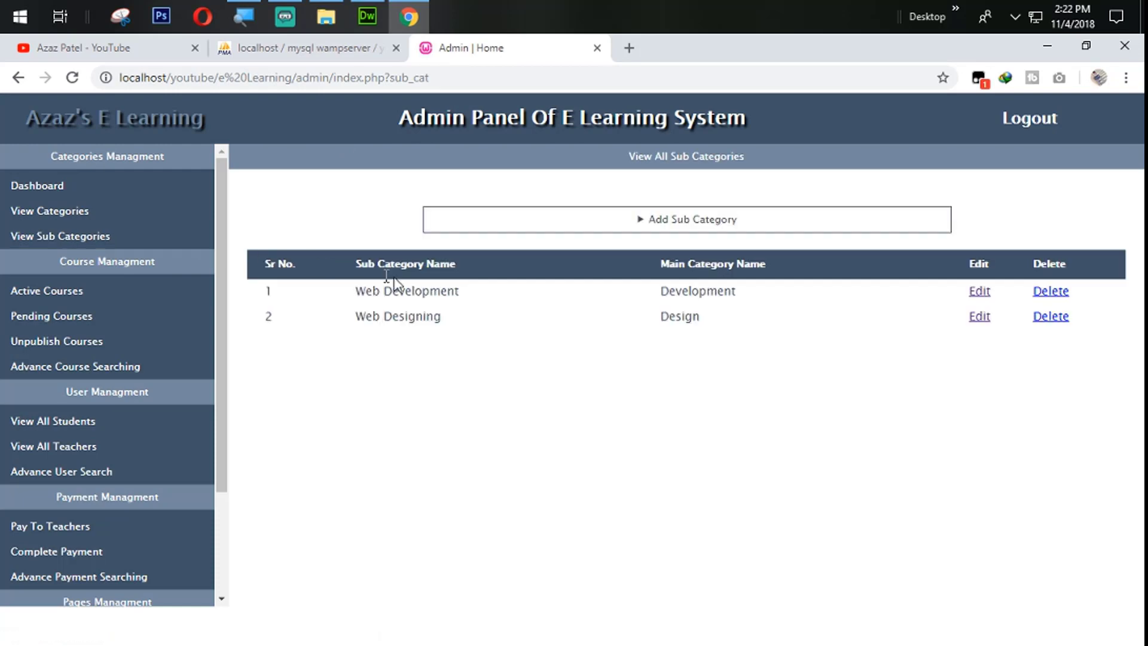
mouse_move(454, 185)
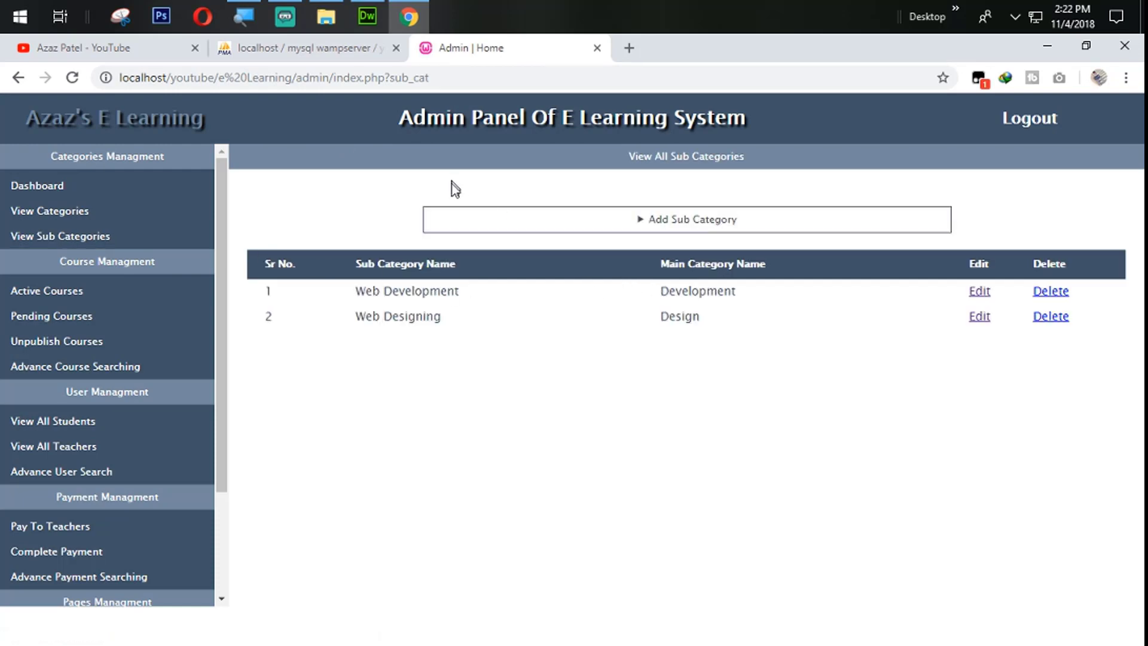
mouse_move(463, 189)
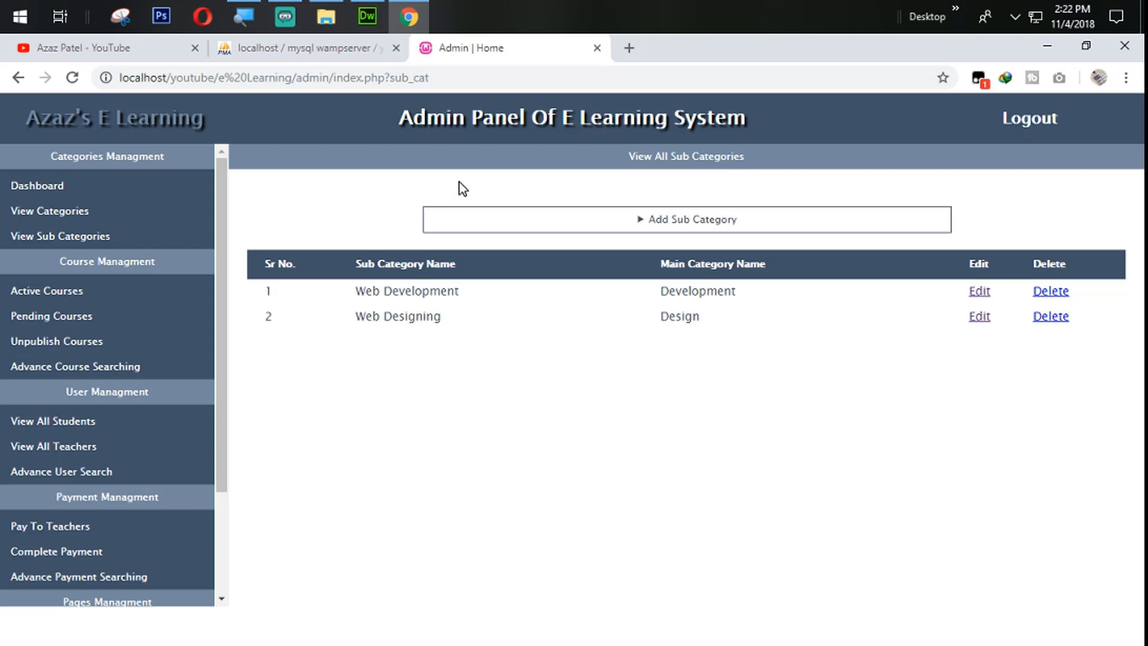
left_click(102, 48)
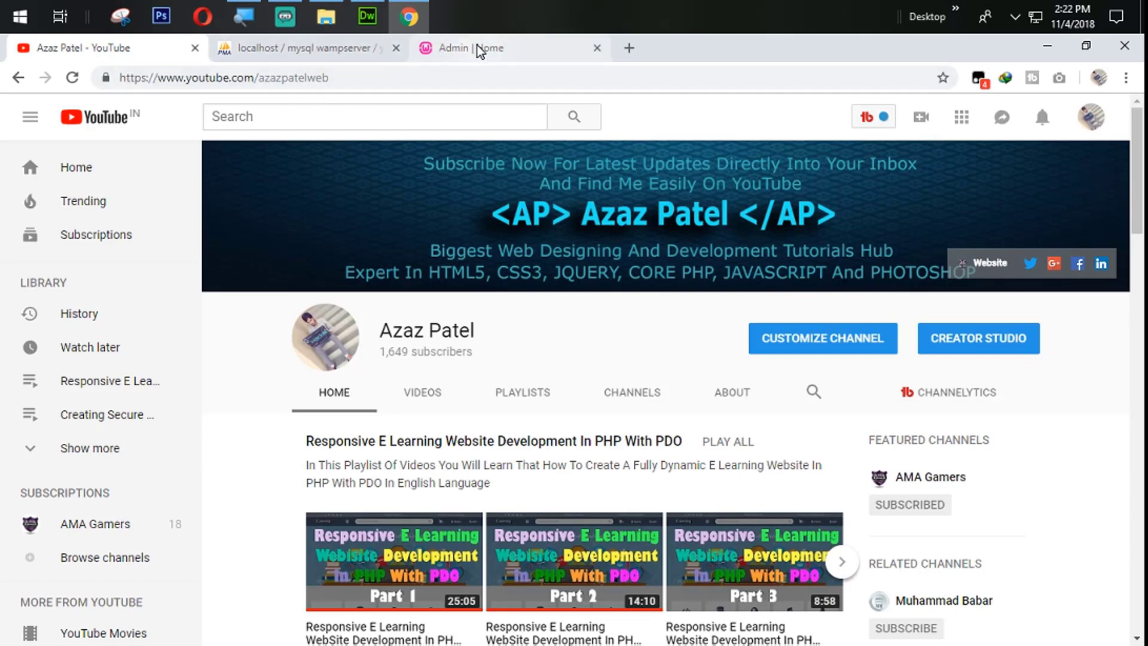
left_click(476, 48)
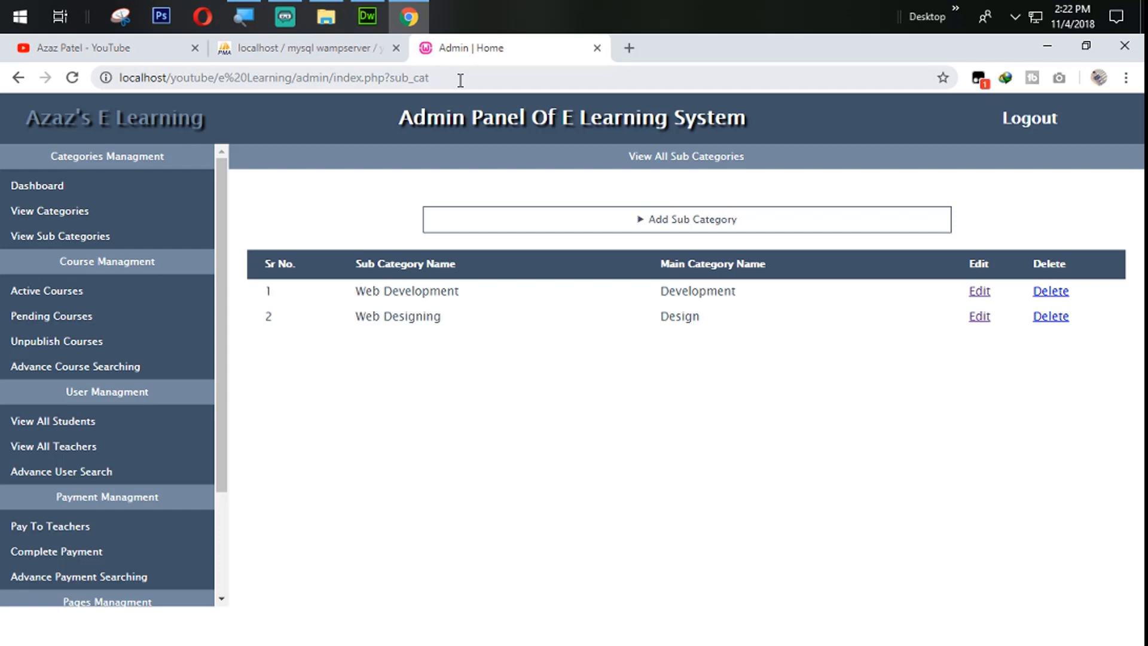
mouse_move(562, 250)
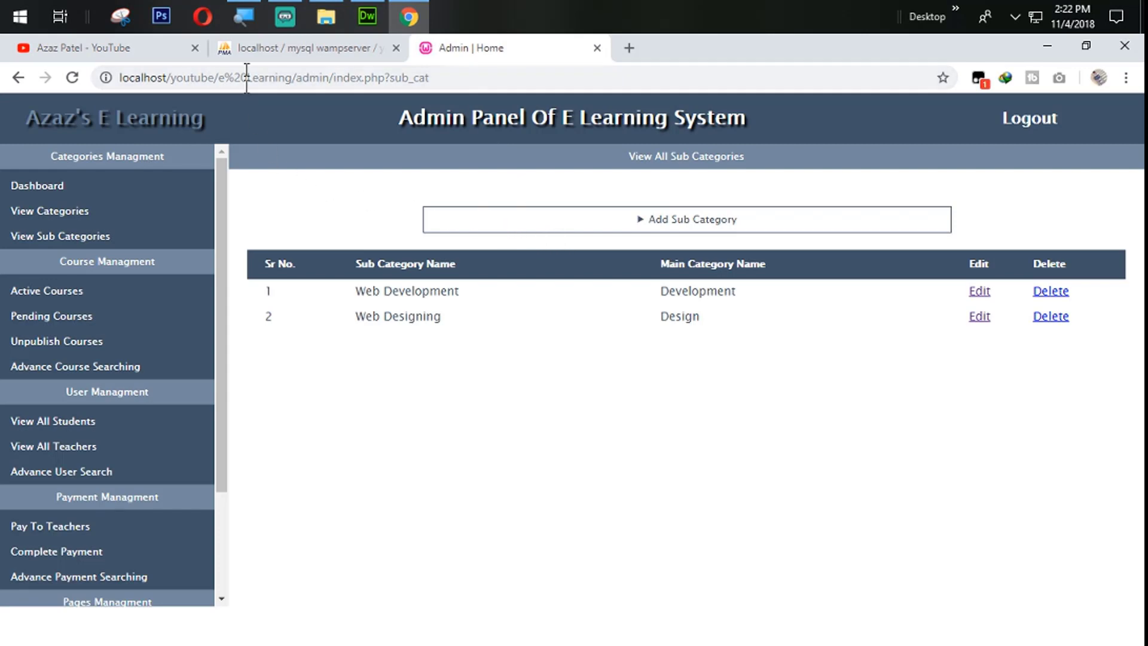
Step: Open bodyleft.php's sidebar menu code in Dreamweaver to copy the View Sub Categories link
left_click(366, 16)
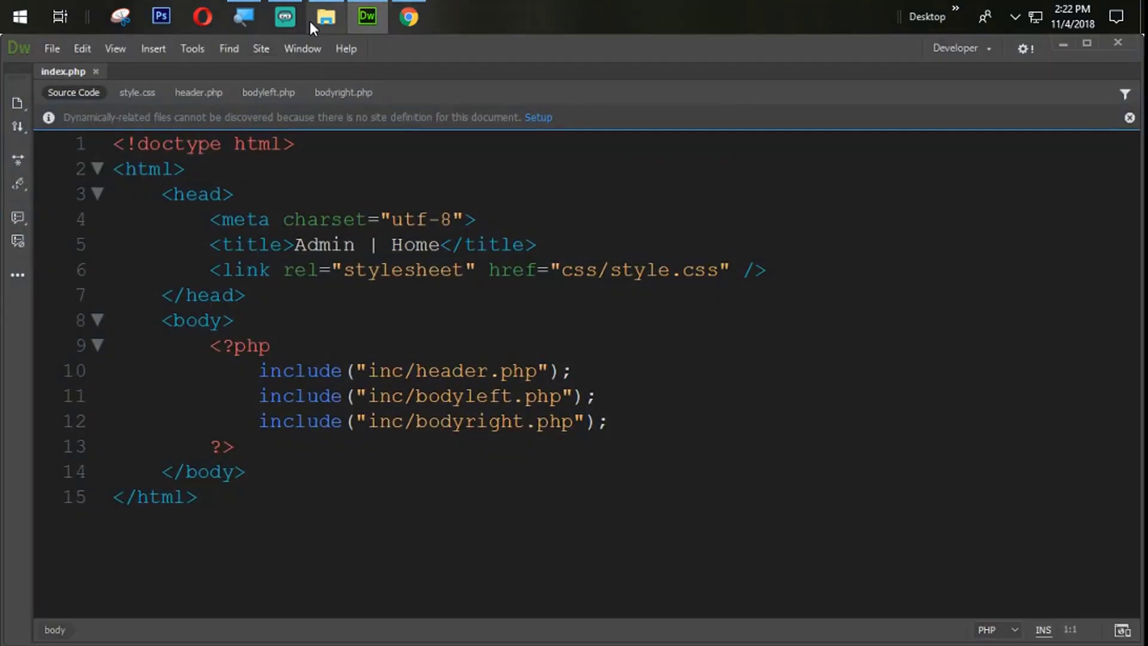
left_click(325, 16)
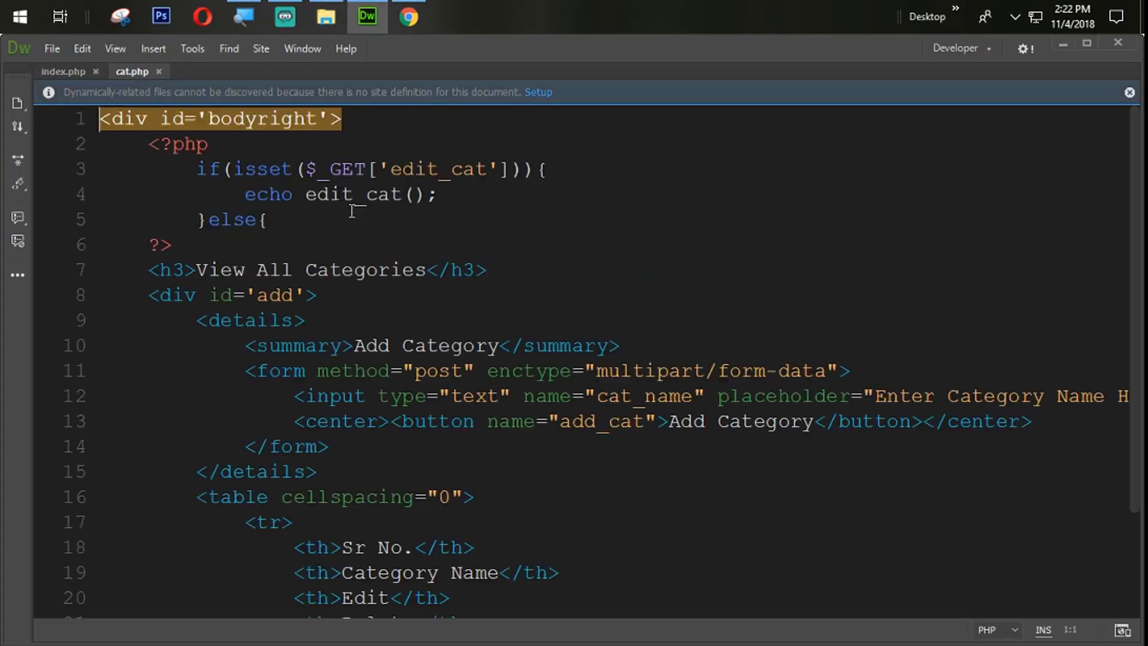
left_click(64, 71)
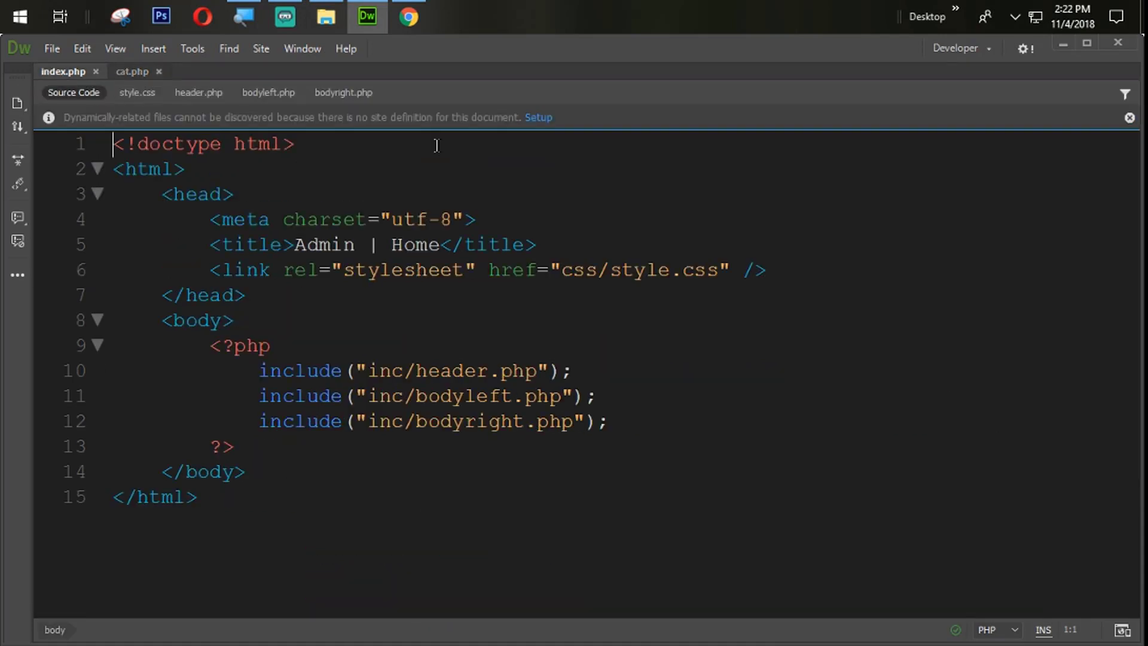
left_click(268, 92)
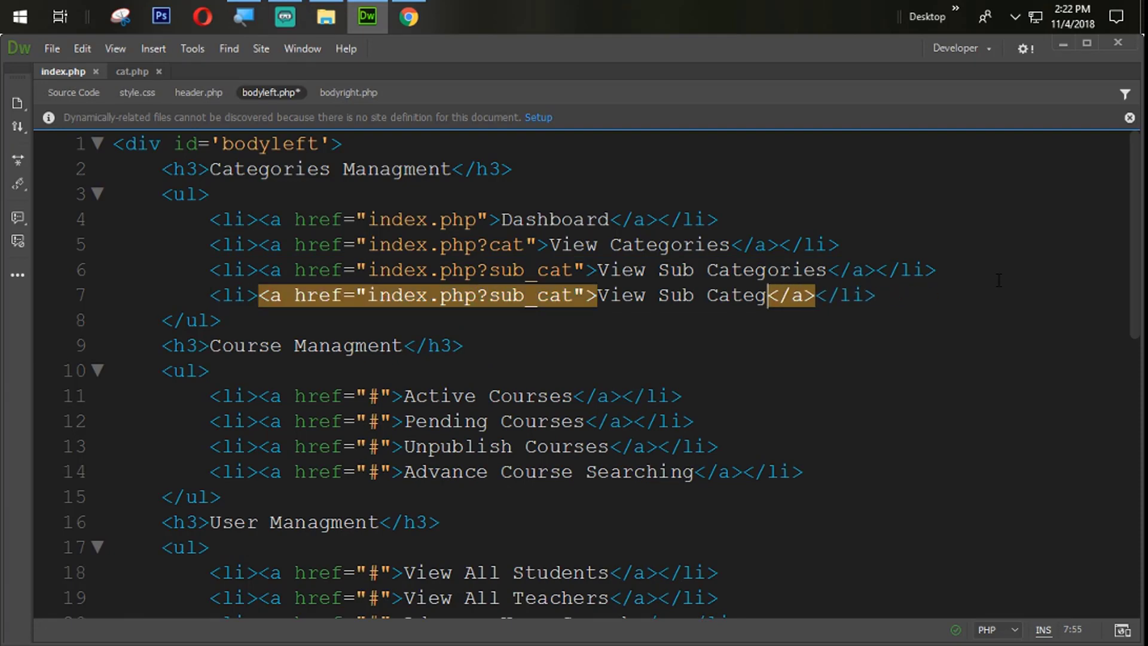
Step: Relabel the copied link 'View Languages' and change its href from sub_cat to lang
key("Backspace")
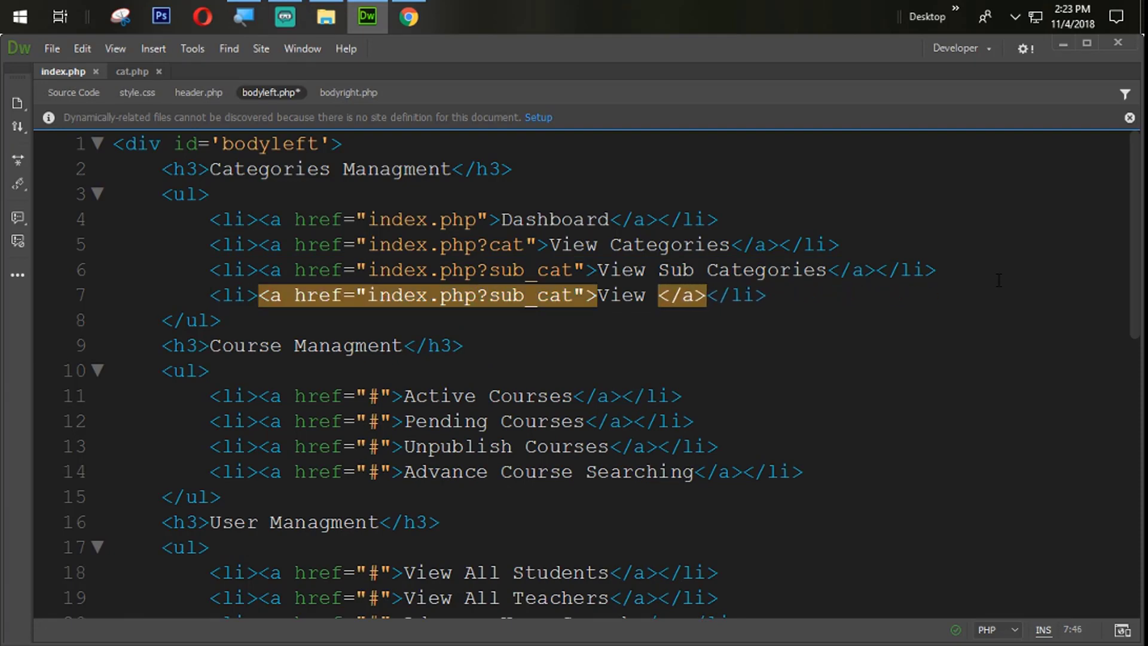
type("Lan")
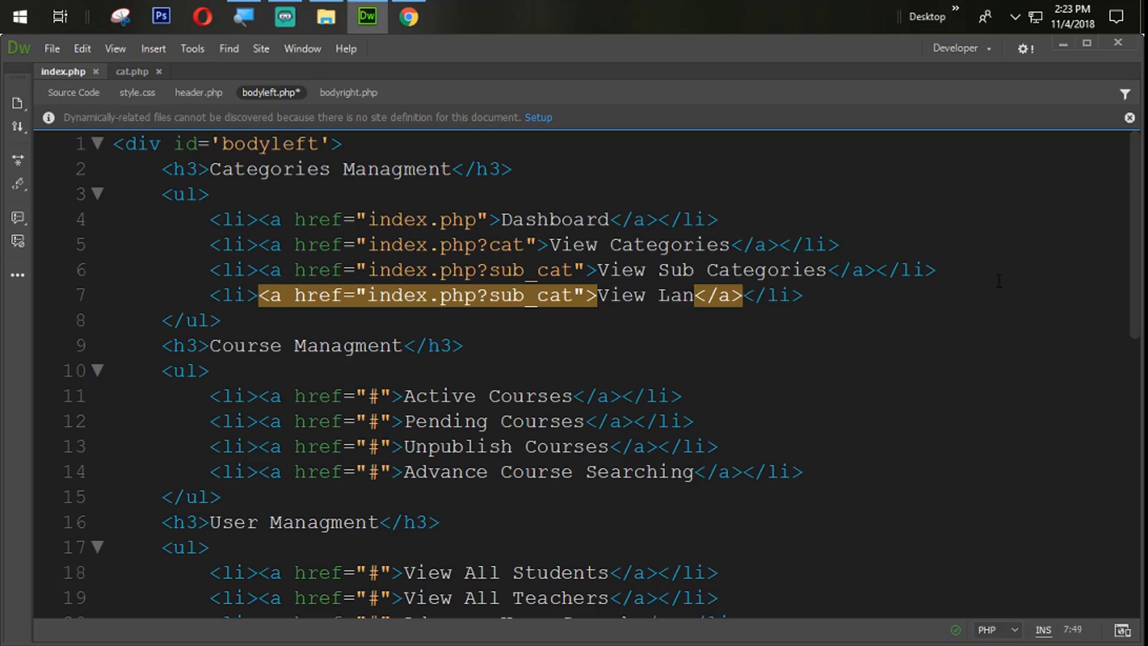
type("geage")
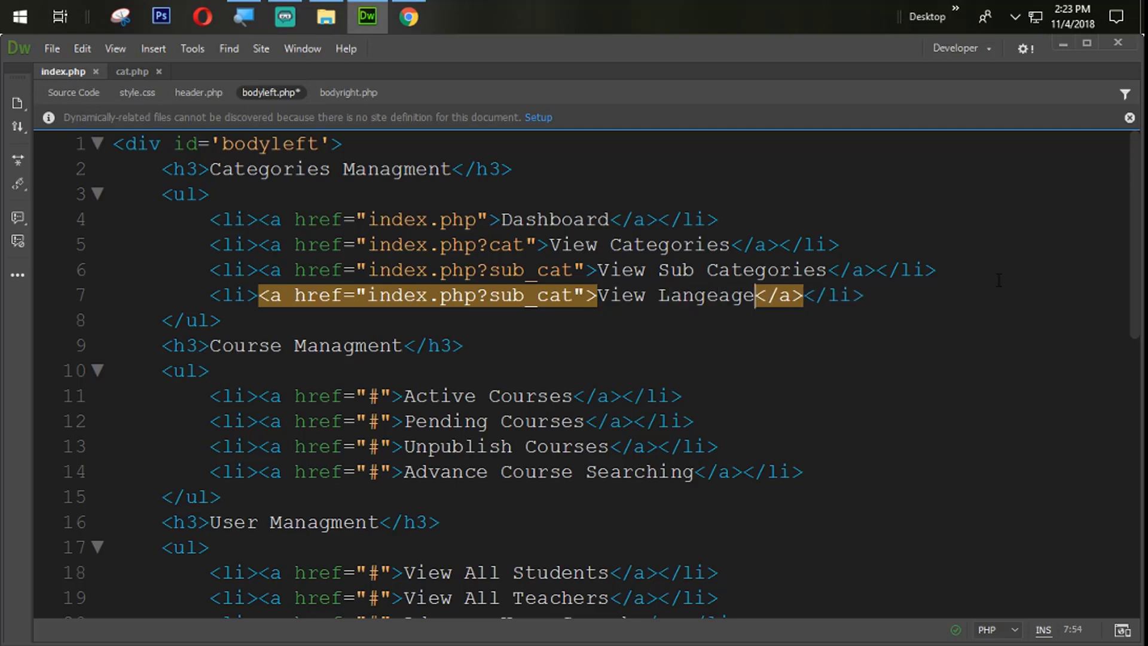
type("s")
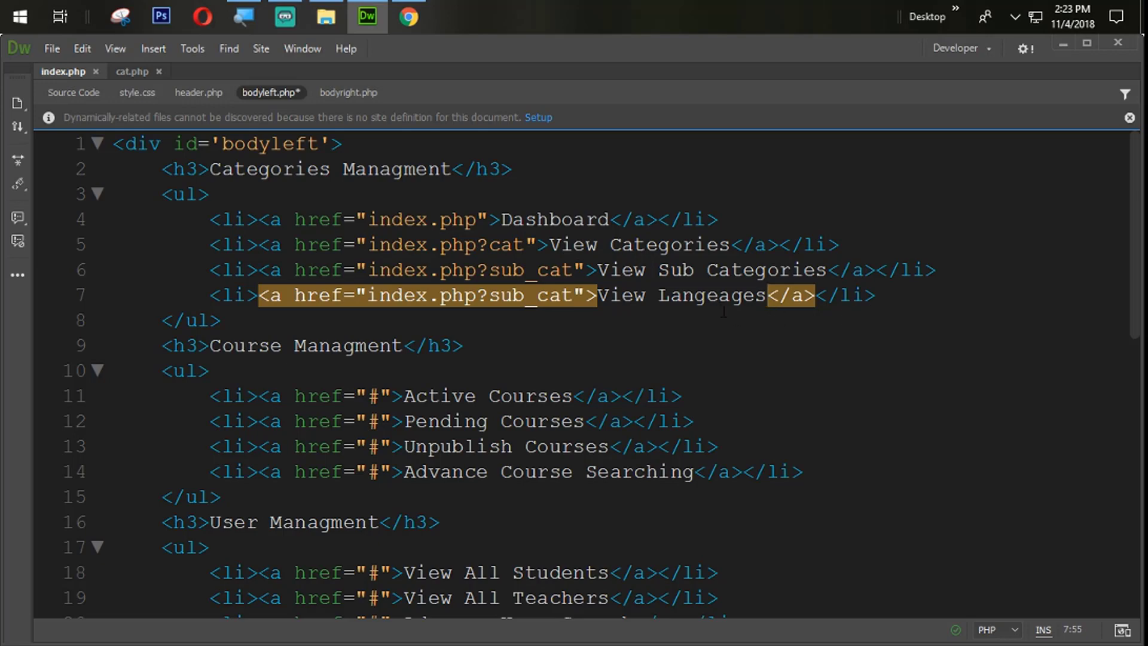
double_click(710, 295)
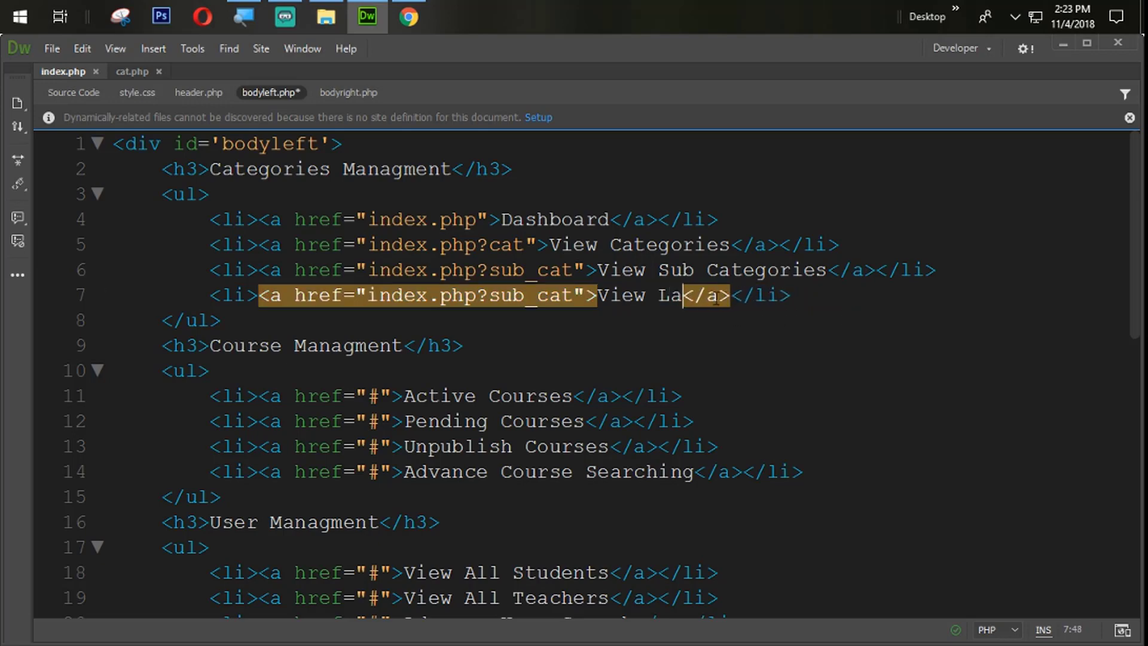
type("nguages")
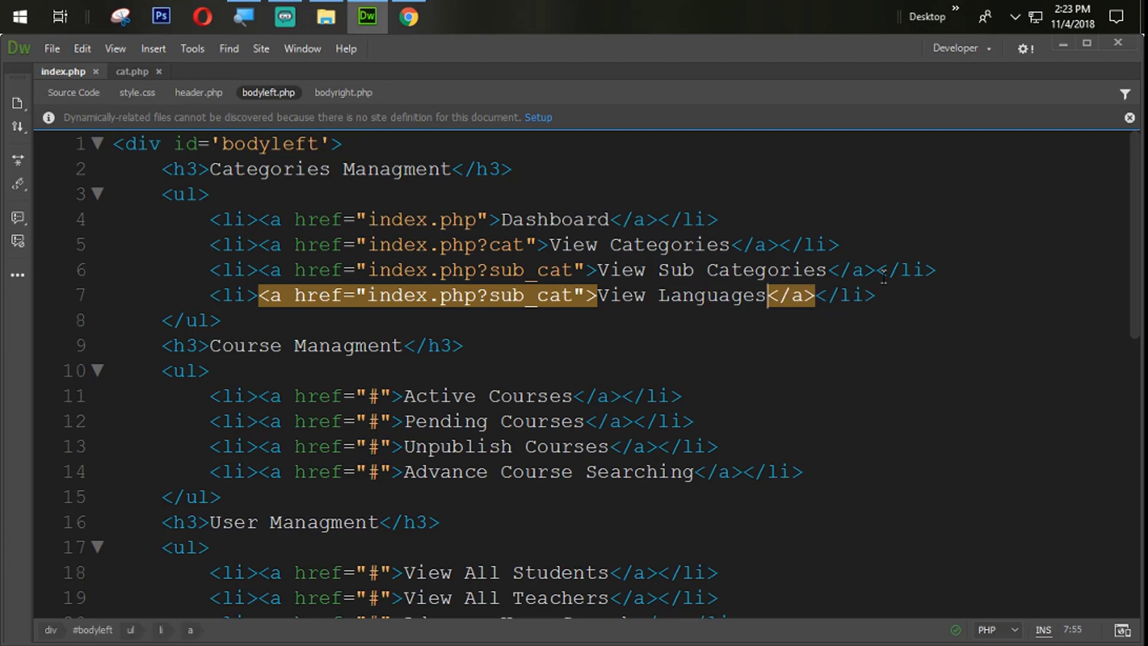
left_click(707, 295)
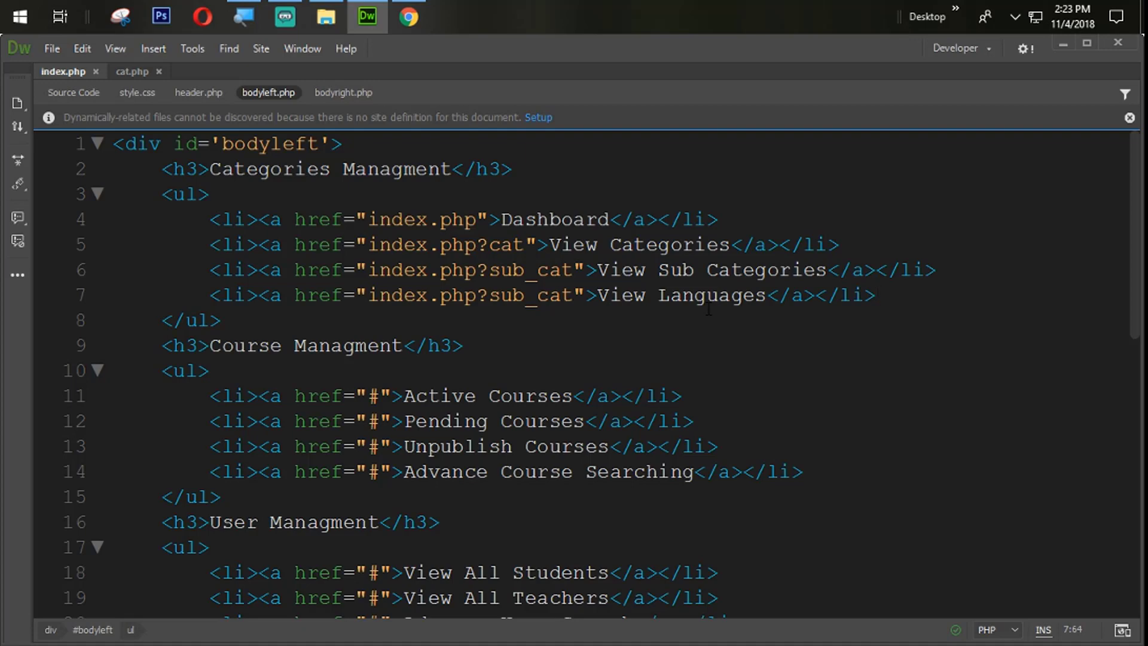
double_click(529, 294)
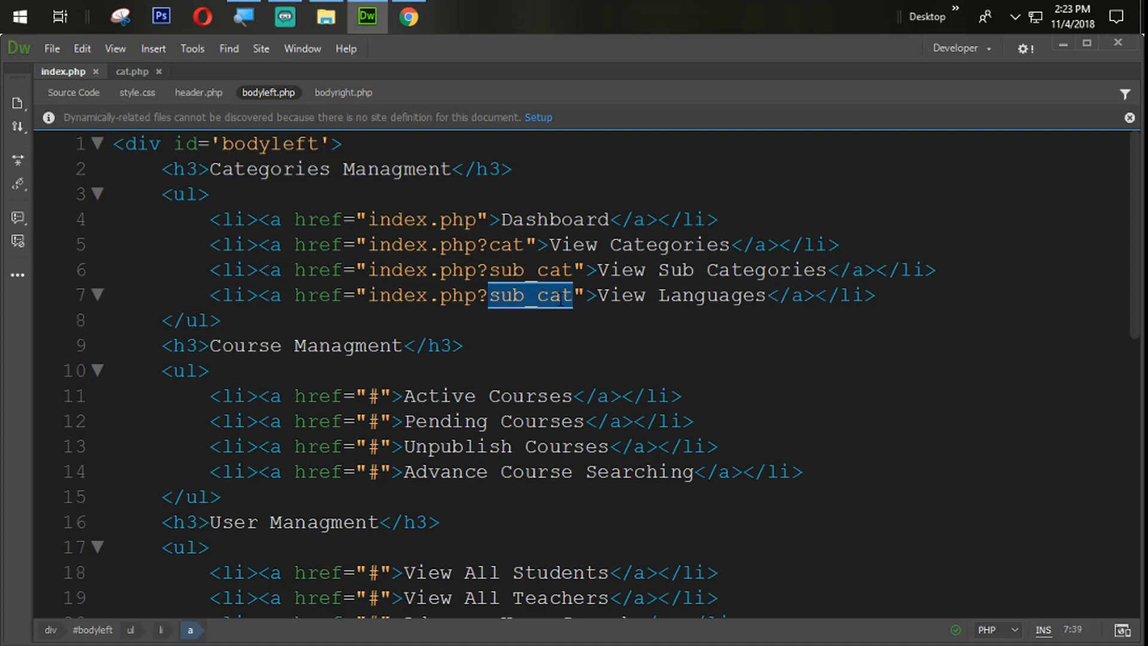
type("lang")
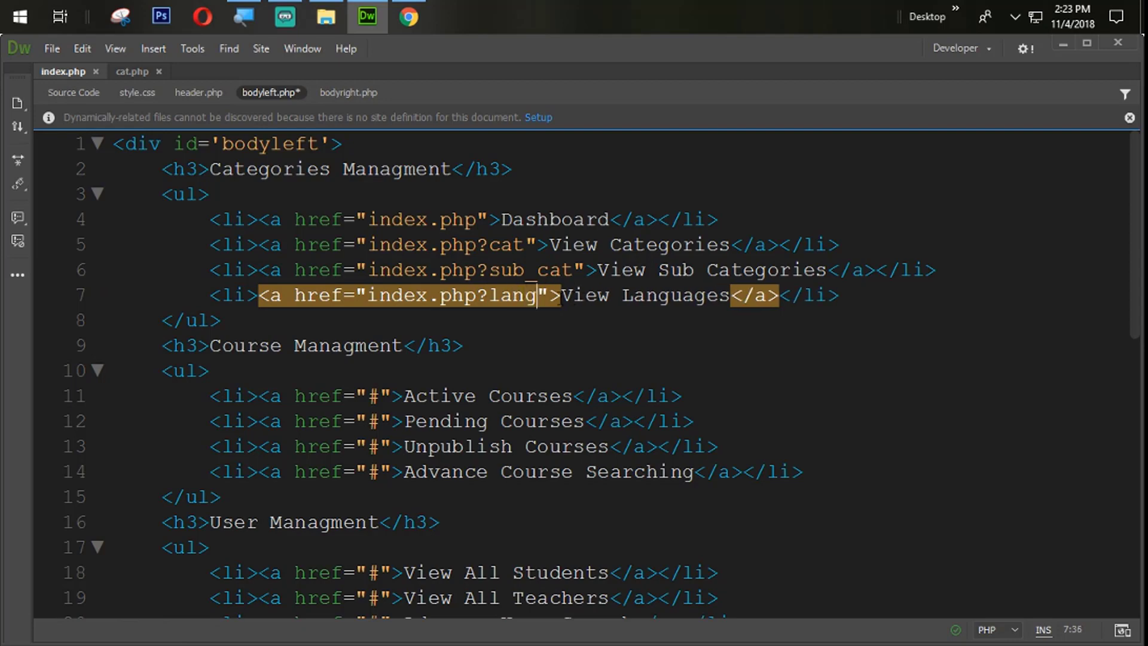
Step: Add a bodyleft.php block that includes lang.php when lang is set, and save
scroll("down", 3)
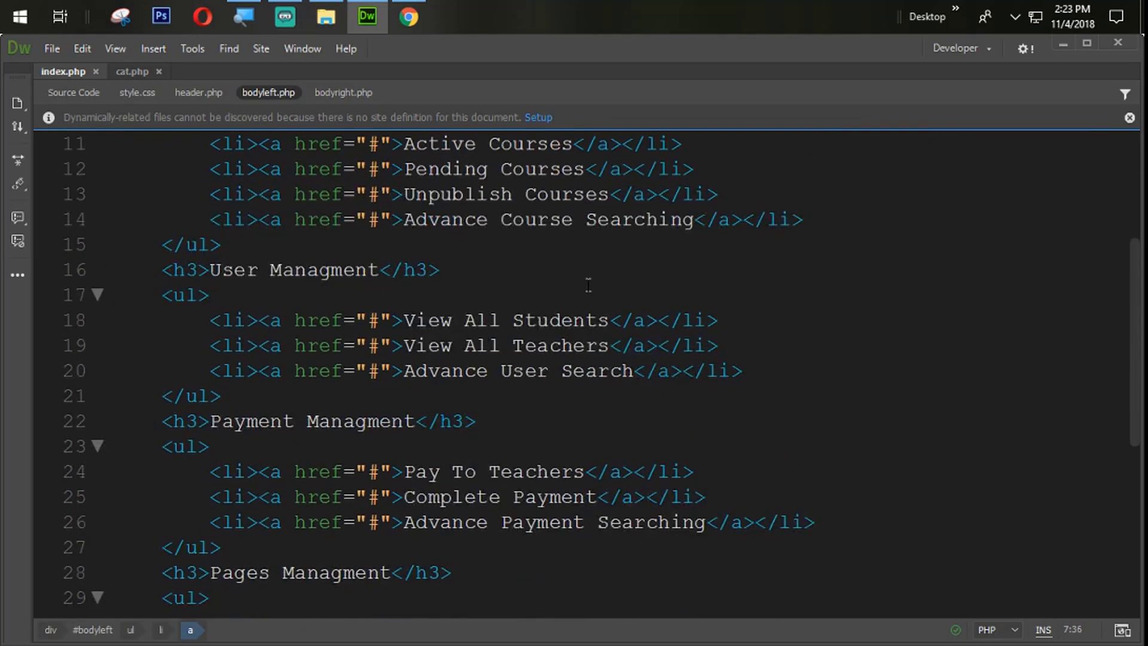
scroll("down", 3)
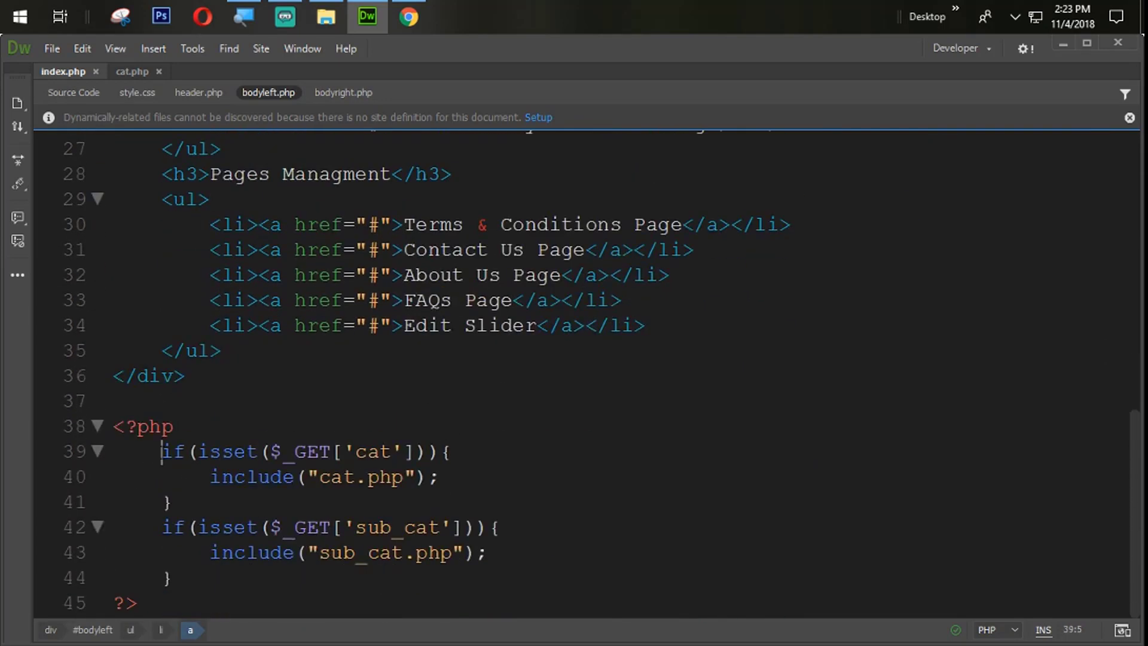
left_click(166, 502)
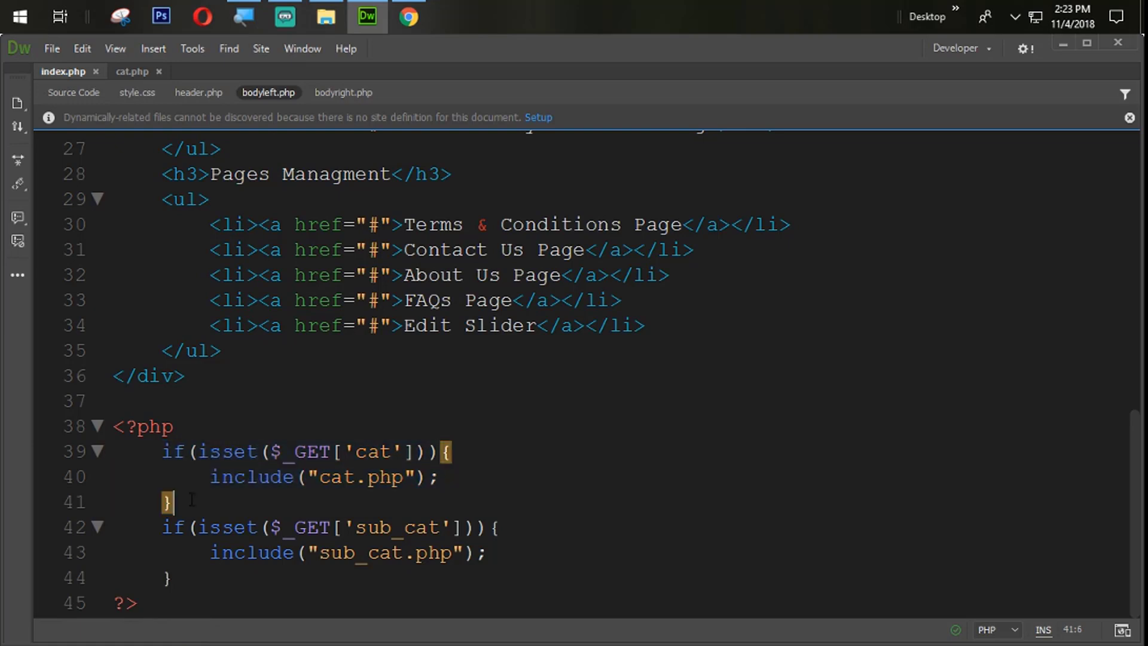
key("Enter")
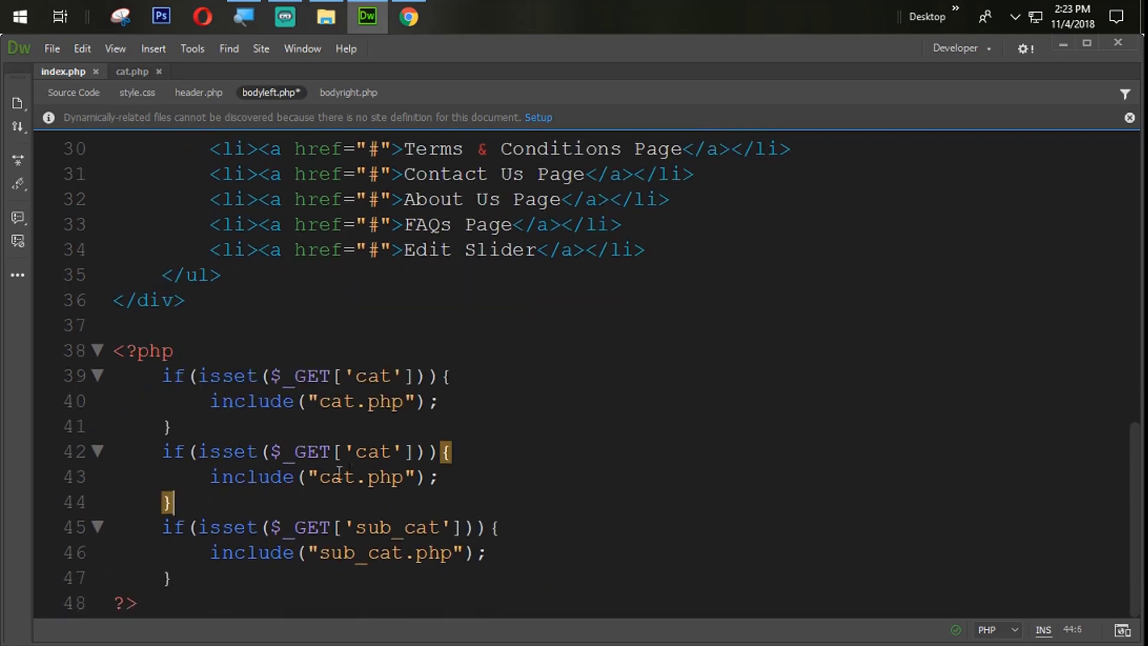
type("la")
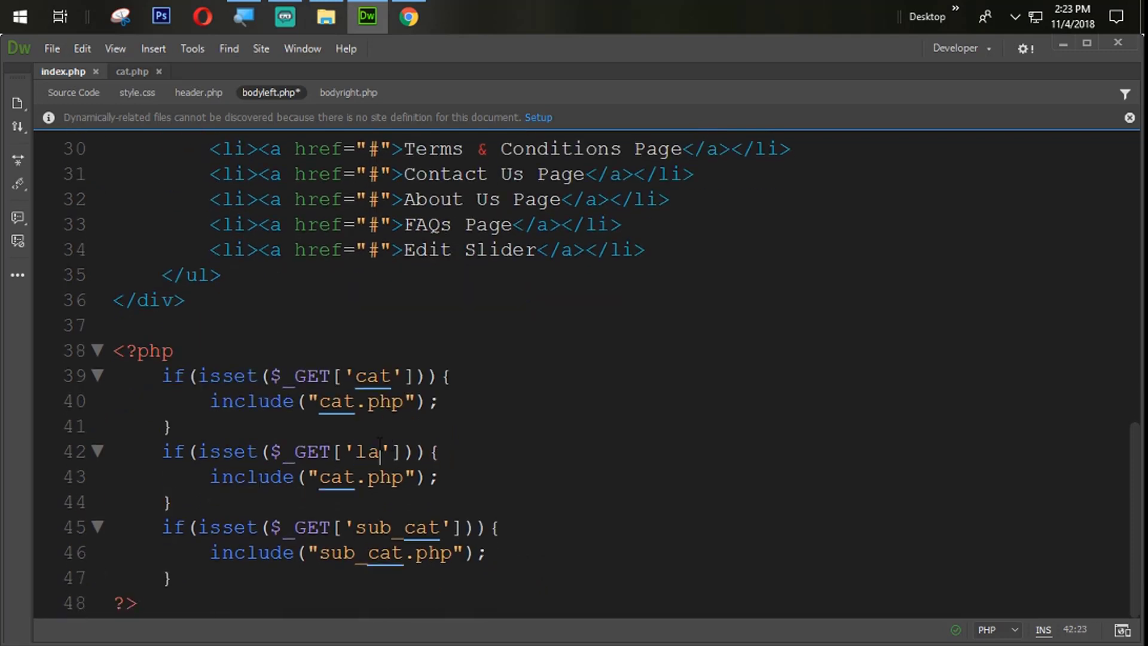
type("ng")
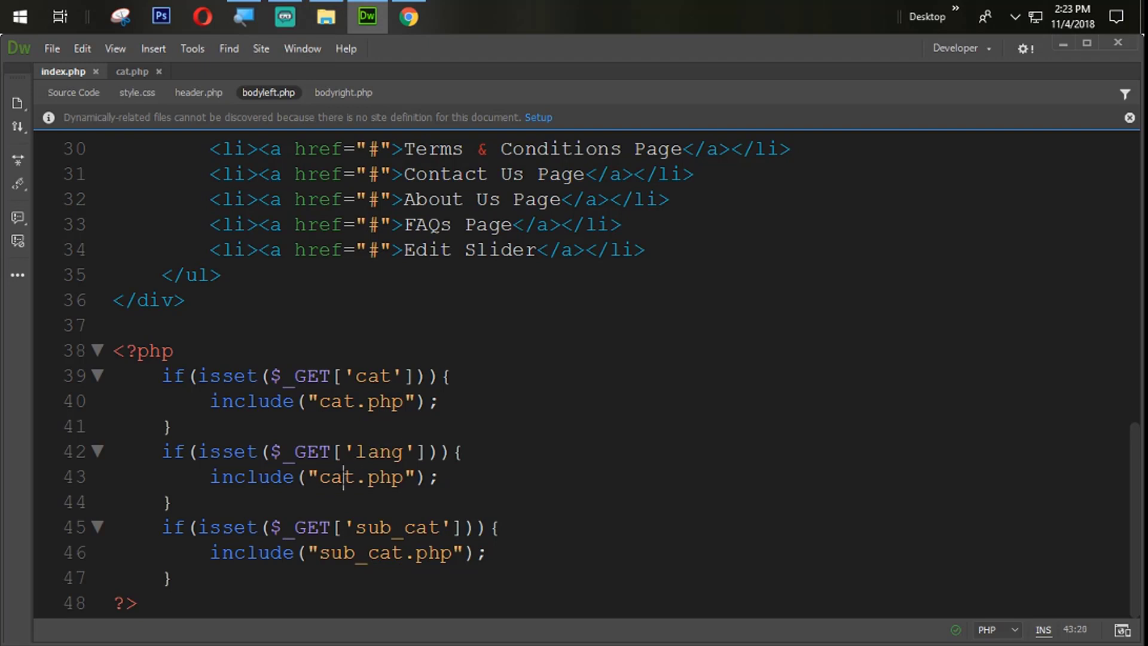
type("lang")
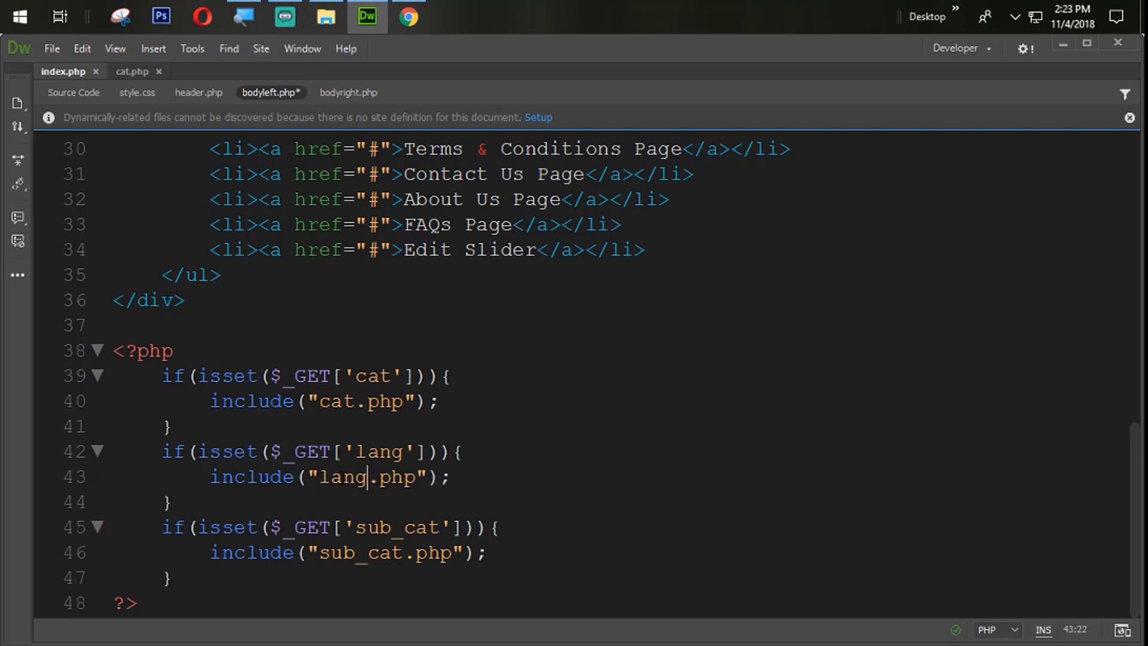
key("ctrl+s")
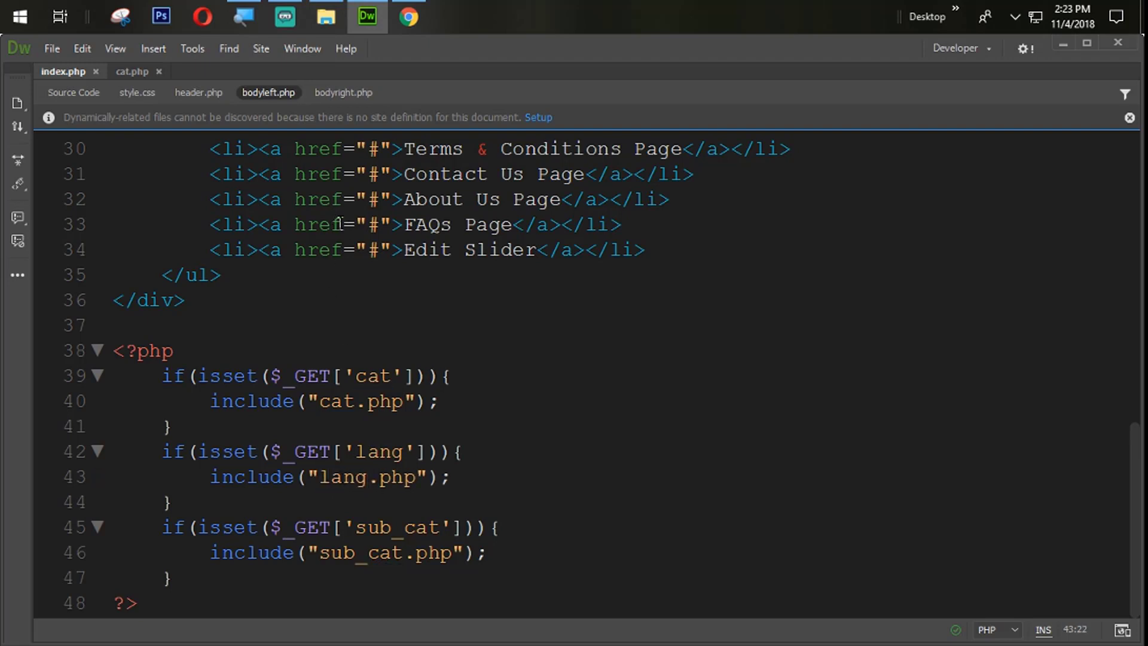
left_click(342, 92)
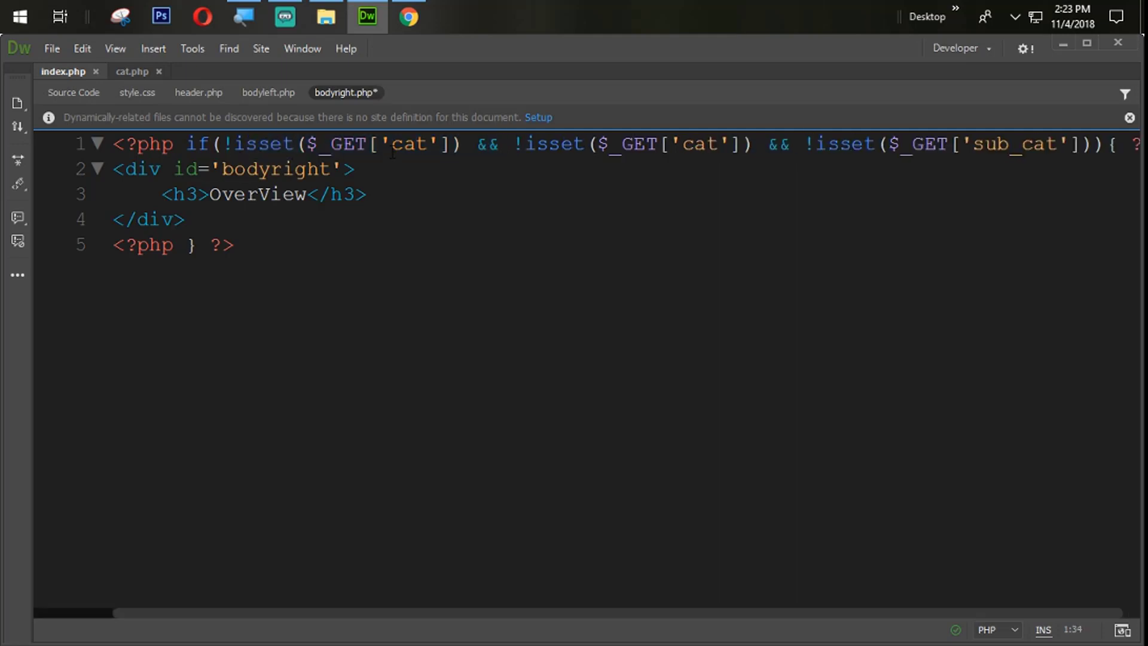
Step: Replace the repeated cat in bodyright.php's overview condition with lang
double_click(410, 144)
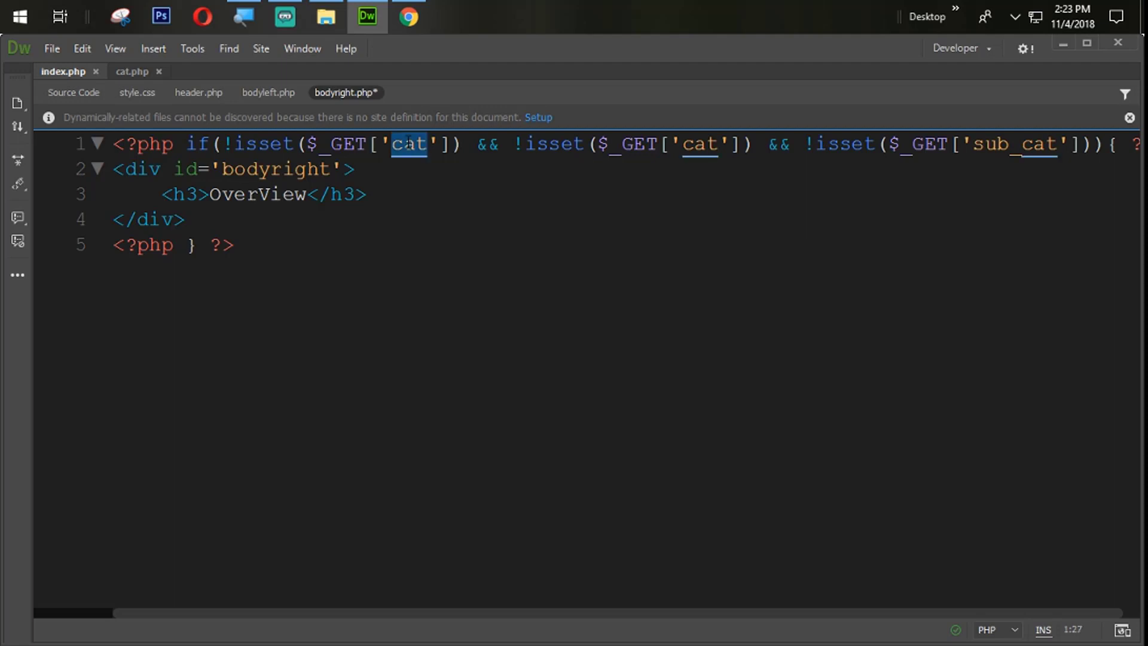
type("lang")
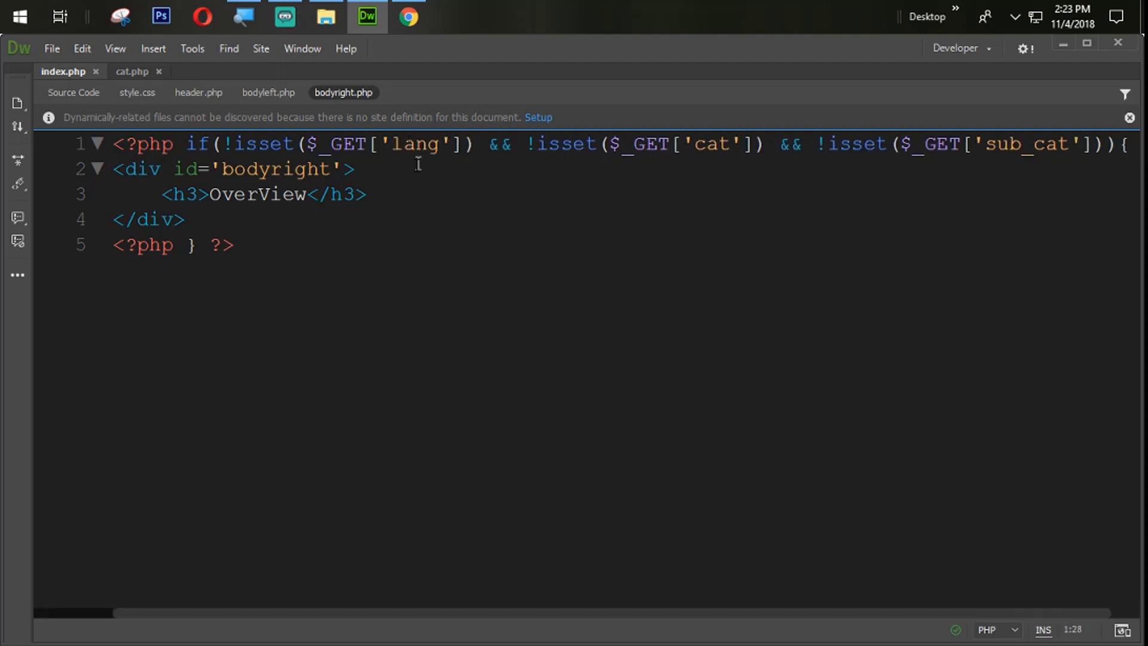
left_click(131, 72)
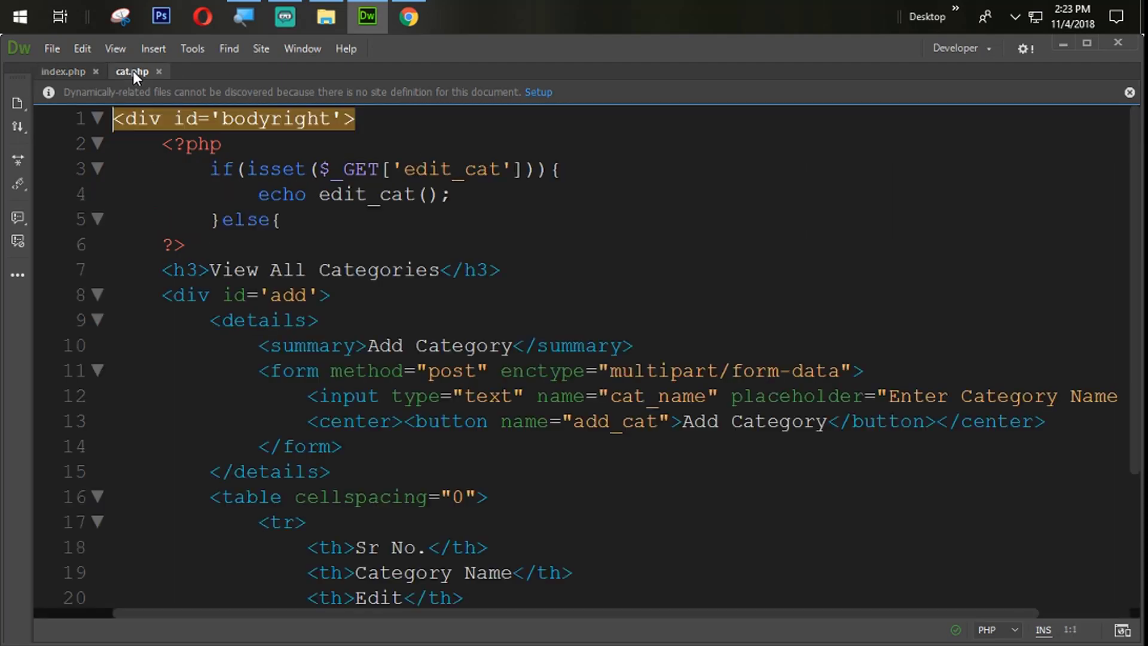
Step: Create a new PHP document in Dreamweaver
key("ctrl+a")
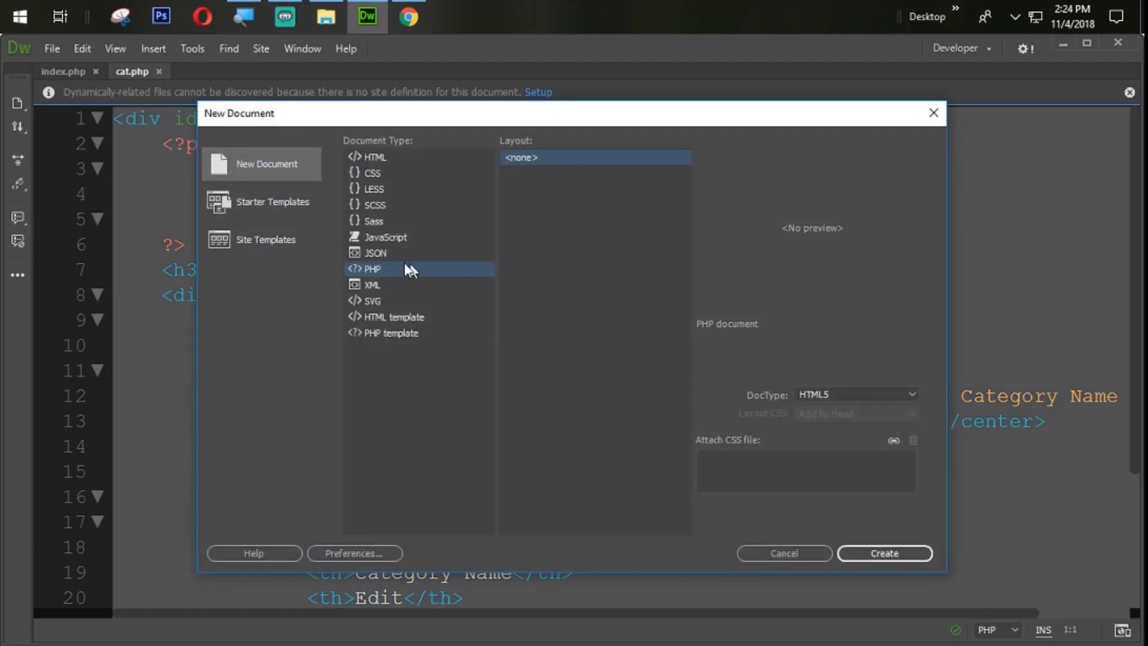
left_click(884, 553)
type("lang")
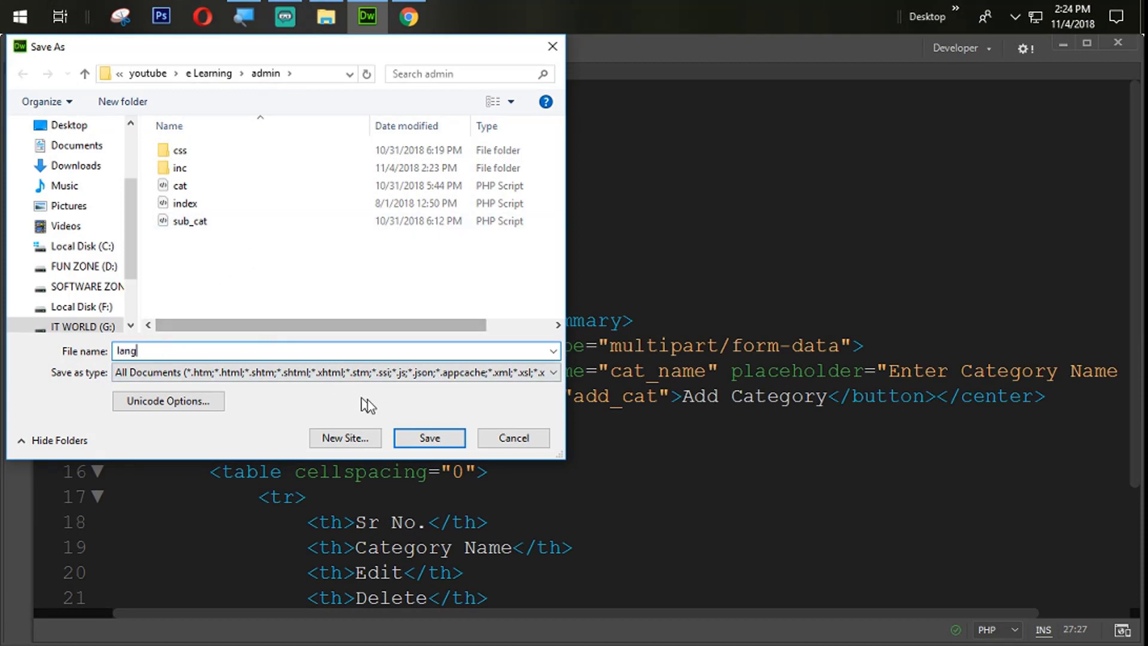
Step: Enter lang.php as the file name and confirm the save
type(".")
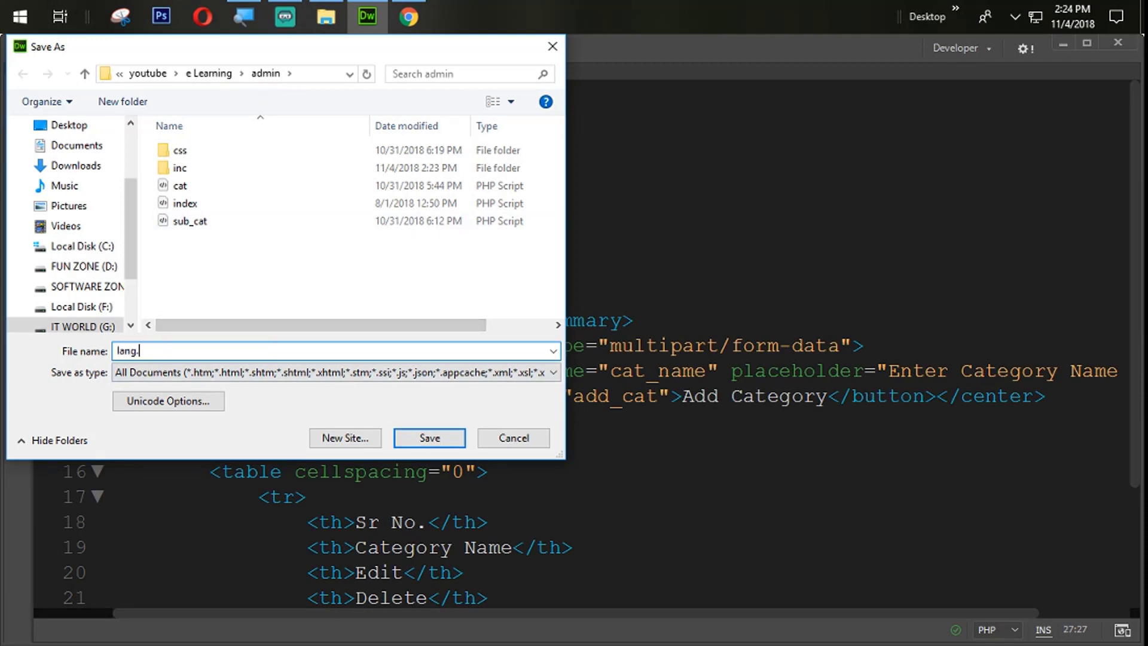
left_click(428, 438)
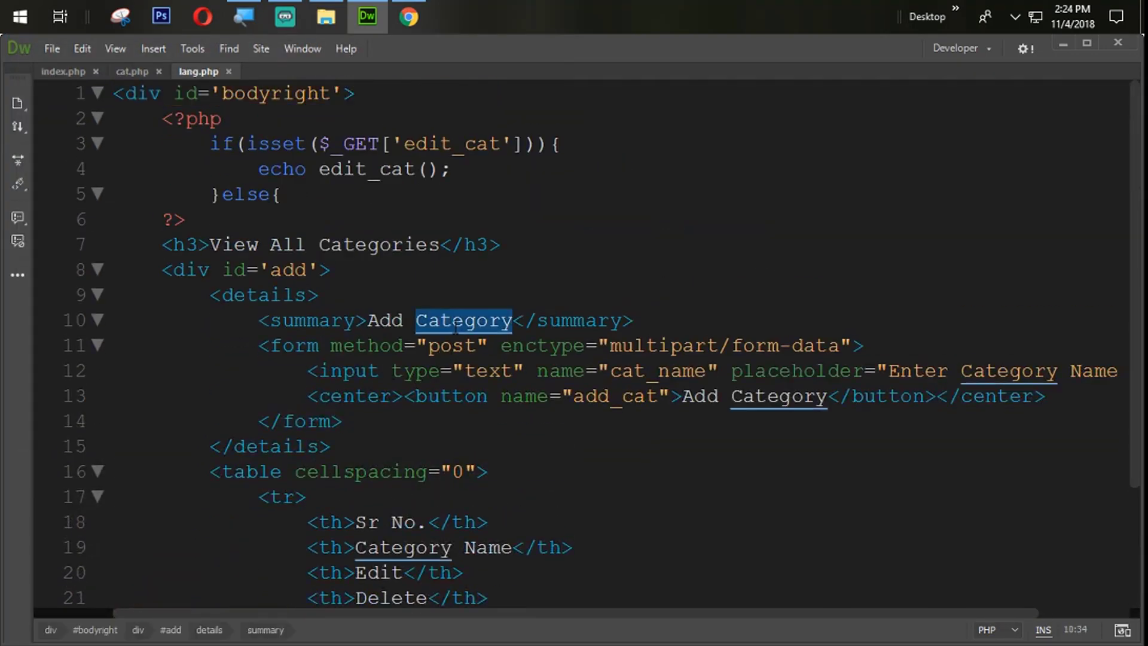
Step: Change Category to Language and rename cat_name/add_cat to lang_name/add_lang in lang.php
type("Languea")
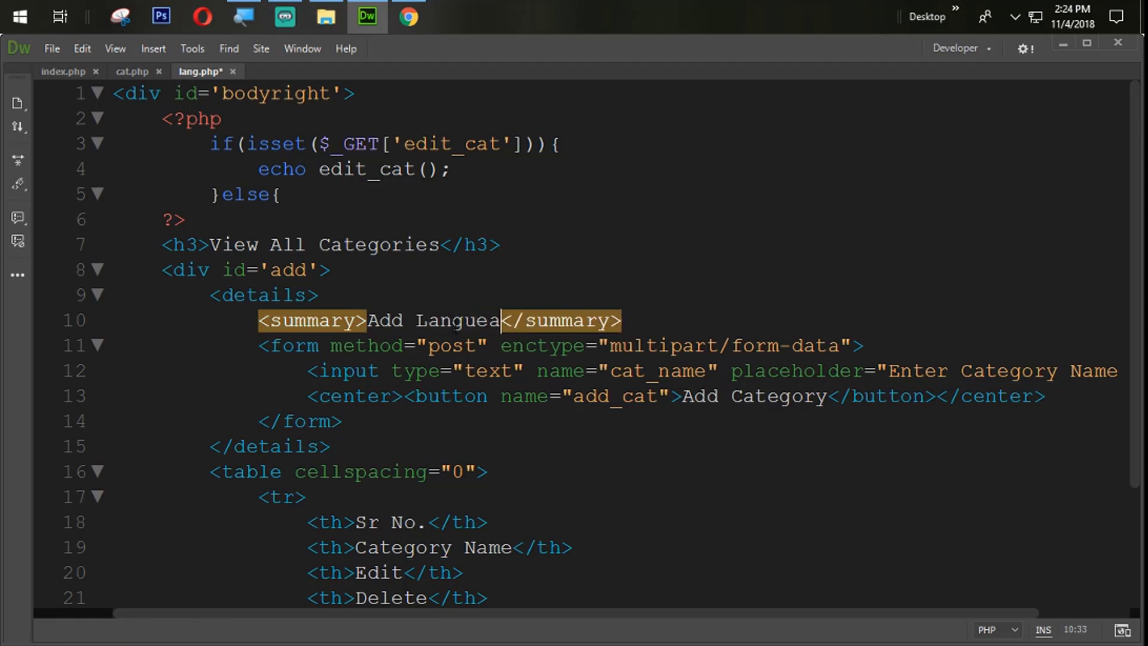
type("ge")
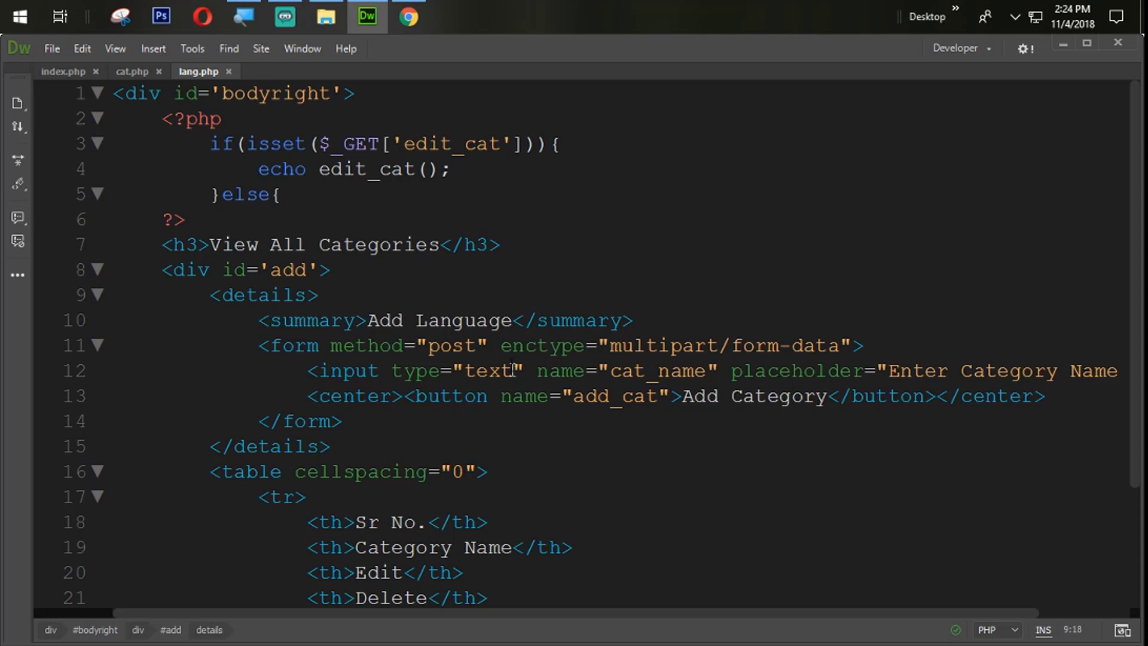
scroll("down", 3)
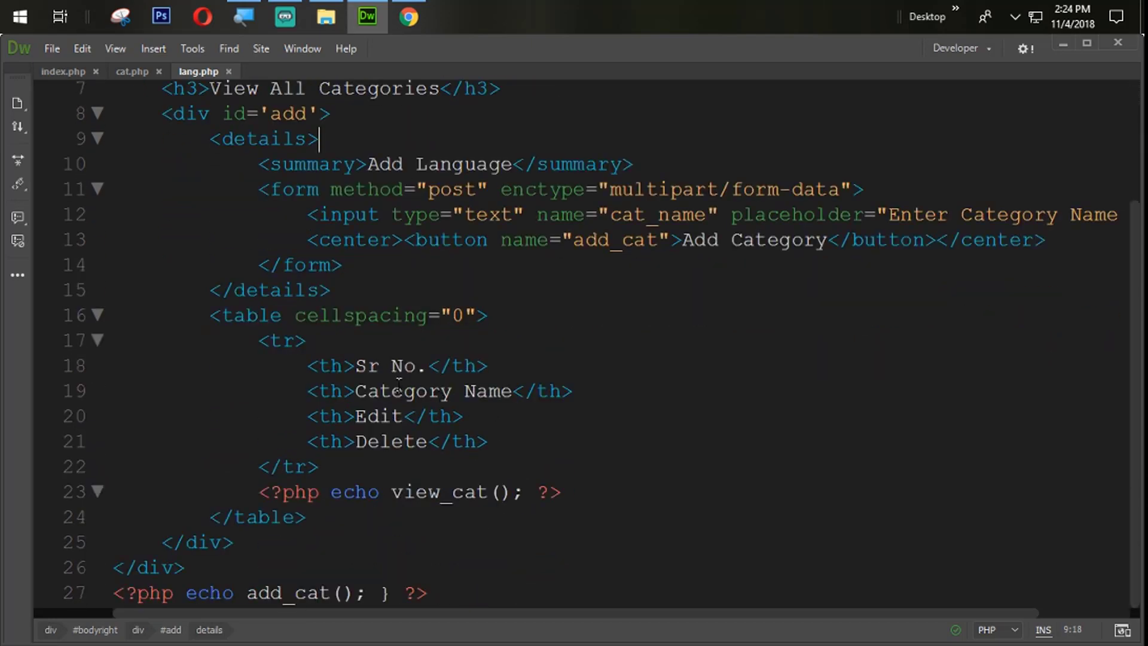
type("Lan")
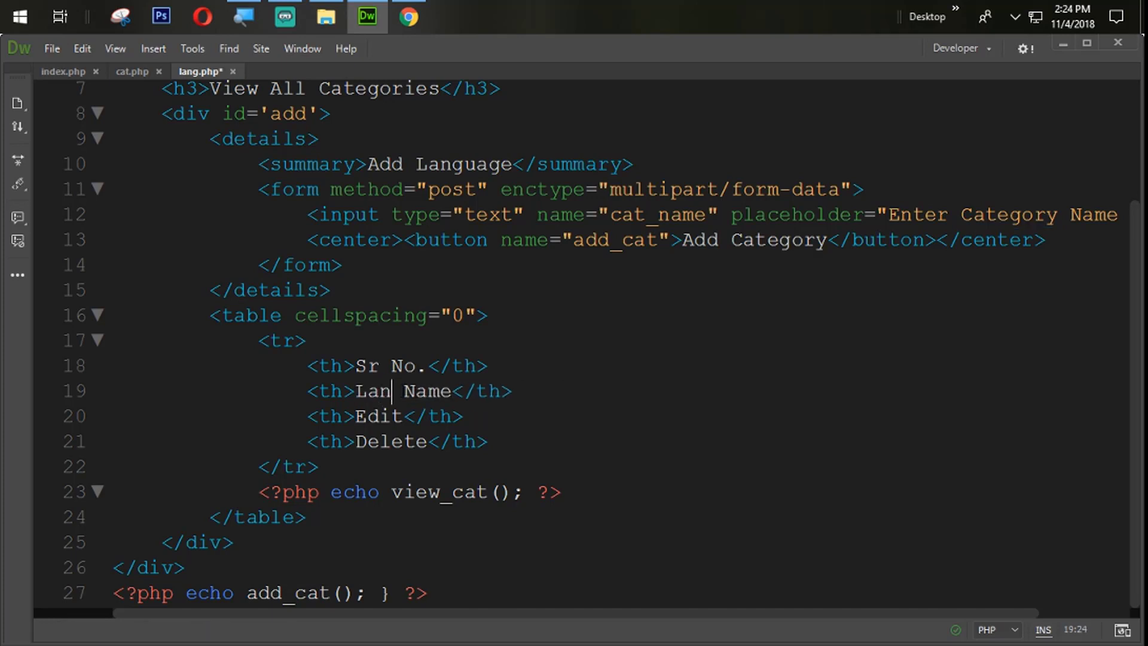
type("guage")
left_click(676, 240)
type("L")
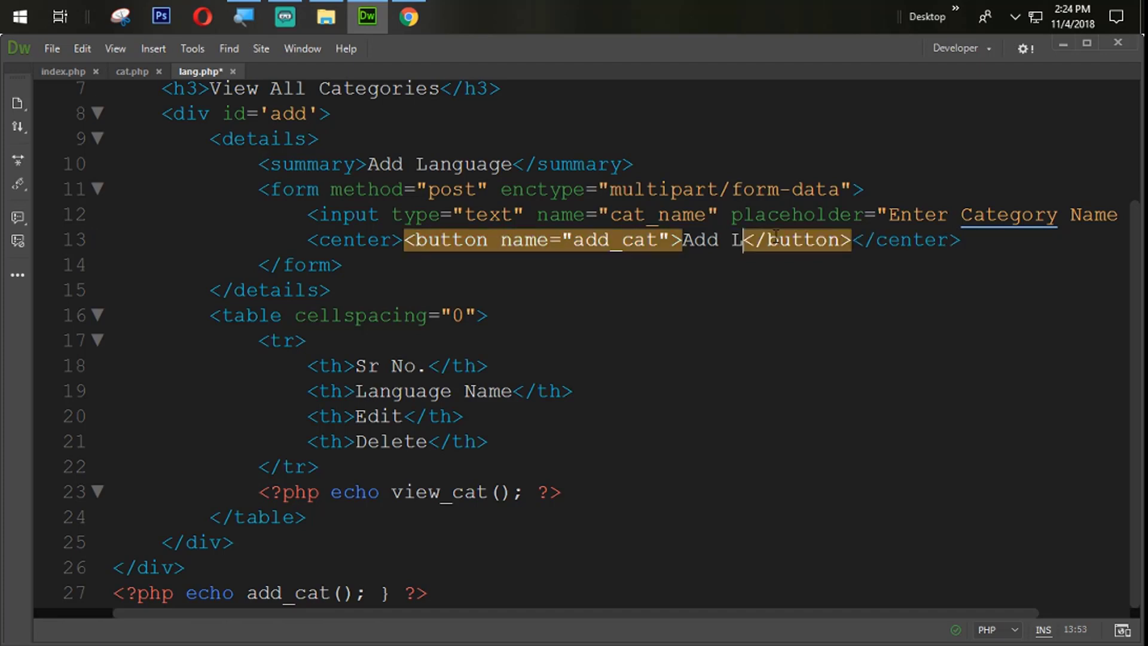
type("anguage")
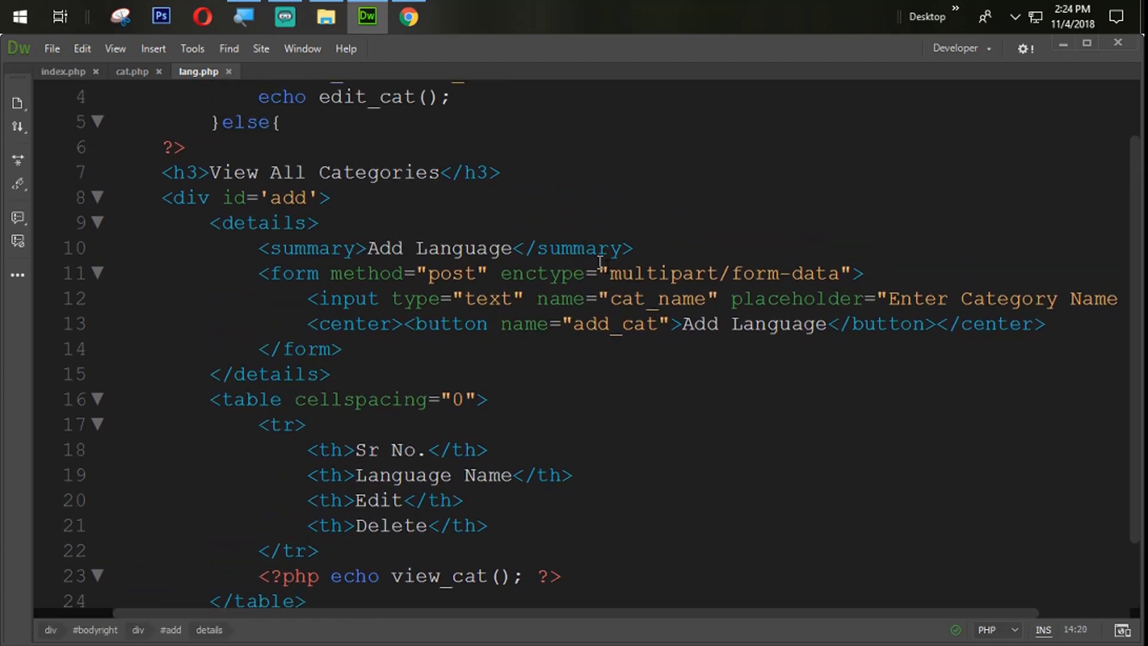
left_click(652, 299)
type("lang")
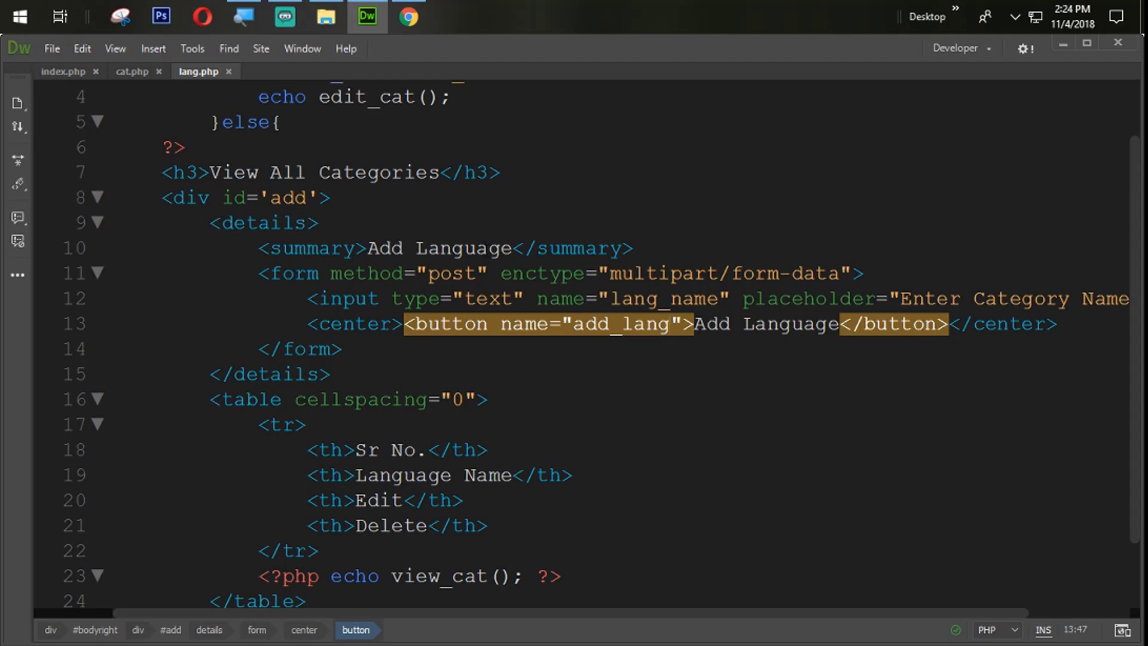
scroll("down", 3)
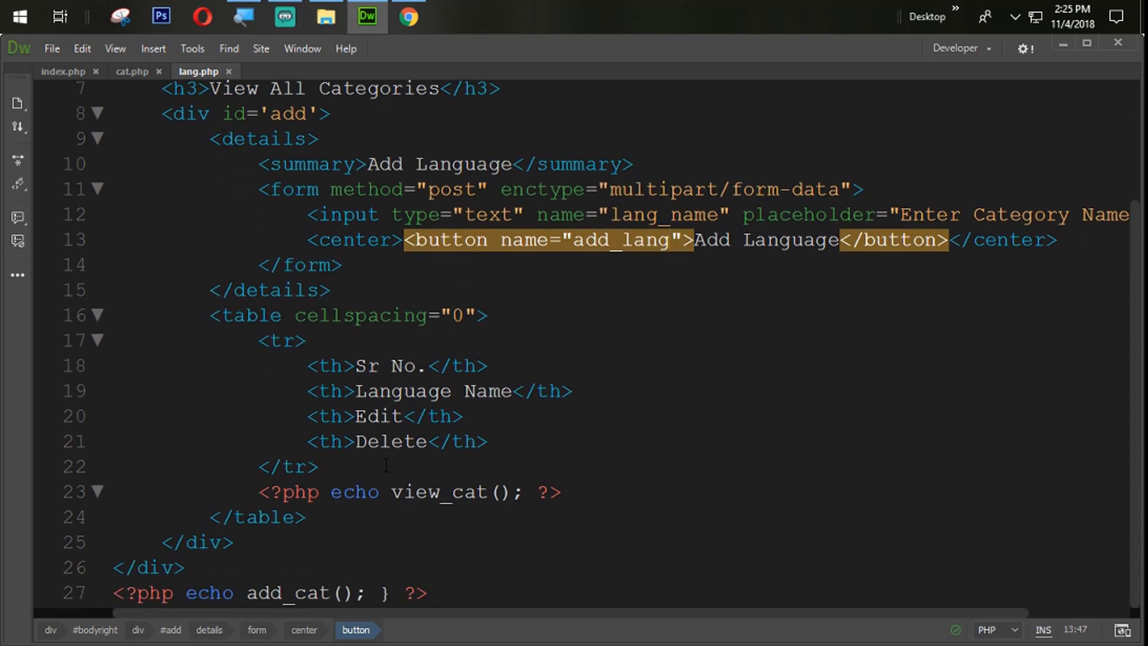
scroll("up", 3)
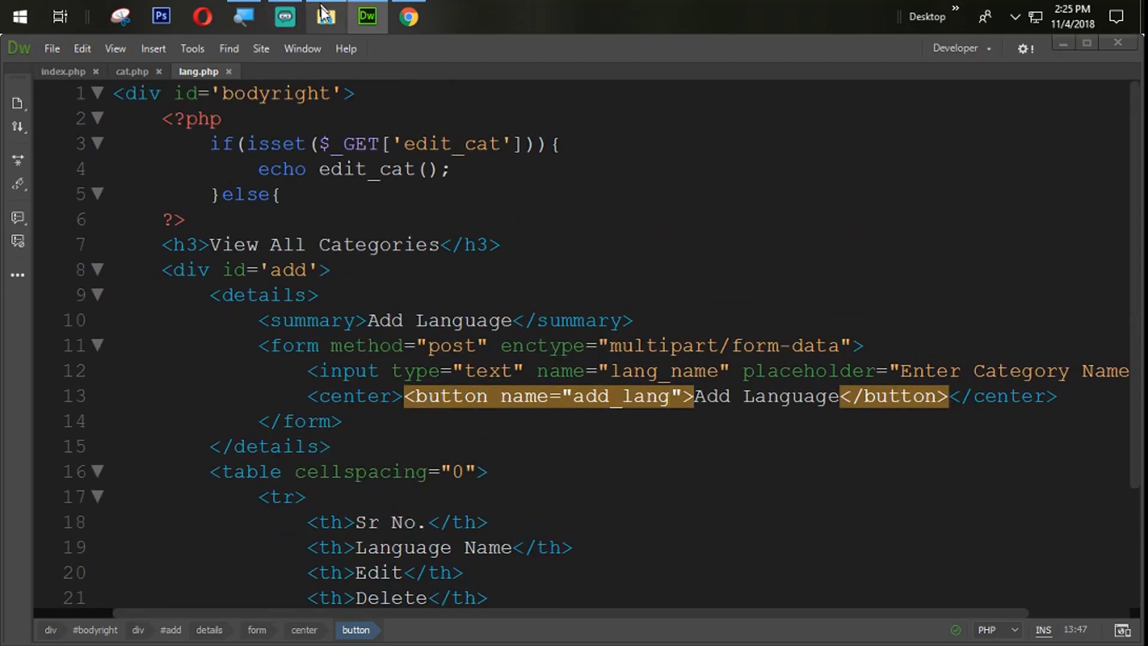
mouse_move(359, 31)
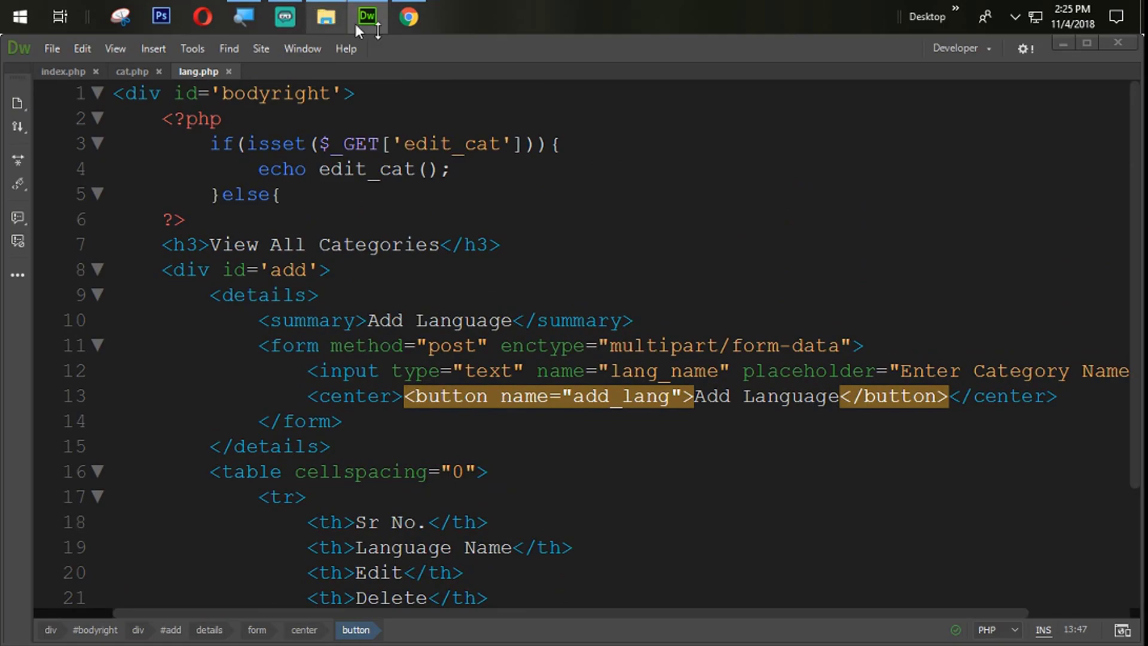
Step: Open function.php from the admin folder's inc directory
left_click(326, 16)
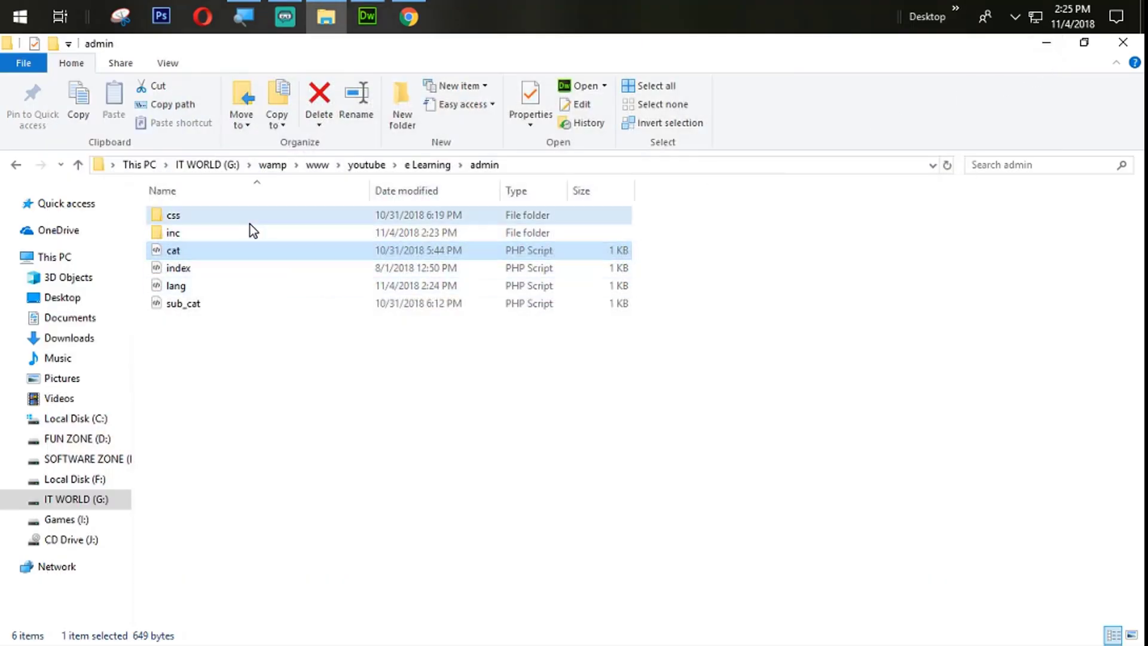
double_click(173, 232)
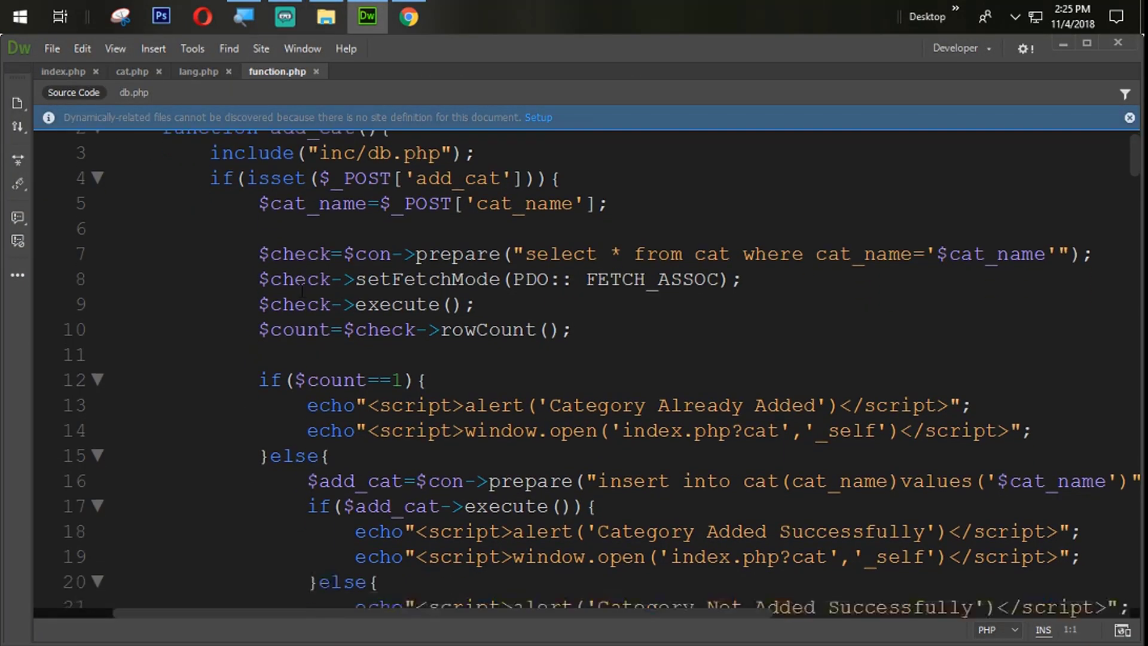
Step: Paste a copy of add_cat, renaming it add_lang with add_lang and lang_name POST keys
scroll("up", 3)
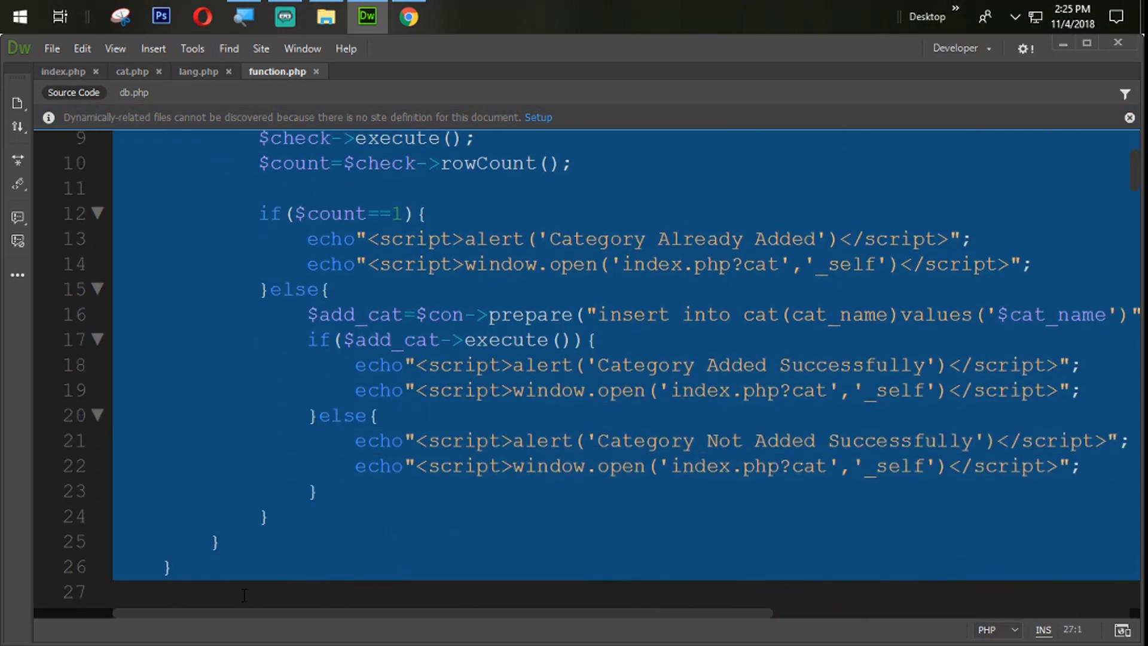
left_click(234, 567)
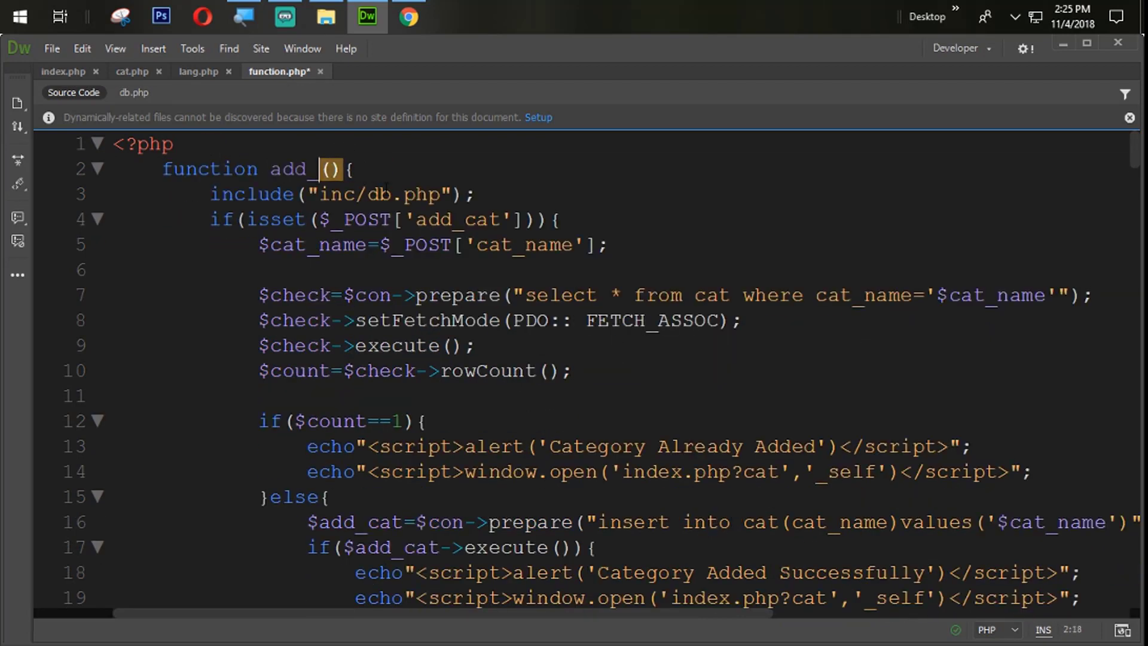
type("lang")
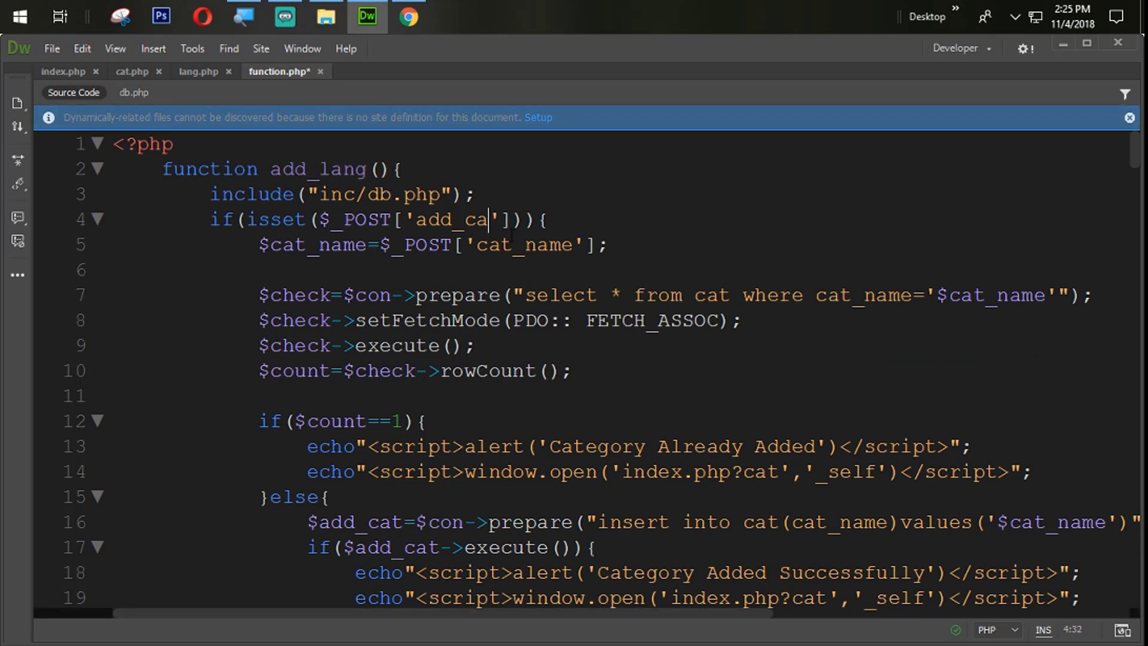
type("ng")
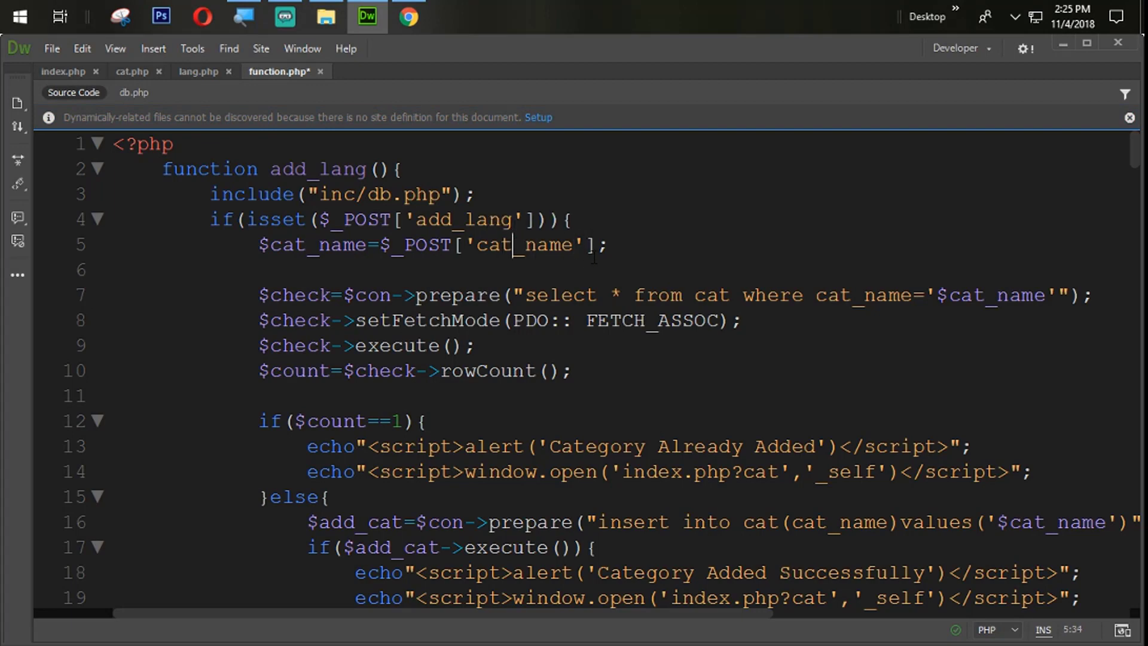
type("lang")
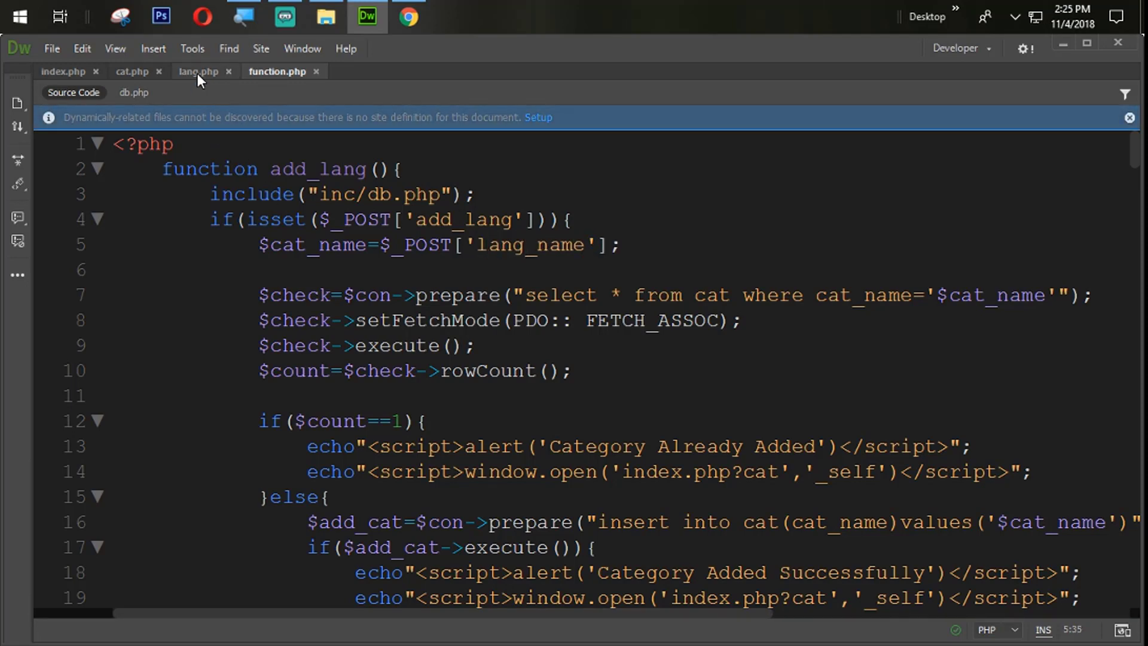
Step: Rename $cat_name to $lang_name in add_lang, including the duplicate-check select query
left_click(198, 72)
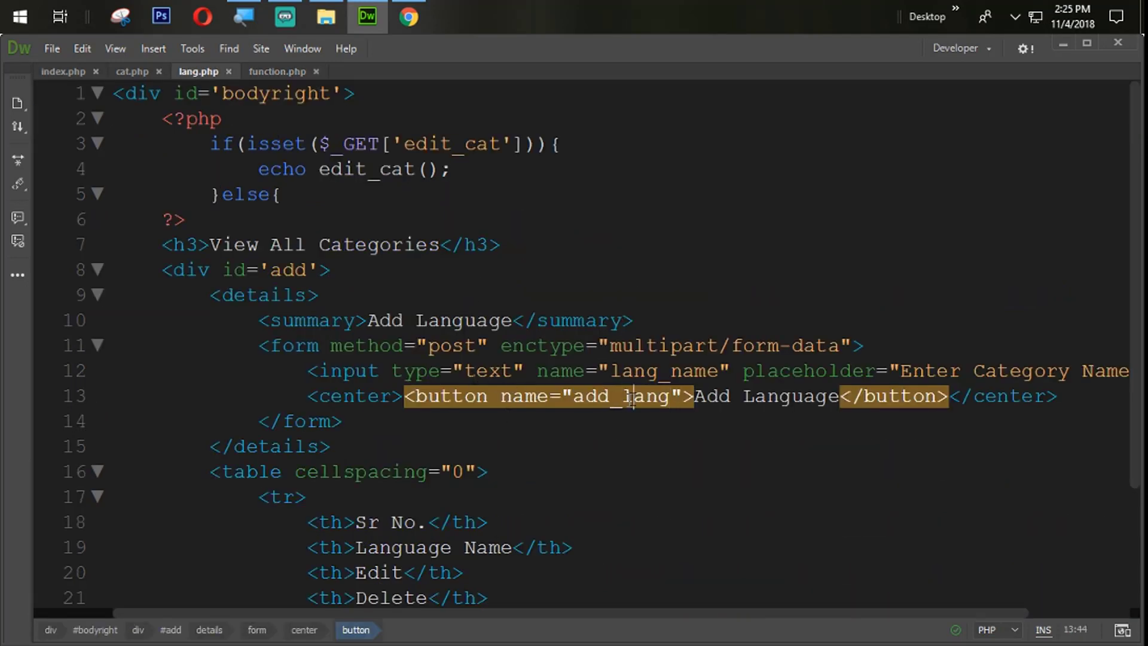
left_click(277, 71)
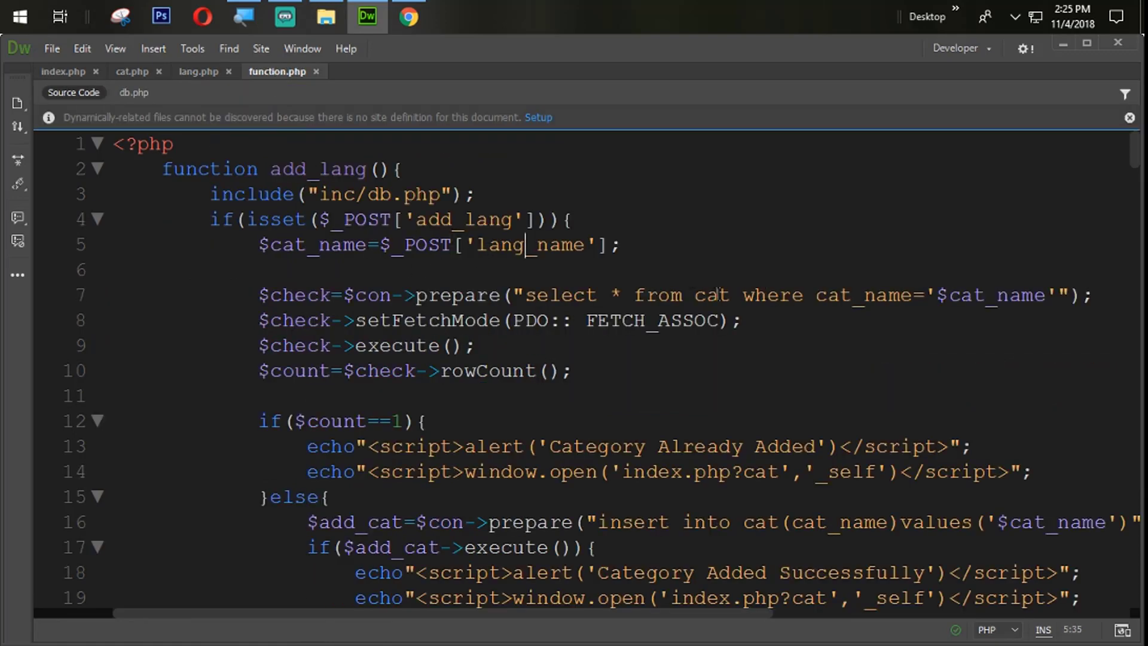
type("lang")
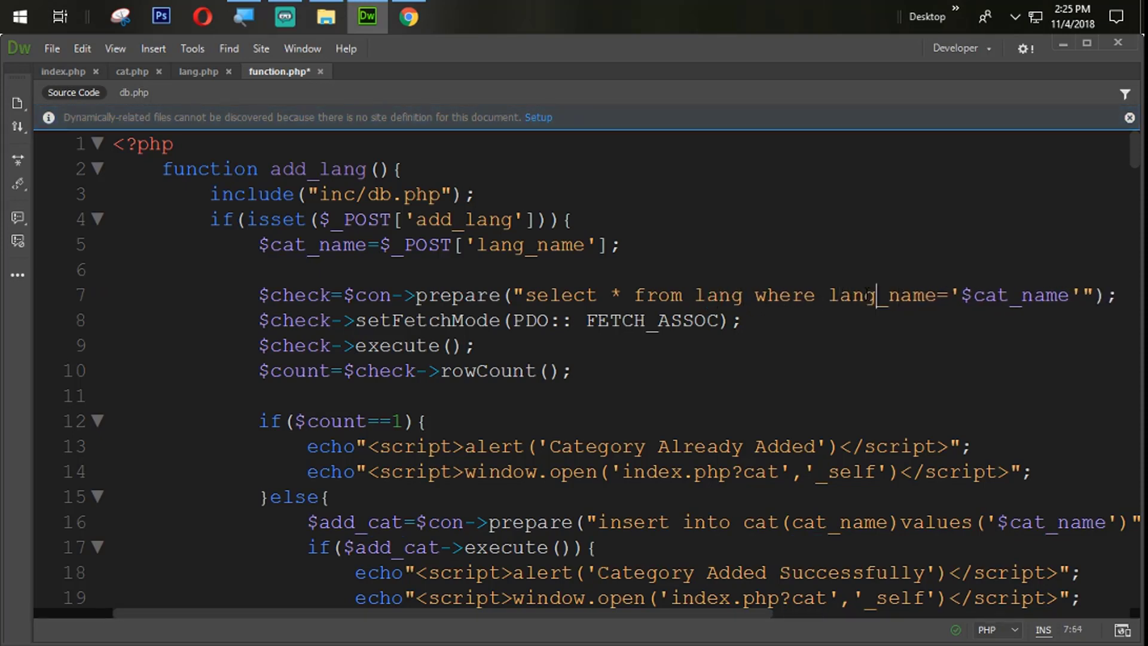
key("ctrl+s")
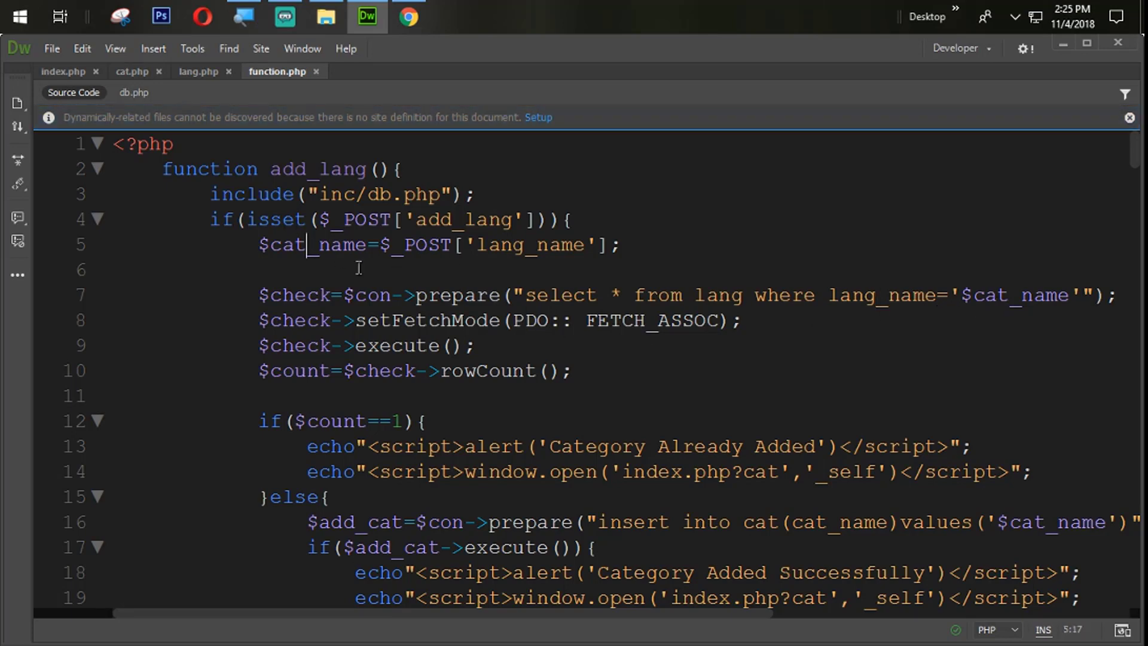
type("l")
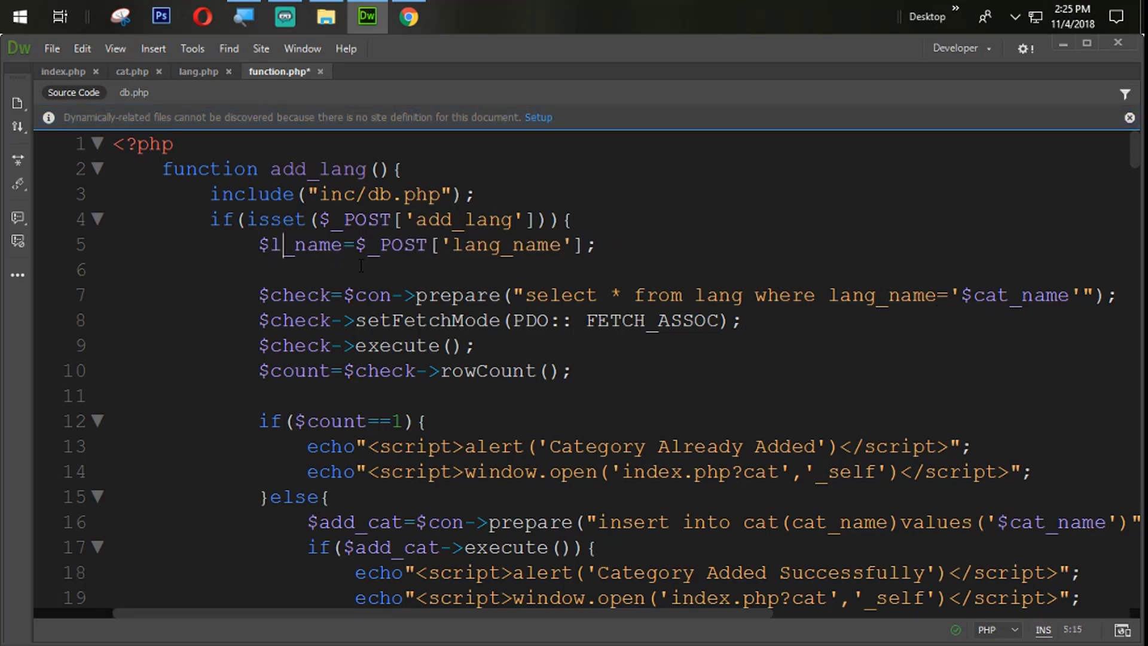
type("ang")
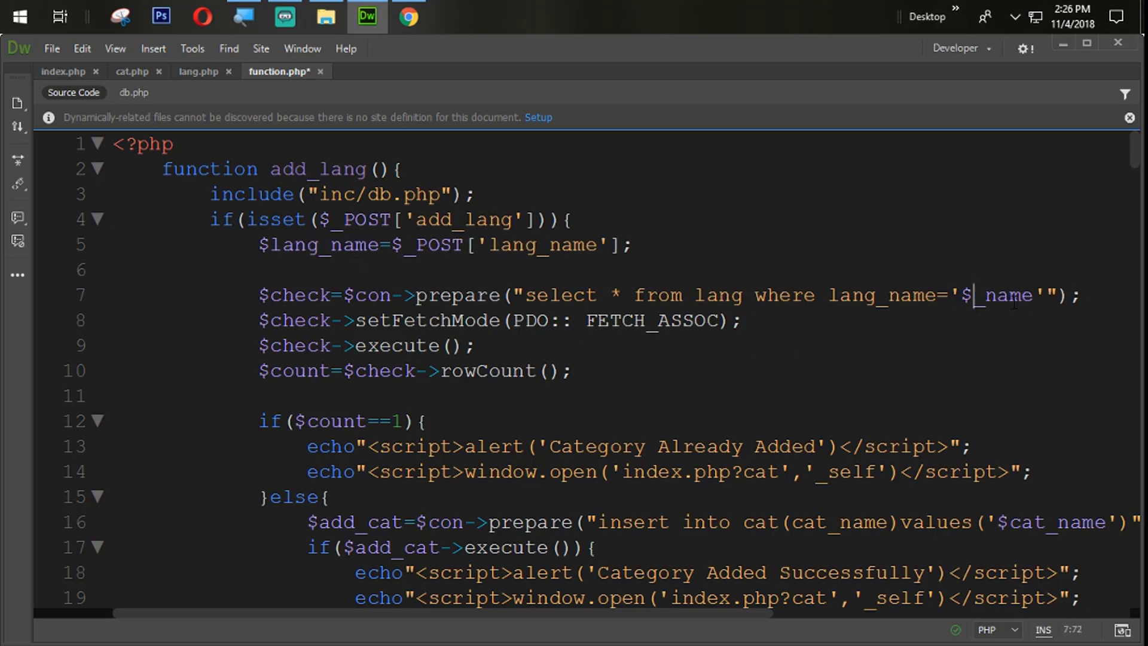
type("lang")
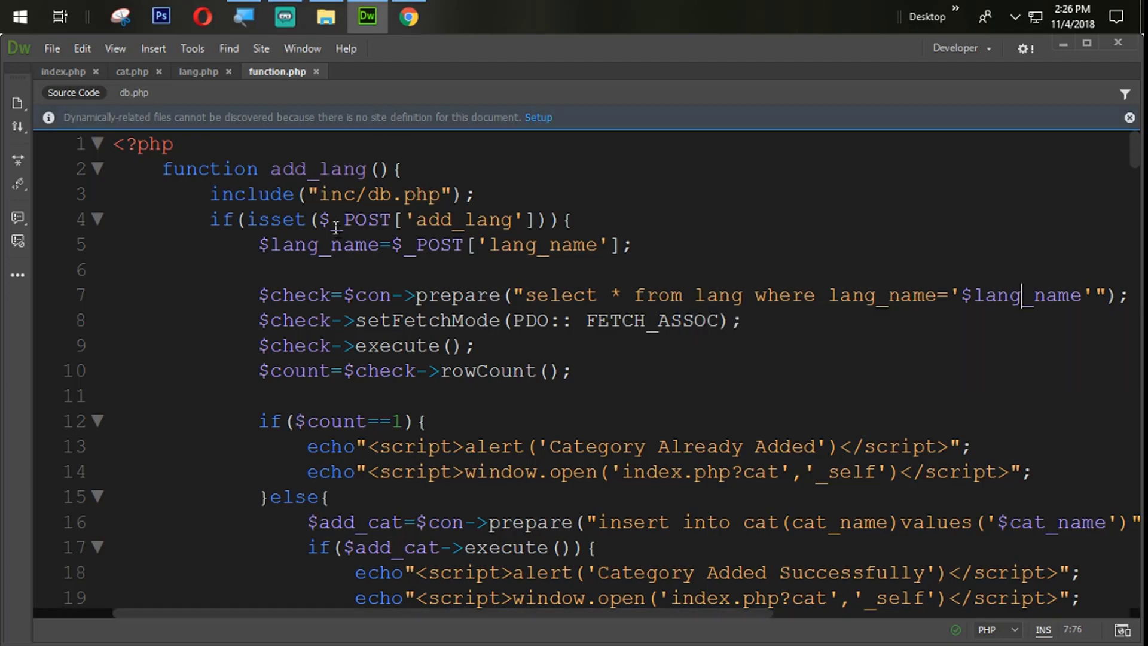
Step: Point add_lang's insert query at the lang table with the lang_name column and save
scroll("down", 3)
type("L")
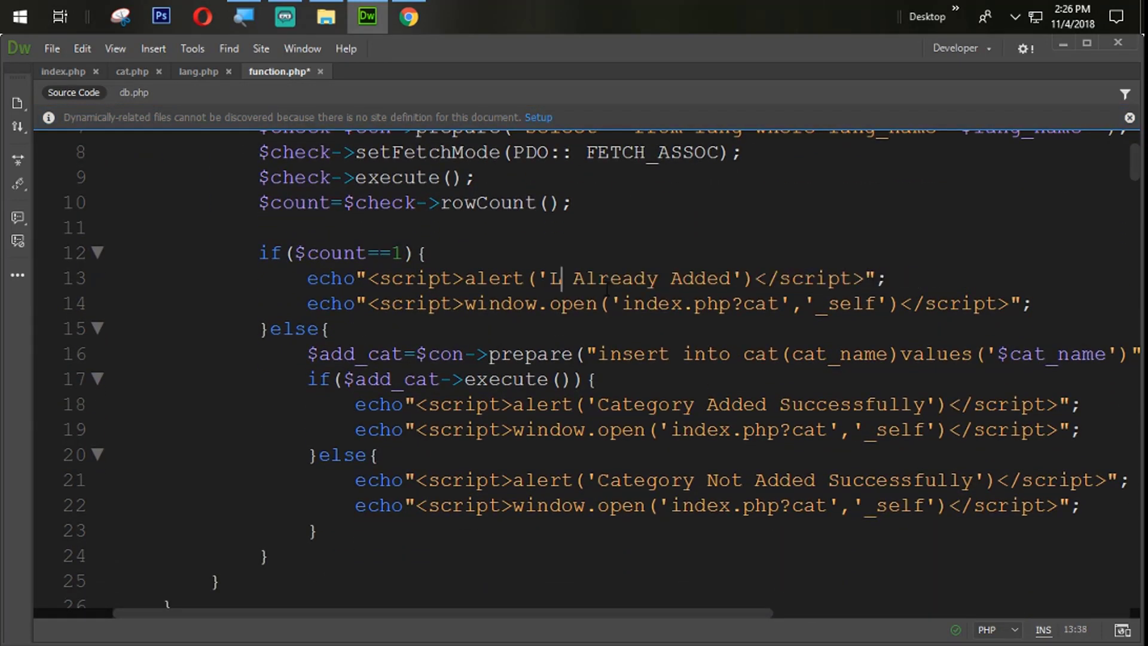
type("anguage")
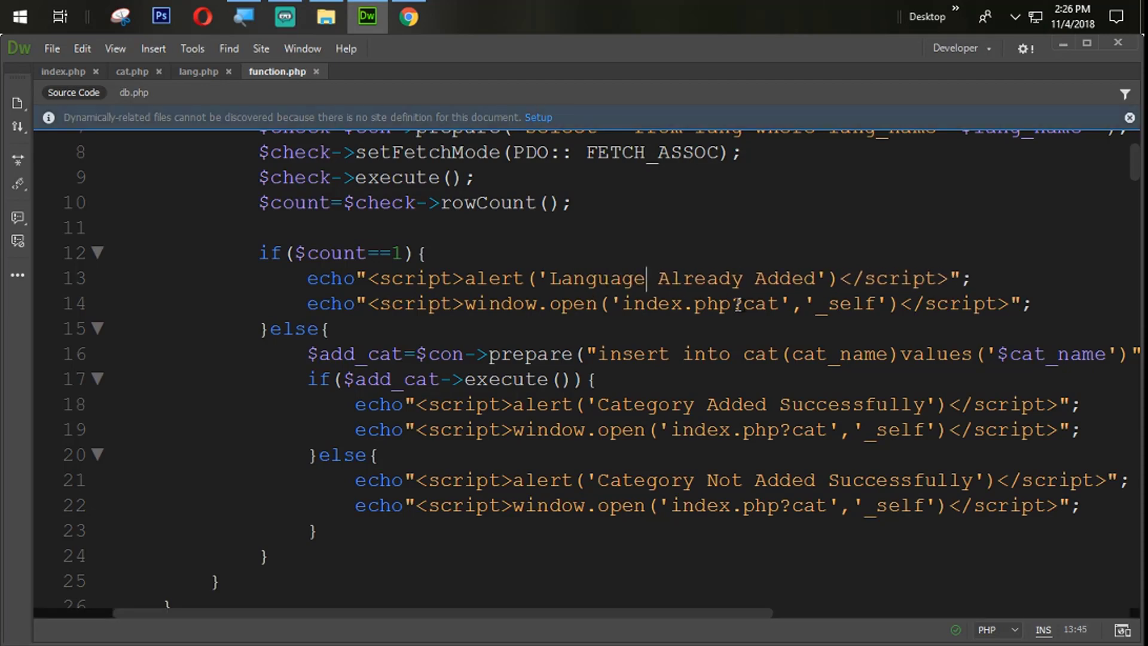
type("lang")
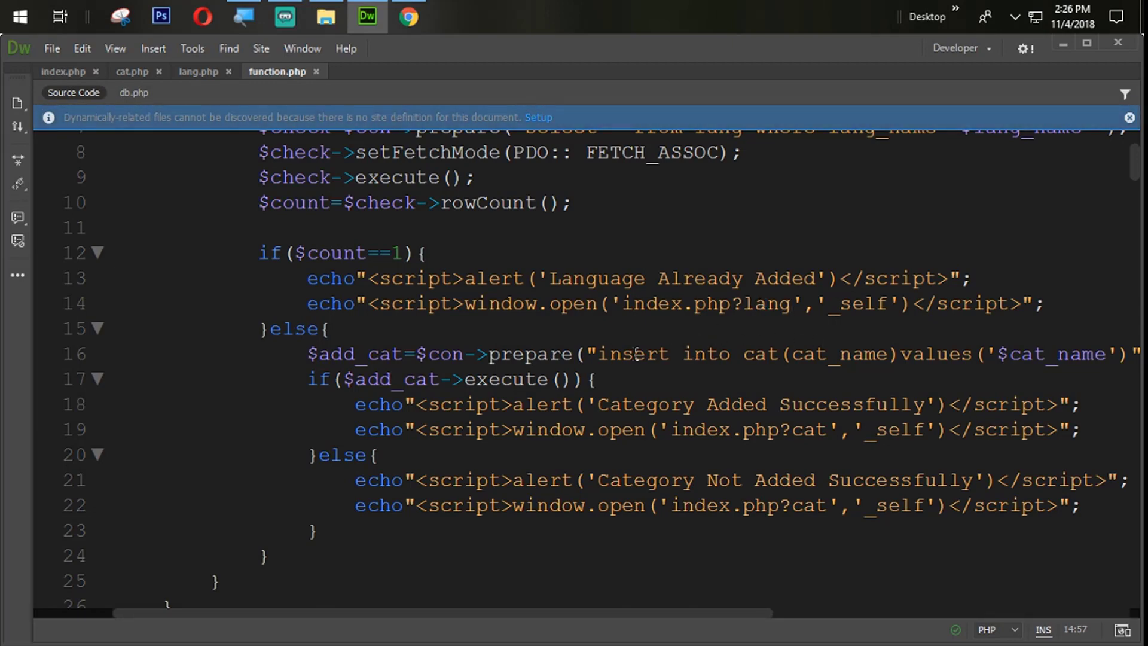
scroll("down", 3)
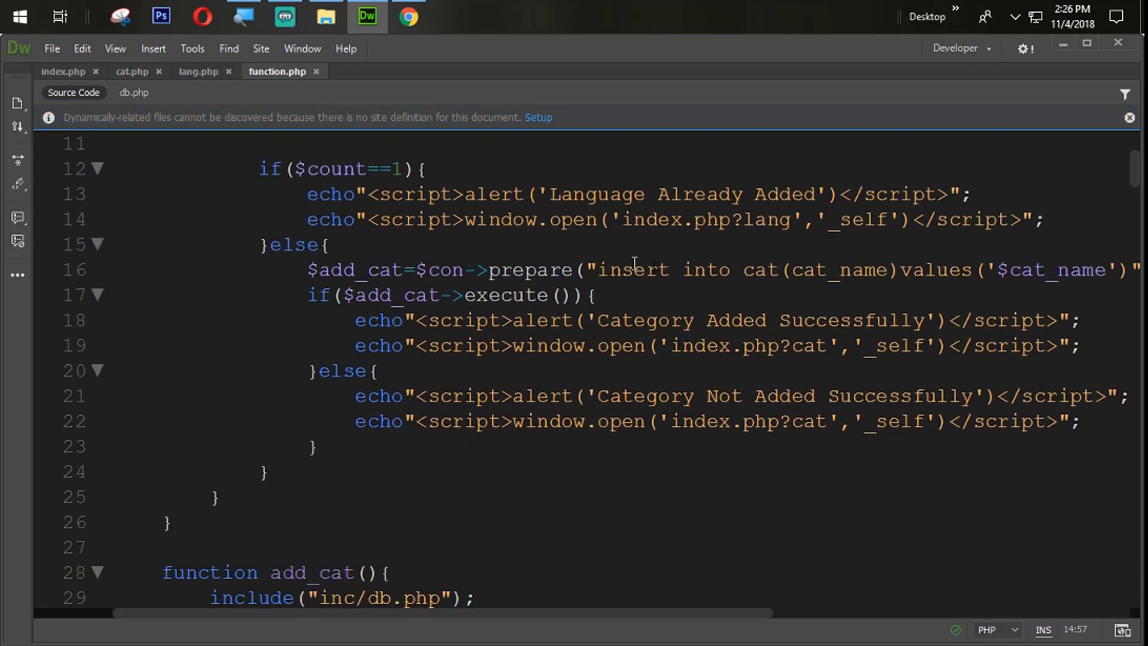
double_click(760, 269)
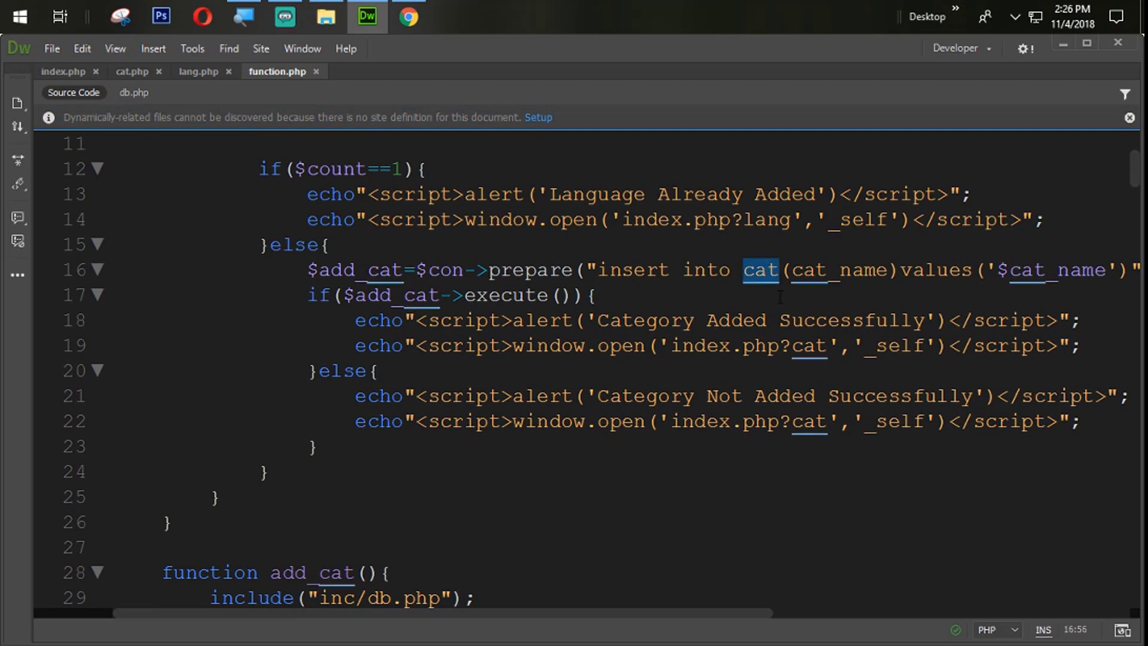
type("lang")
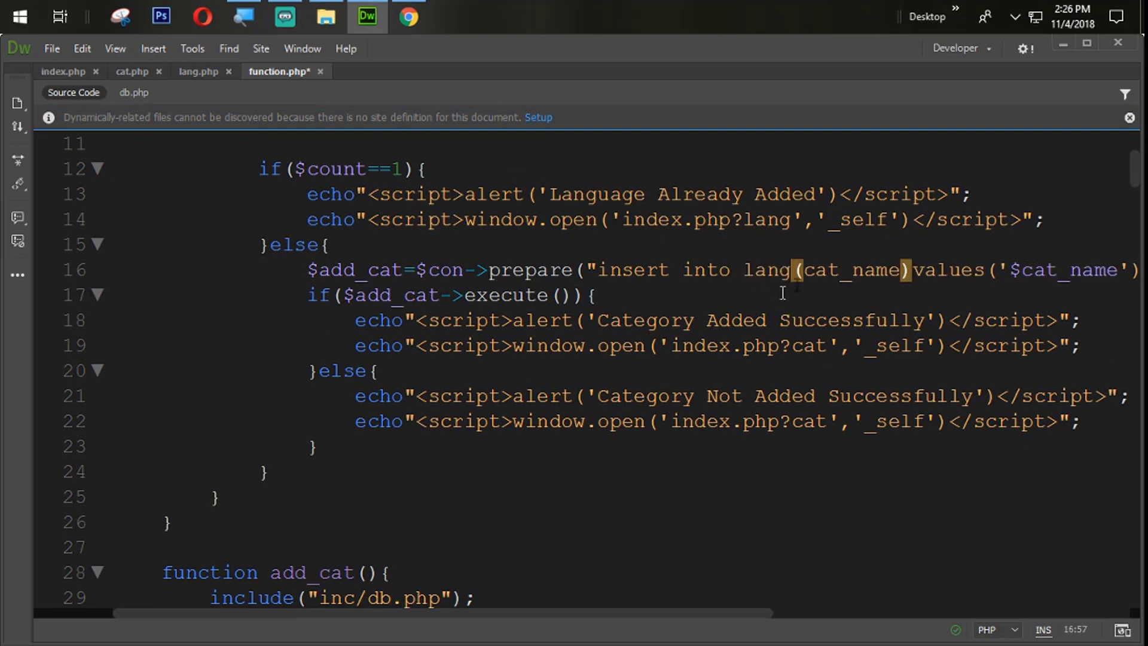
type("lang")
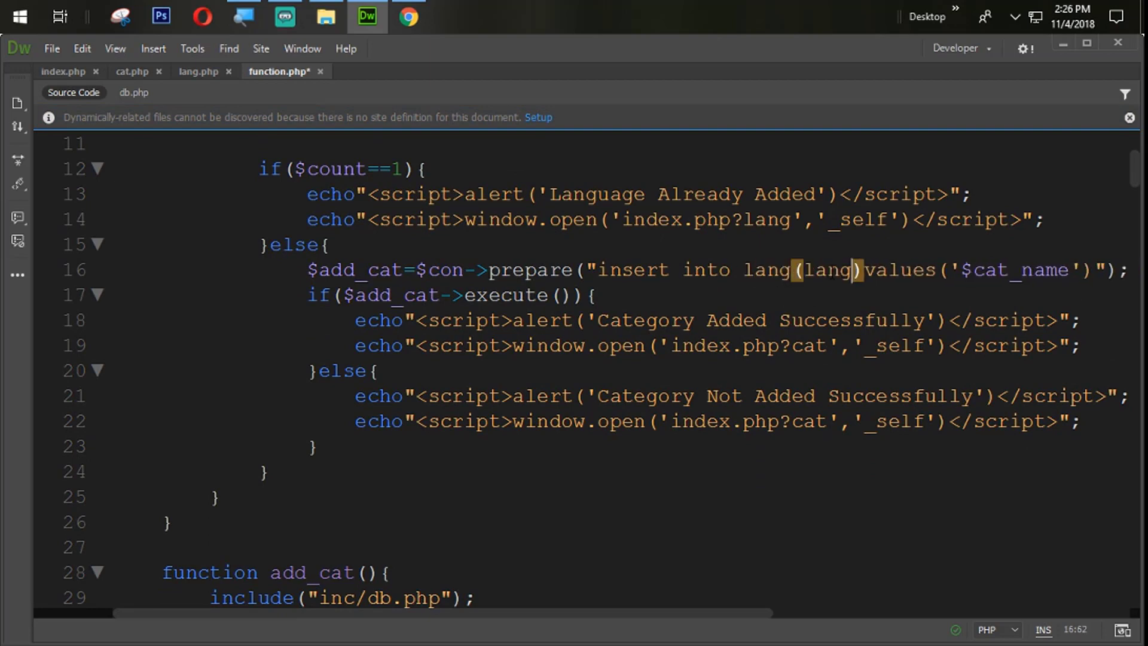
type("_name")
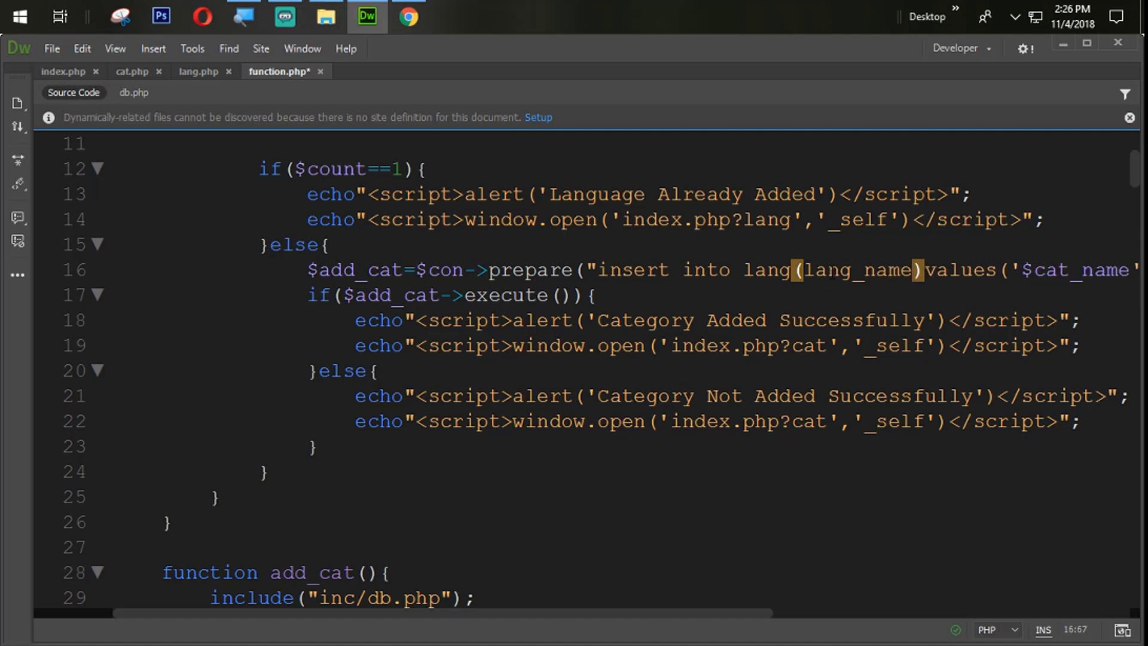
key("ctrl+s")
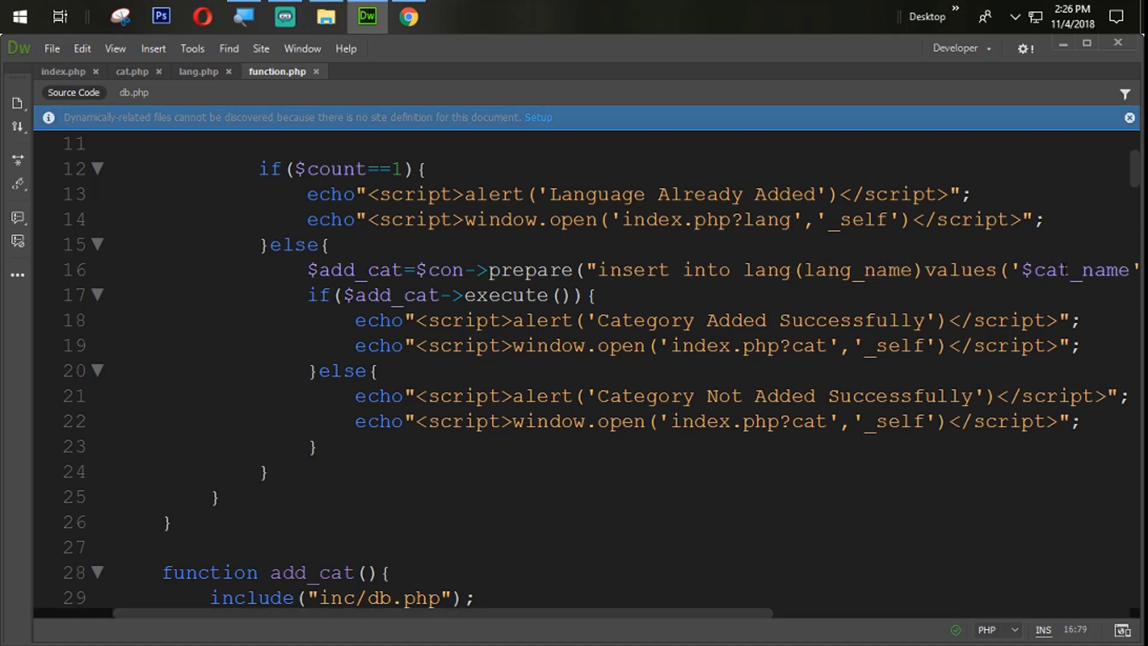
Step: Change the alert messages to Language and the redirect addresses to index.php?lang
type("lang")
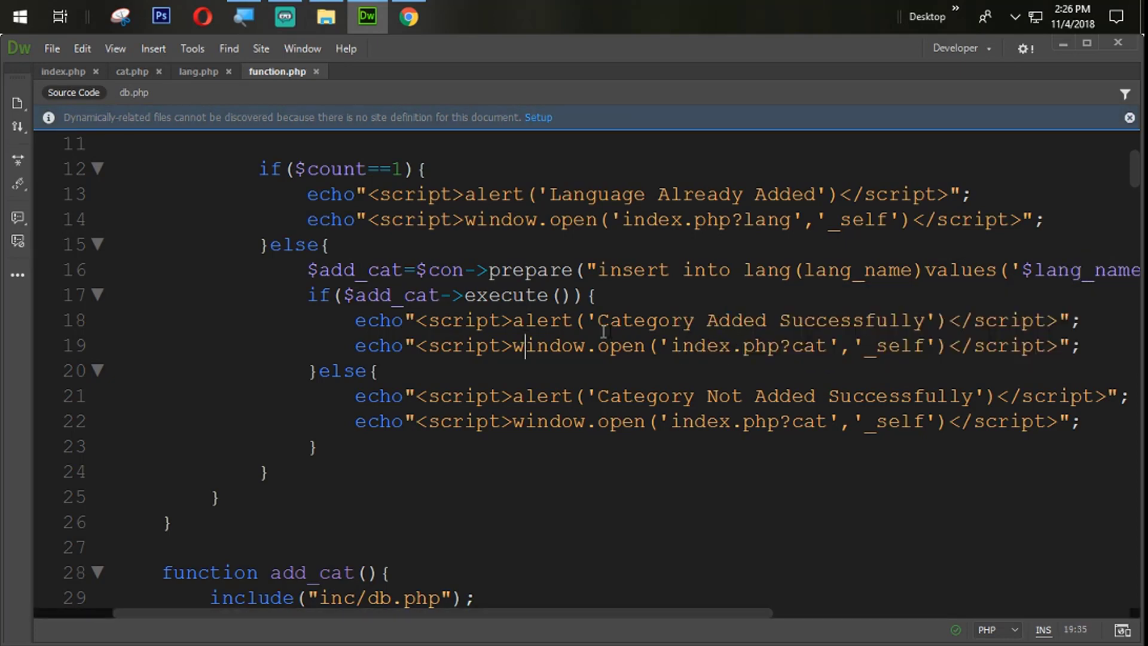
type("Languag")
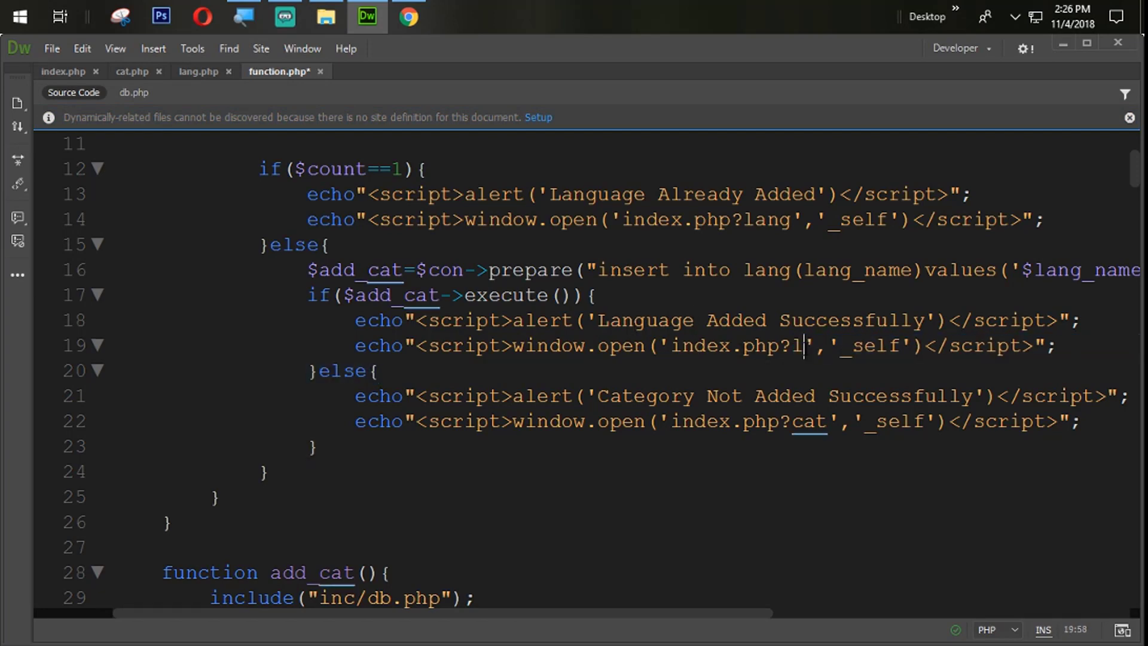
type("ang")
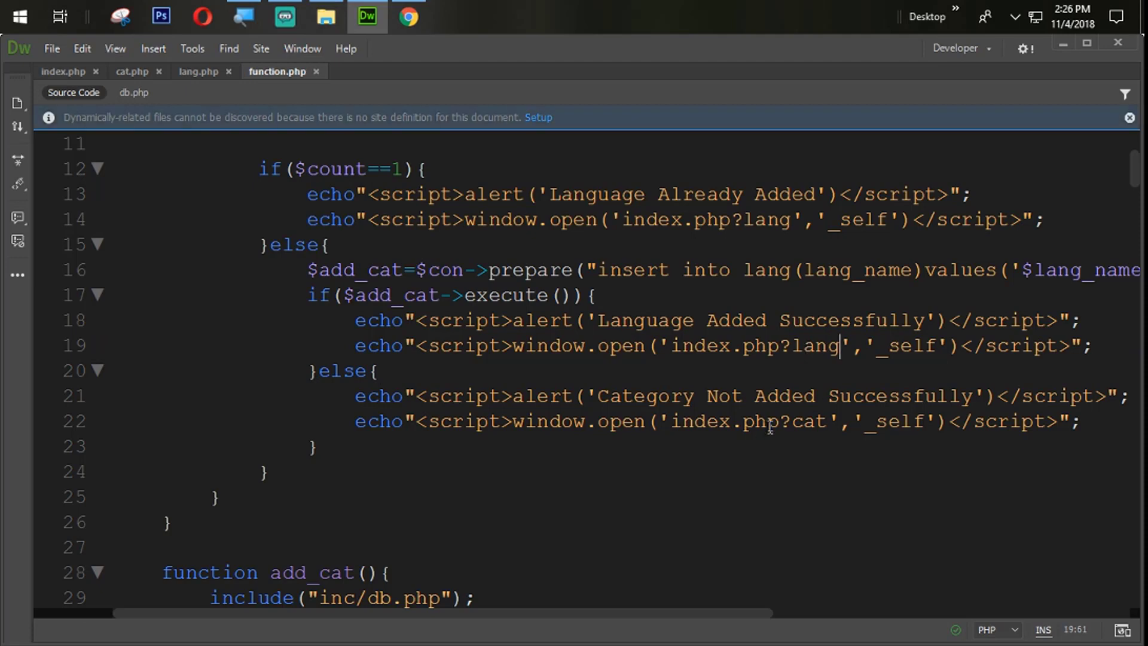
double_click(807, 421)
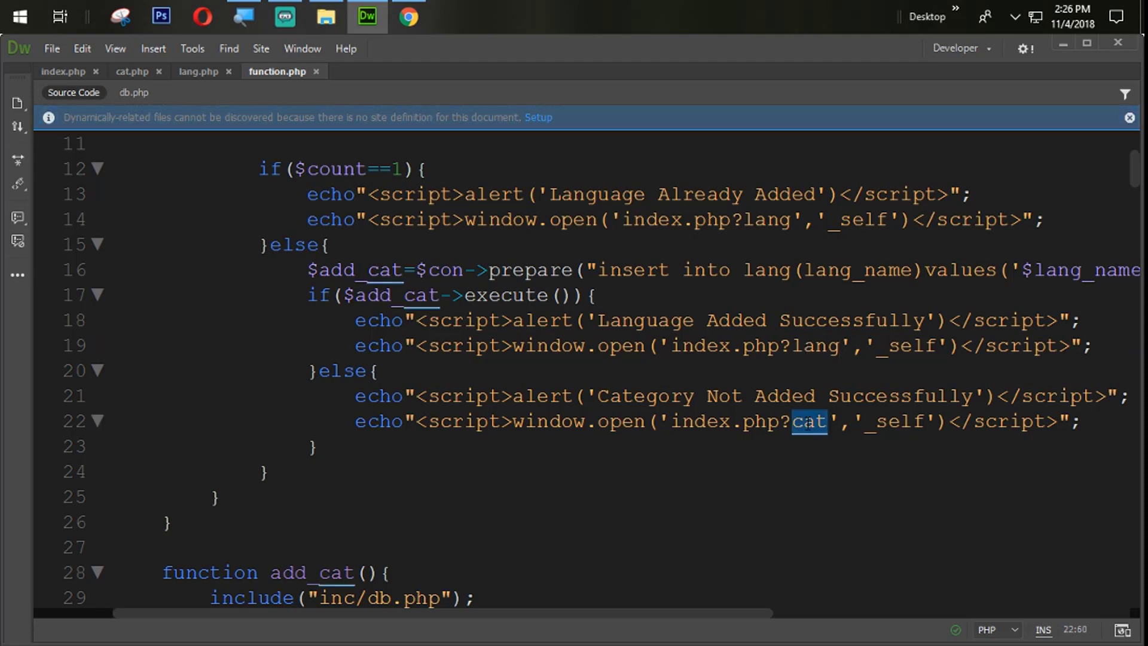
type("lang")
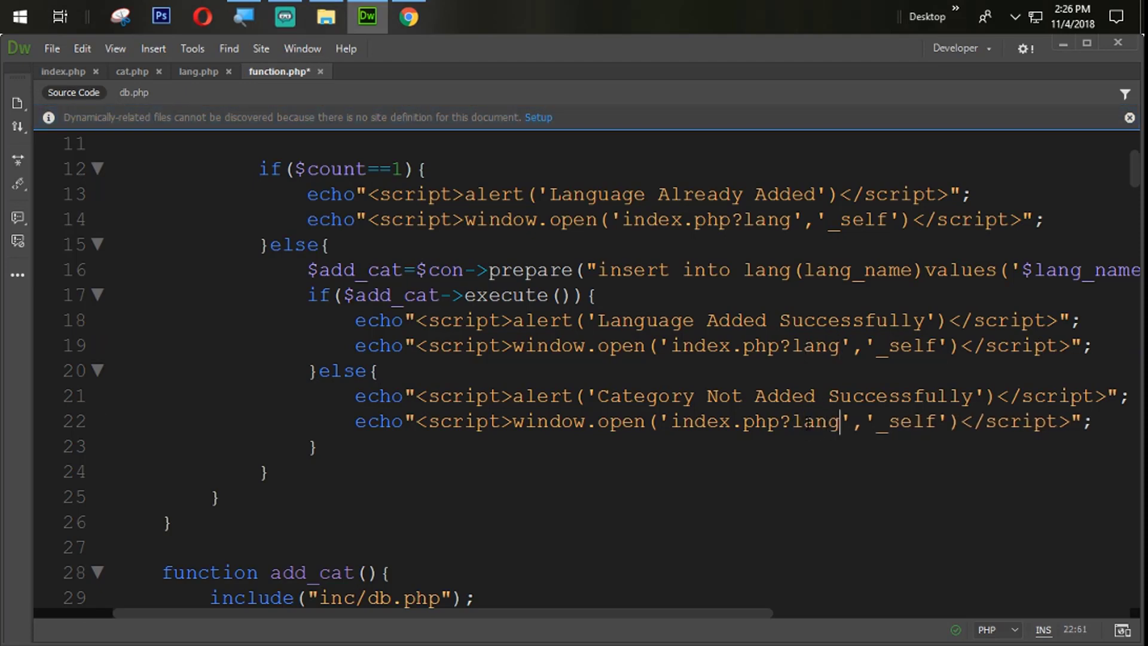
double_click(644, 395)
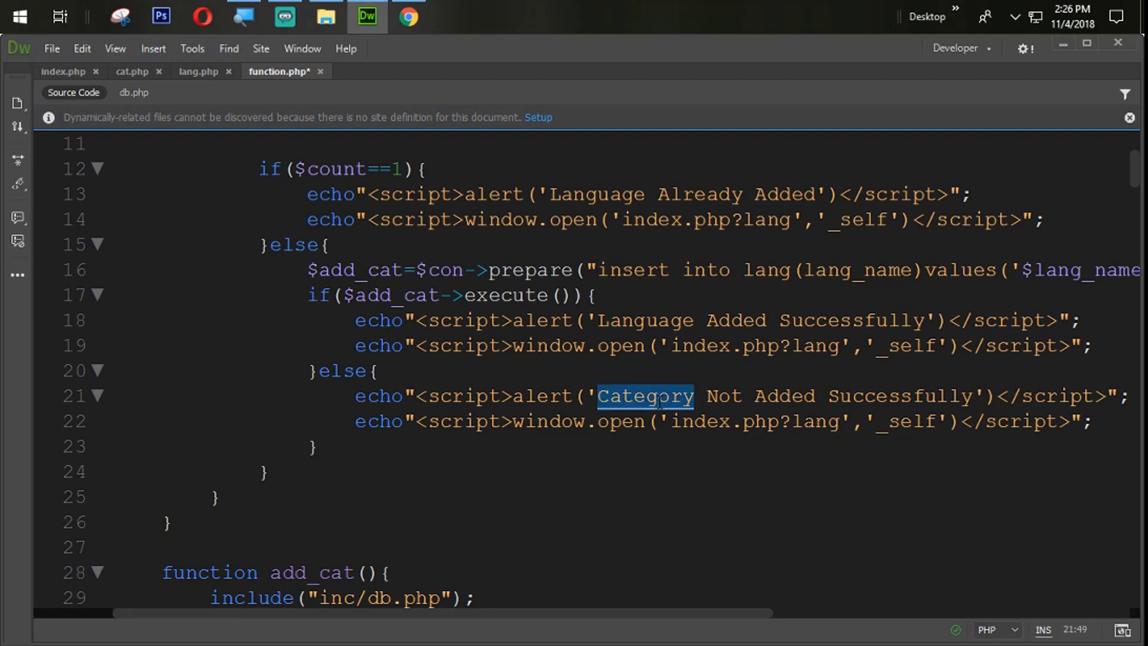
type("lang")
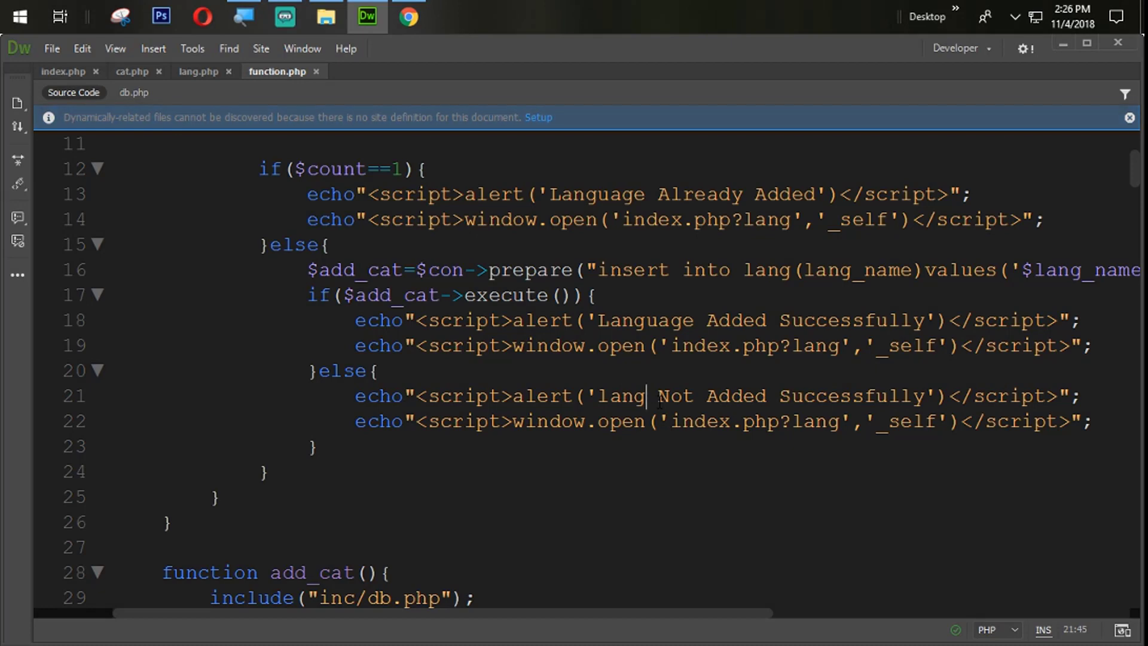
scroll("up", 3)
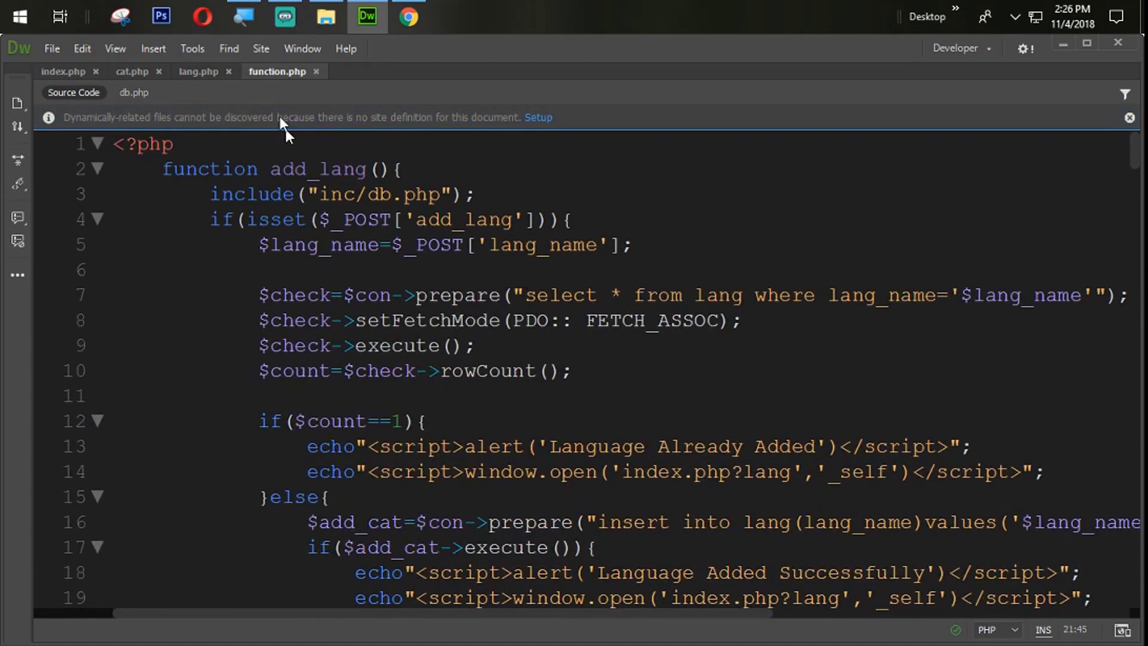
Step: Name a new table lang with 2 columns in the youtube_elearning database
left_click(408, 16)
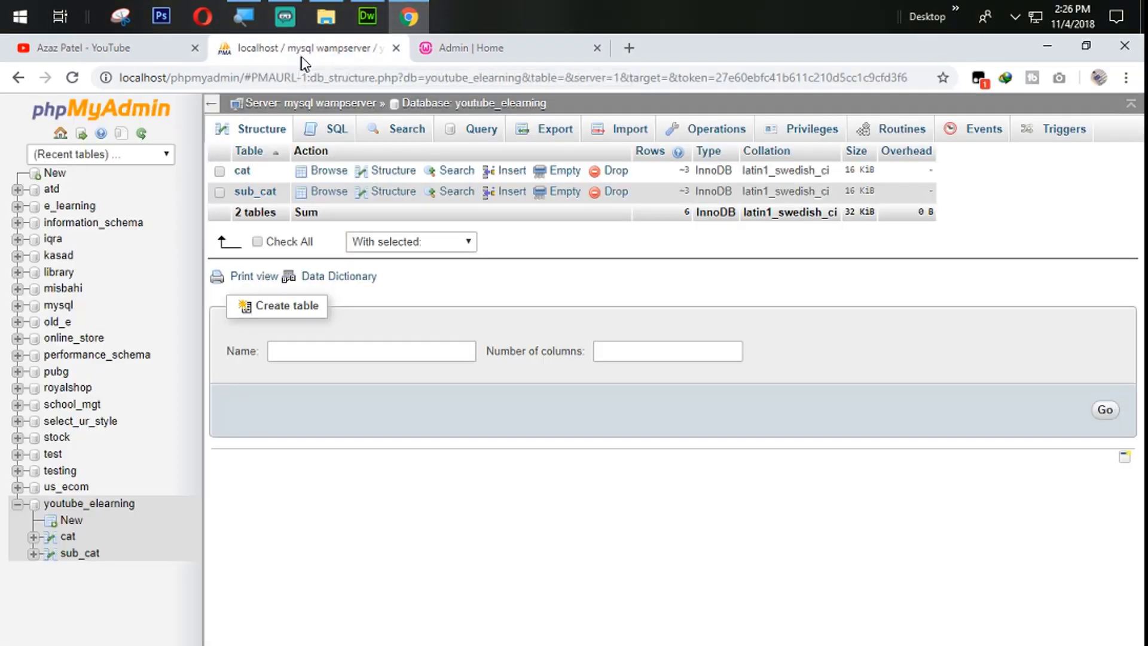
left_click(371, 351)
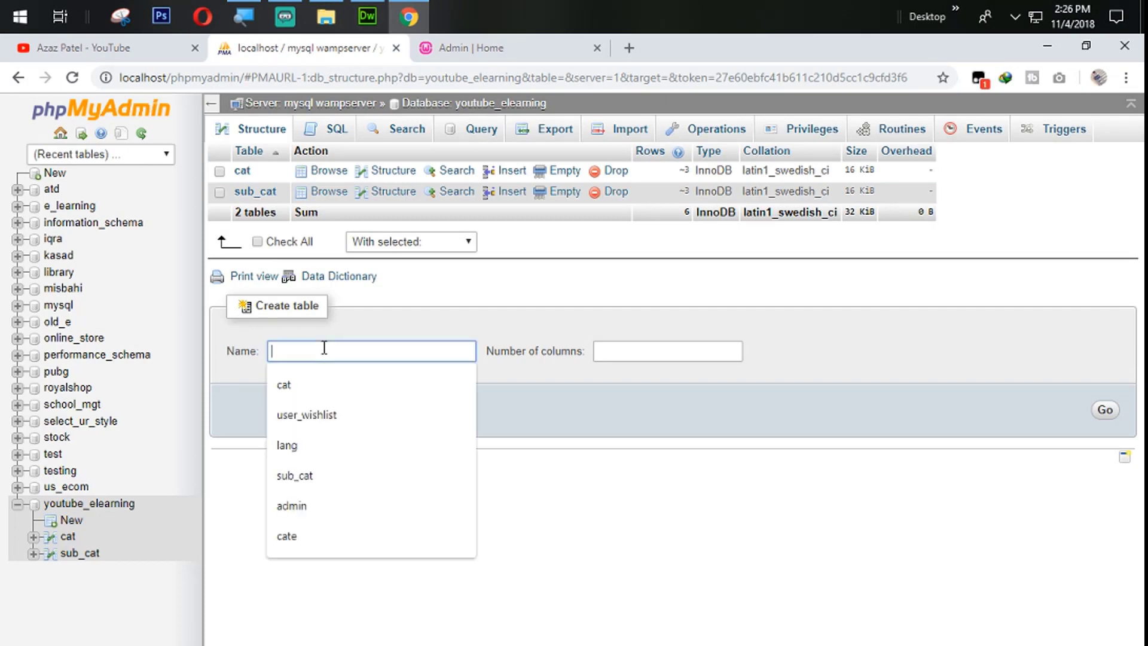
type("lang")
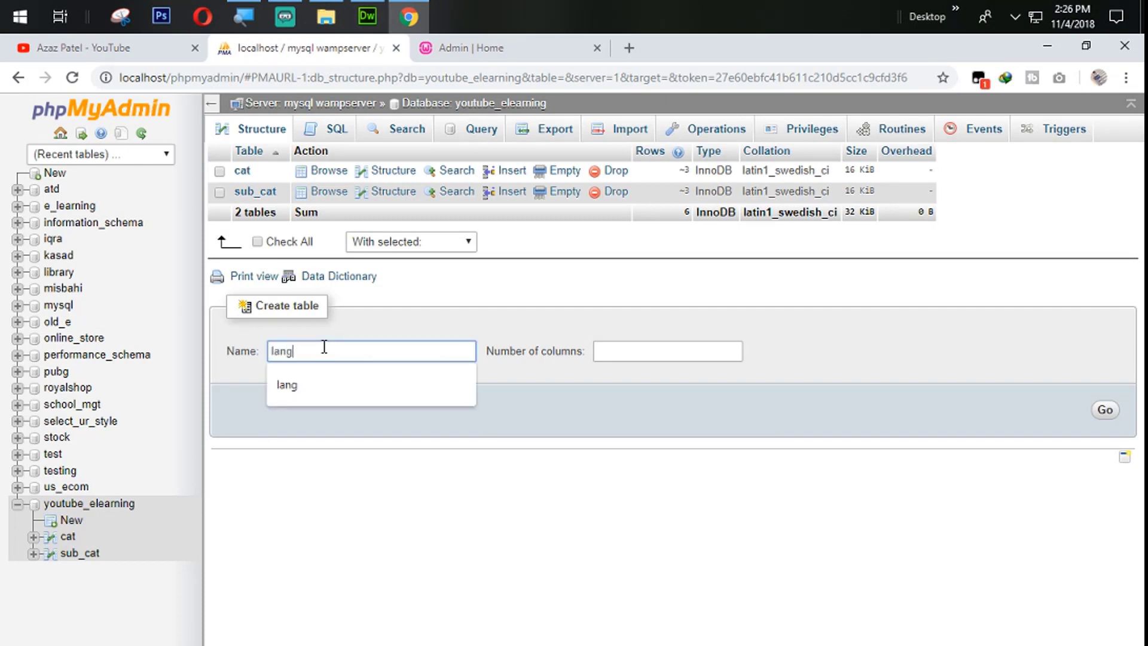
left_click(666, 351)
type("3")
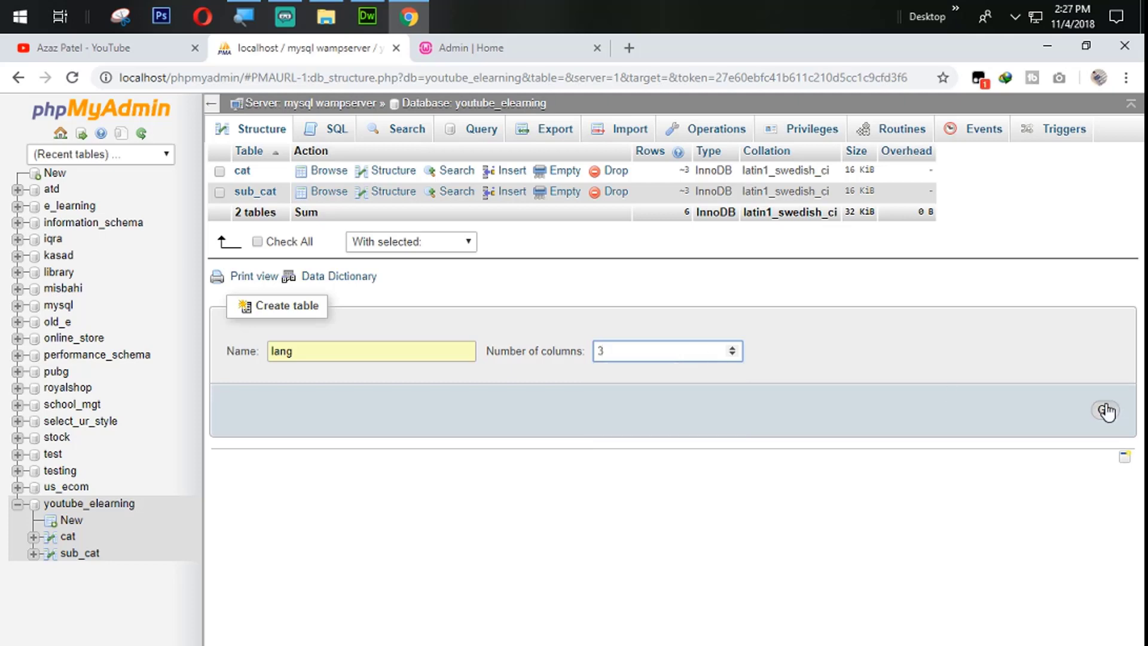
triple_click(645, 351)
type("2")
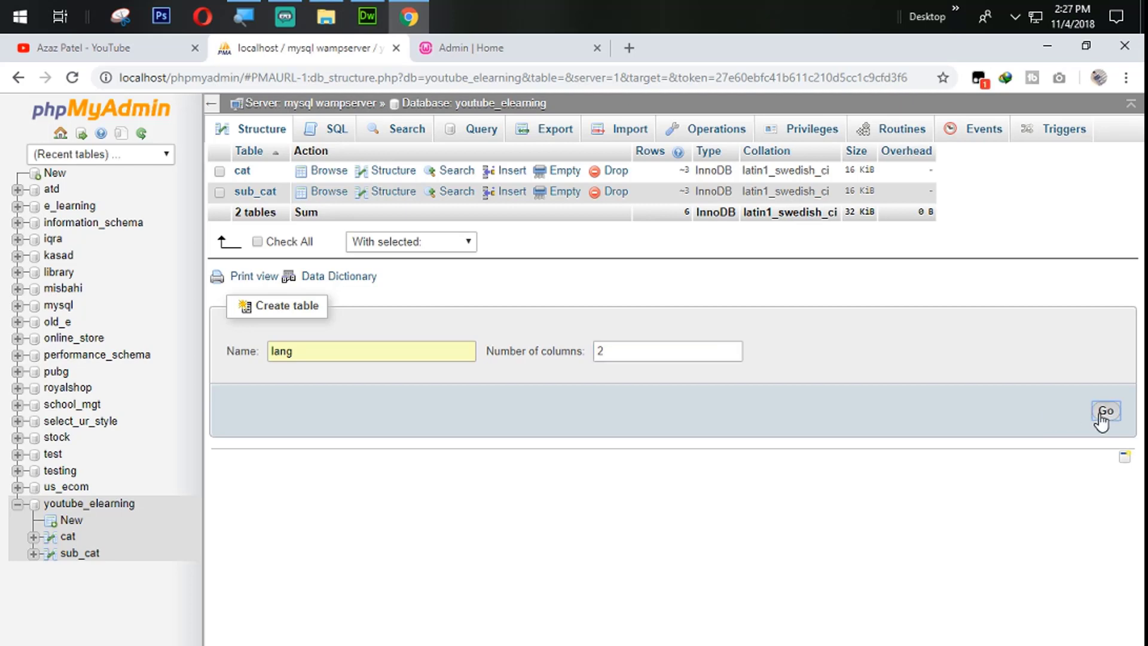
Step: Define columns lang_id INT(10) and lang_name VARCHAR(50), then save the lang table
left_click(1105, 410)
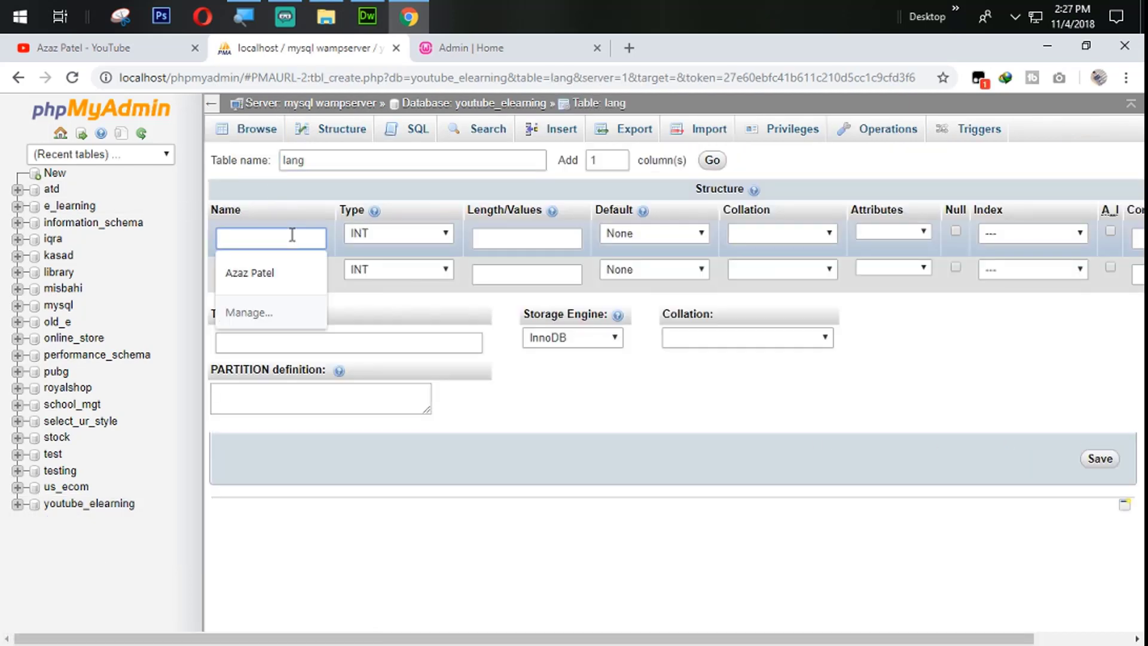
type("lang_id")
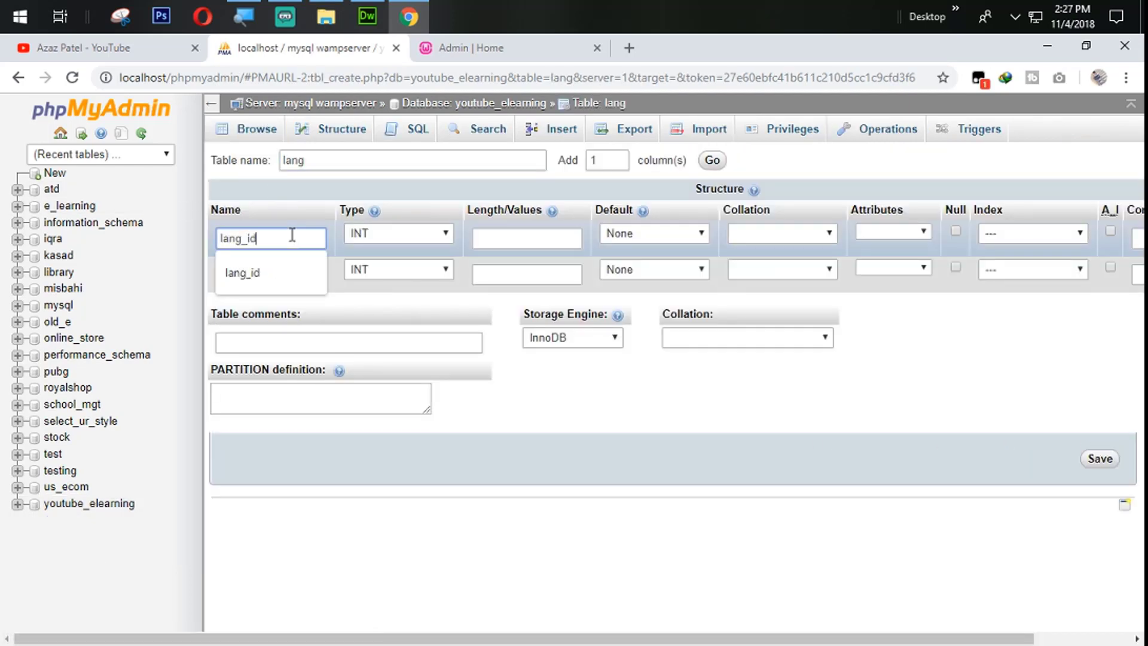
type("lan")
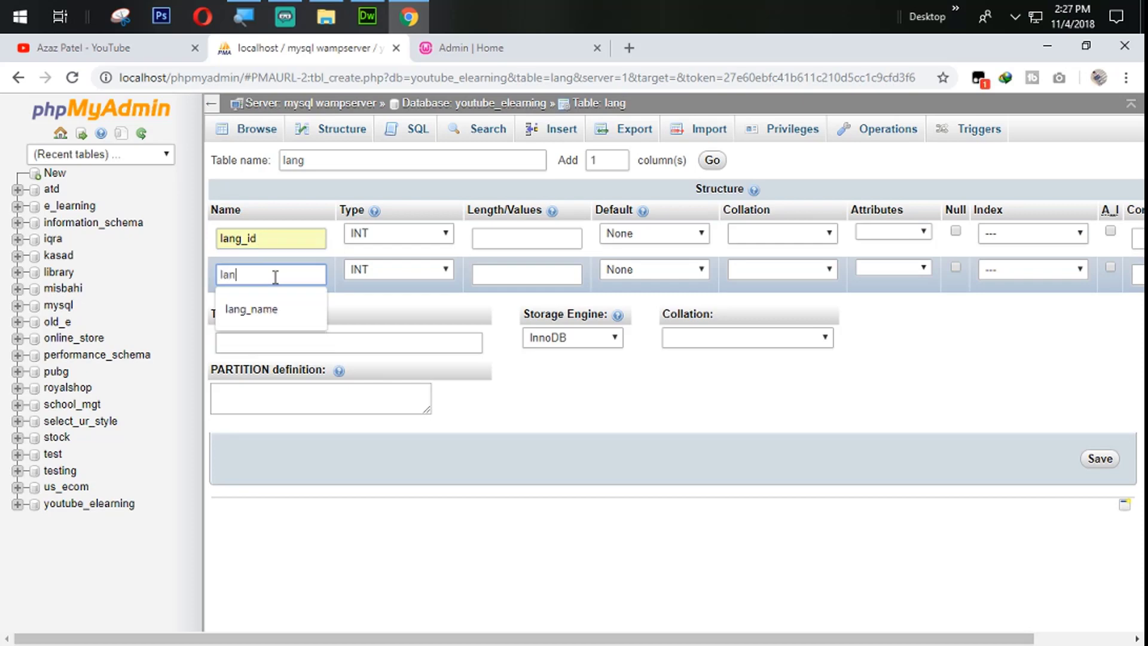
left_click(251, 309)
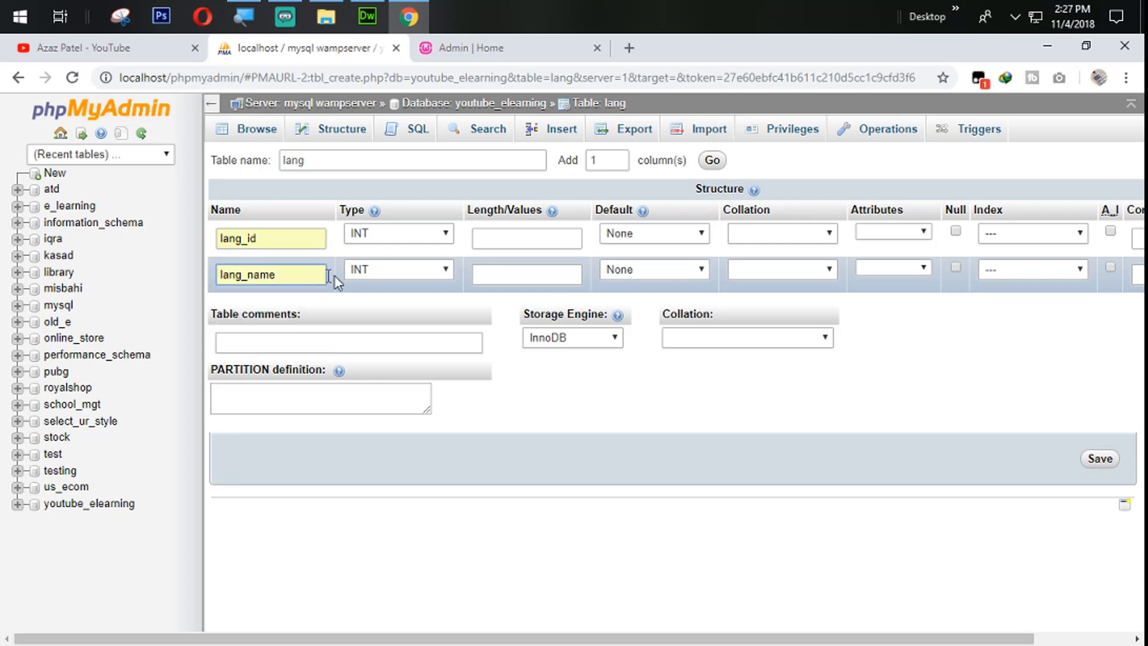
left_click(398, 268)
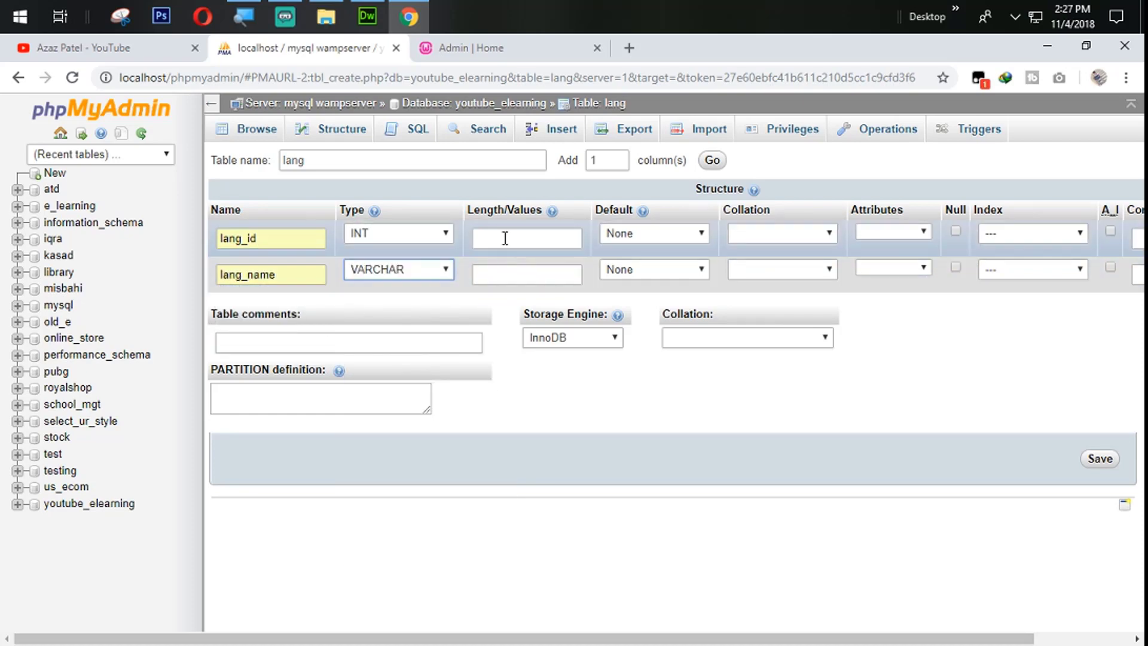
type("10")
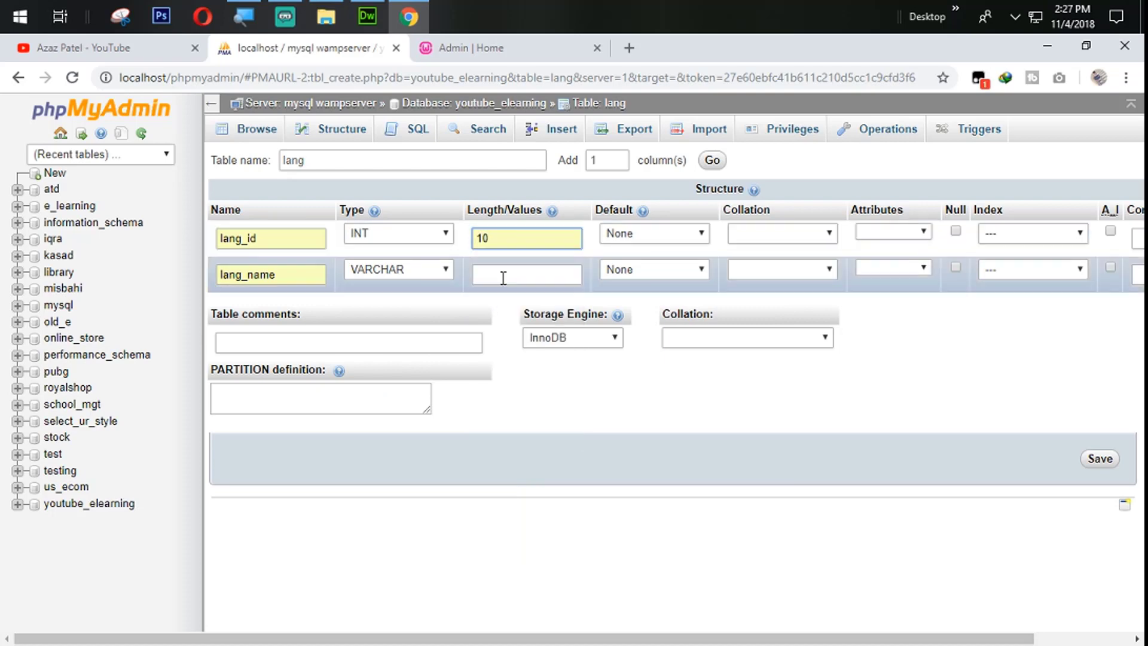
type("50")
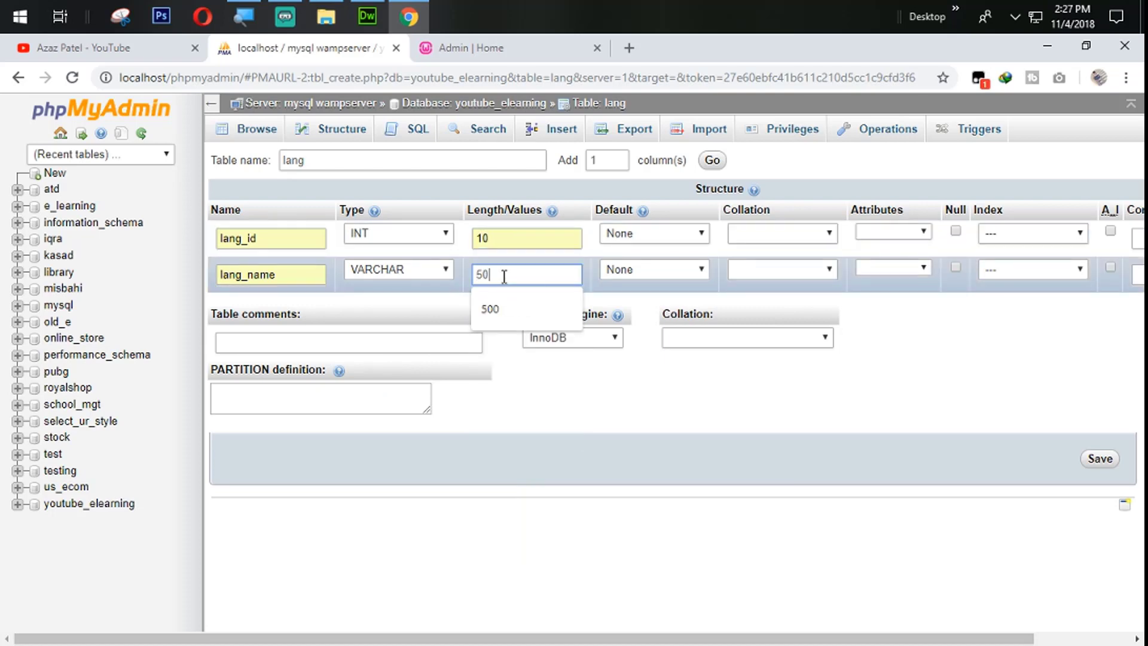
scroll("right", 3)
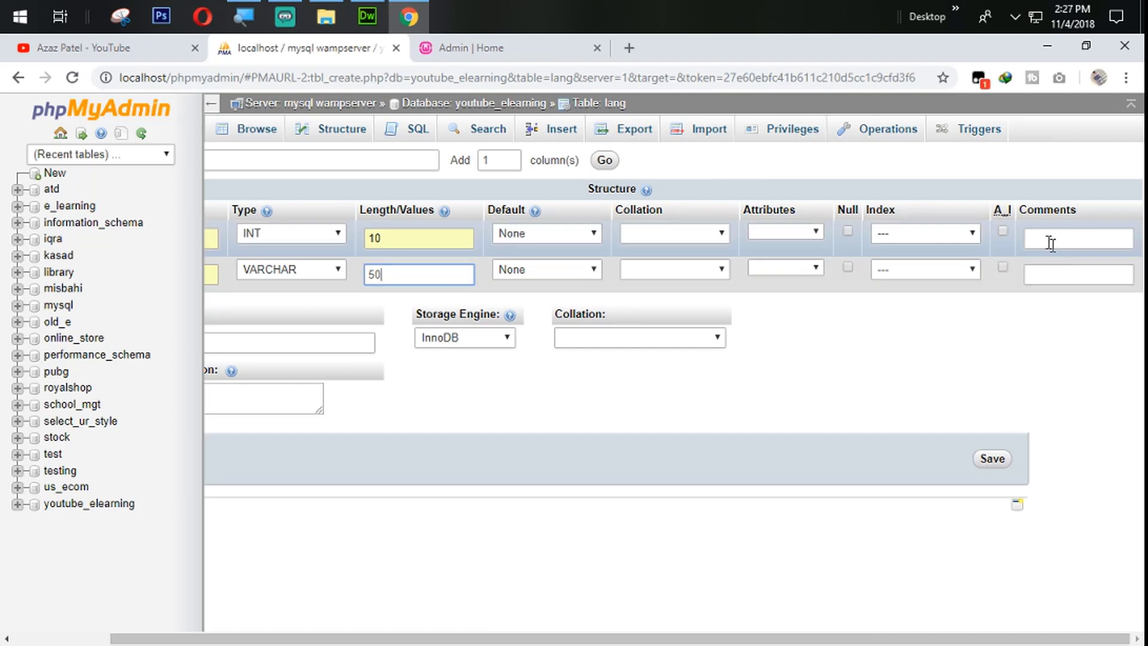
left_click(924, 233)
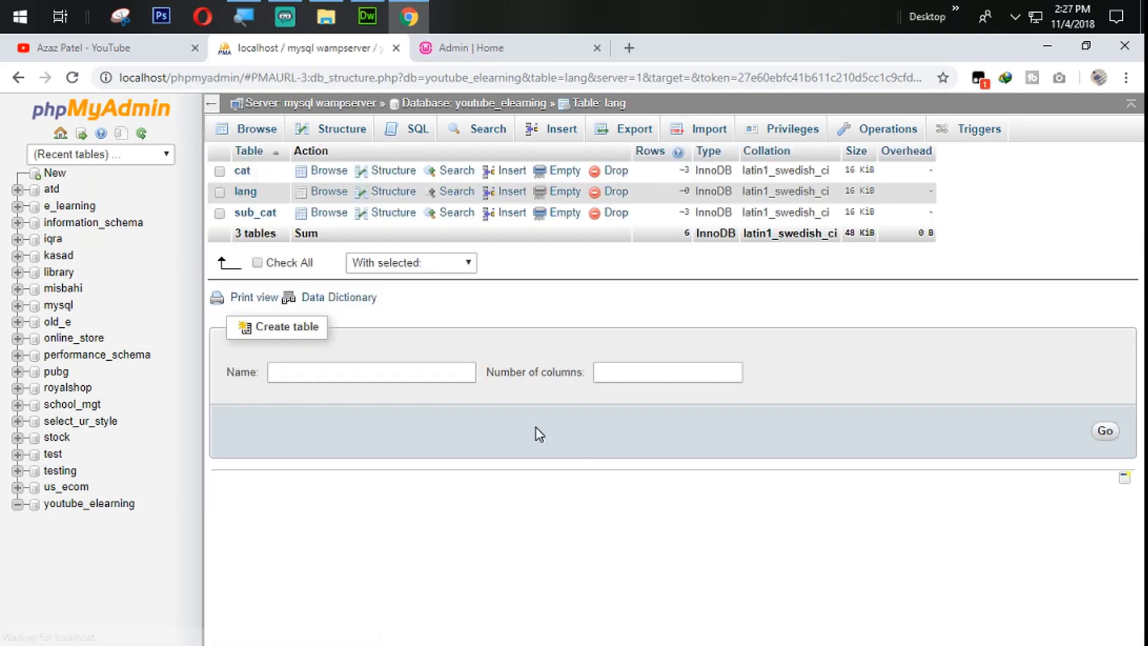
Step: Open View Languages in the admin panel and submit English as a new language
left_click(367, 16)
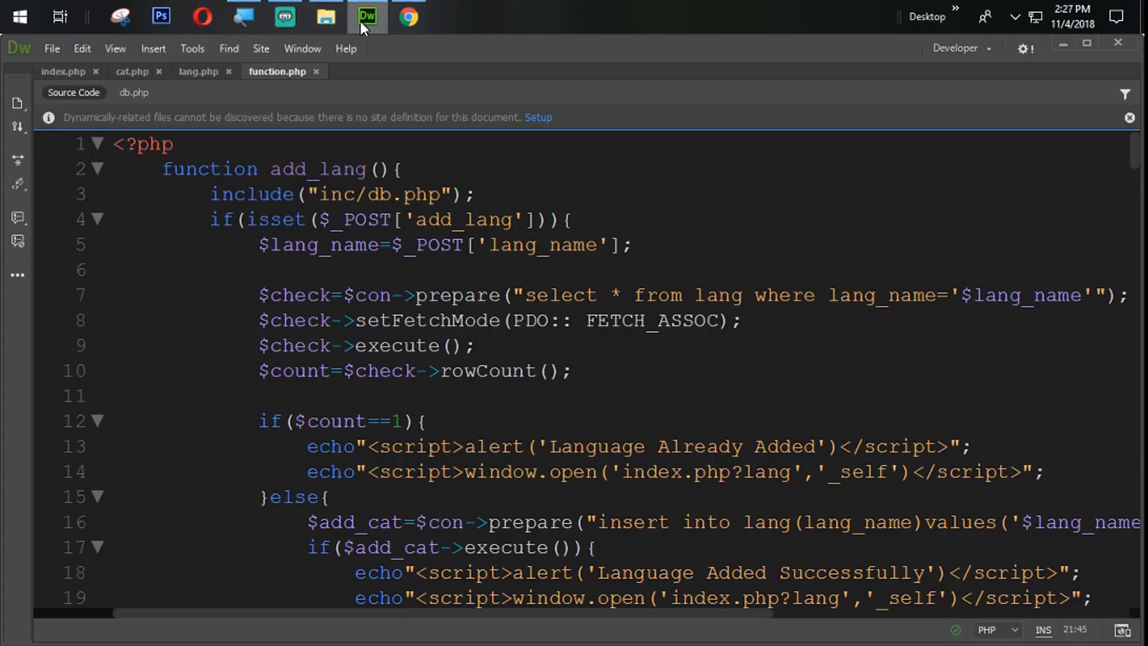
left_click(408, 16)
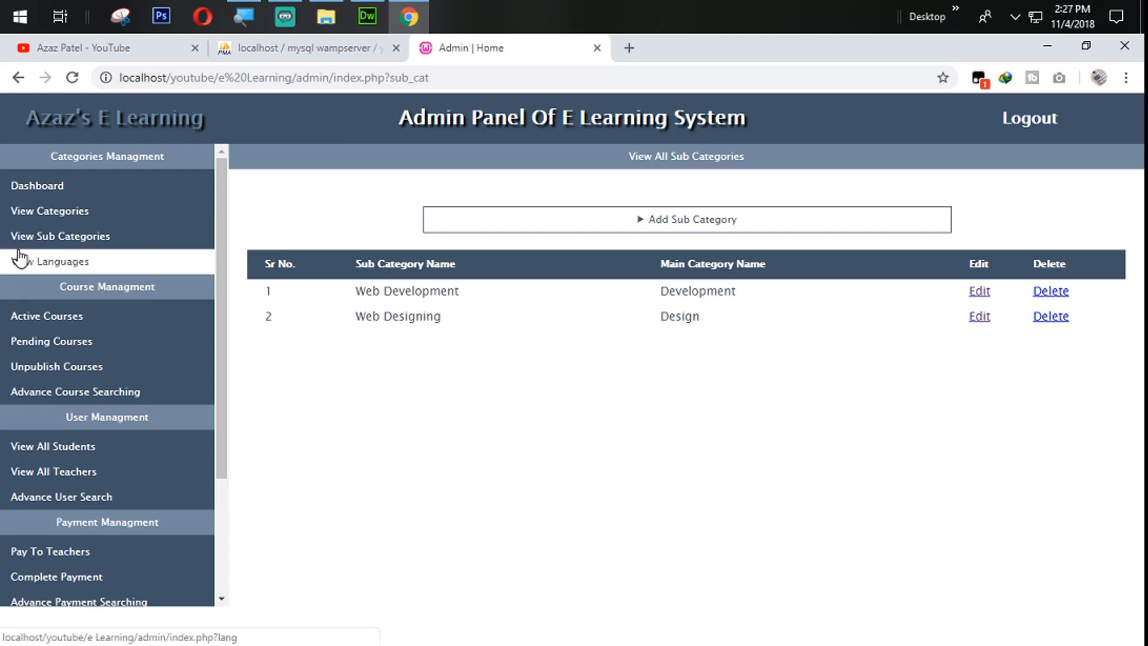
left_click(49, 261)
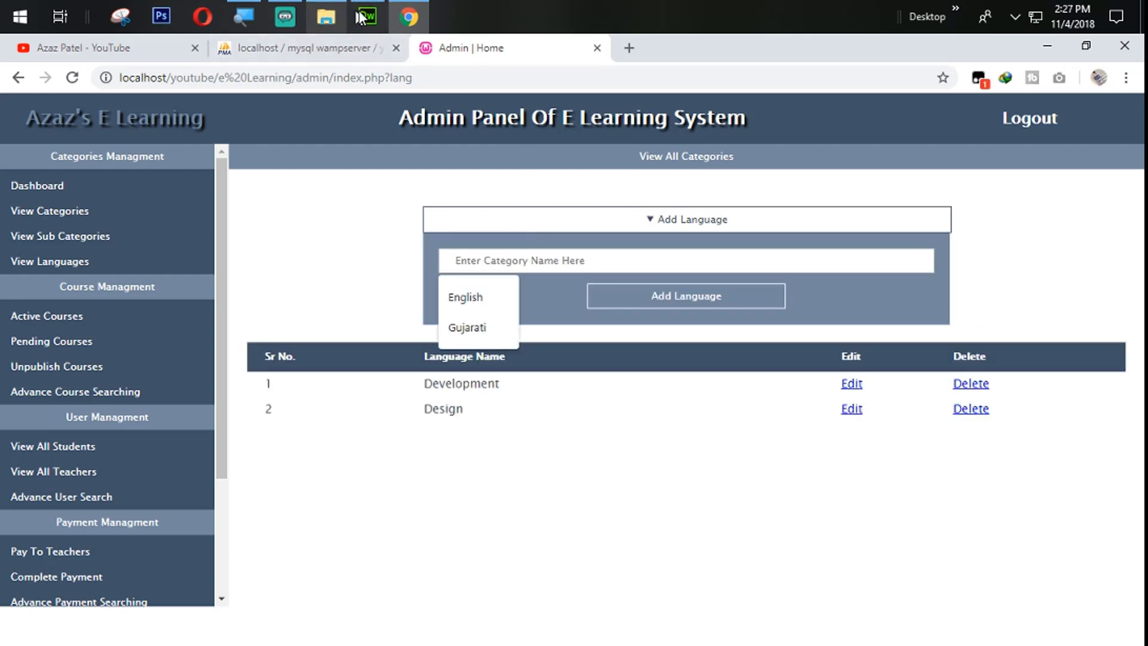
left_click(366, 16)
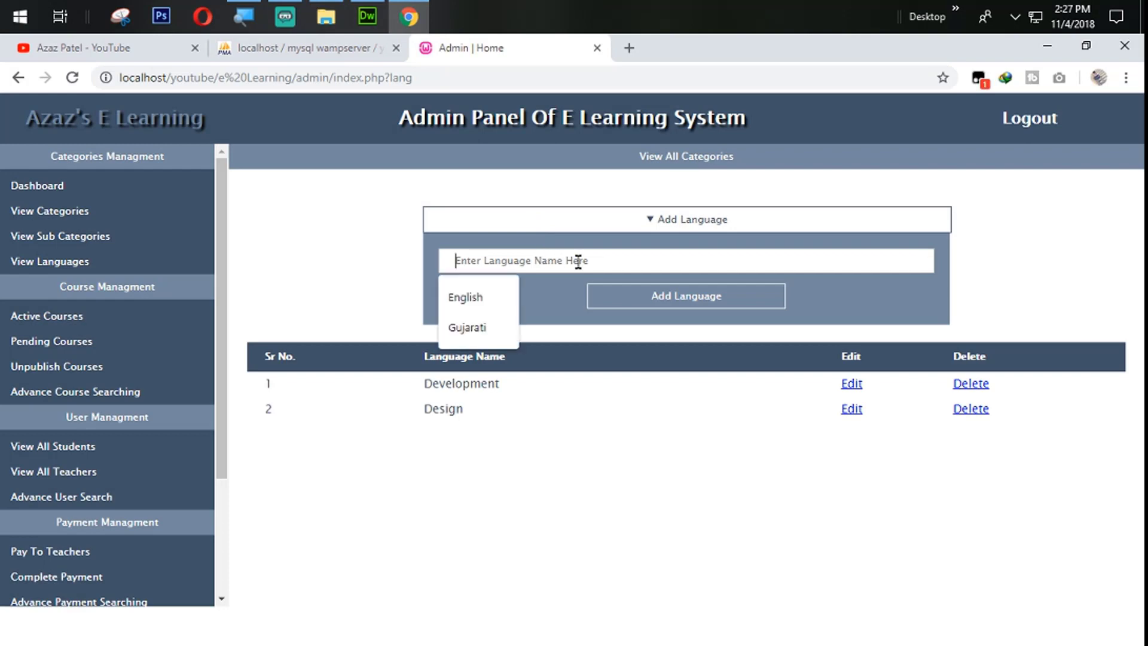
left_click(466, 297)
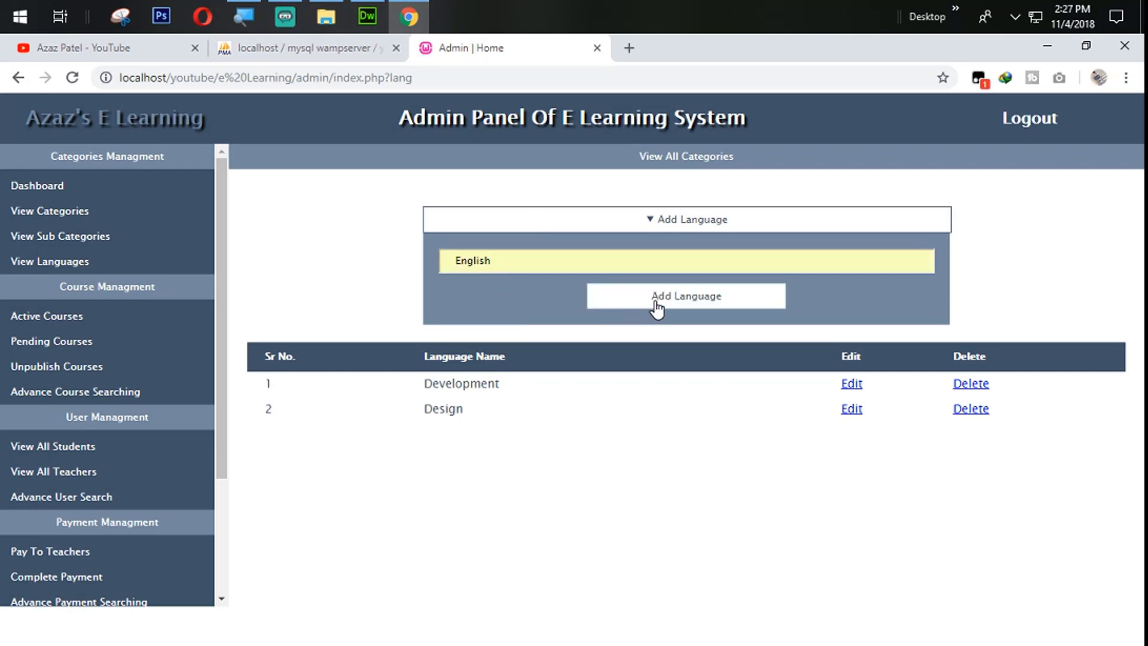
left_click(686, 219)
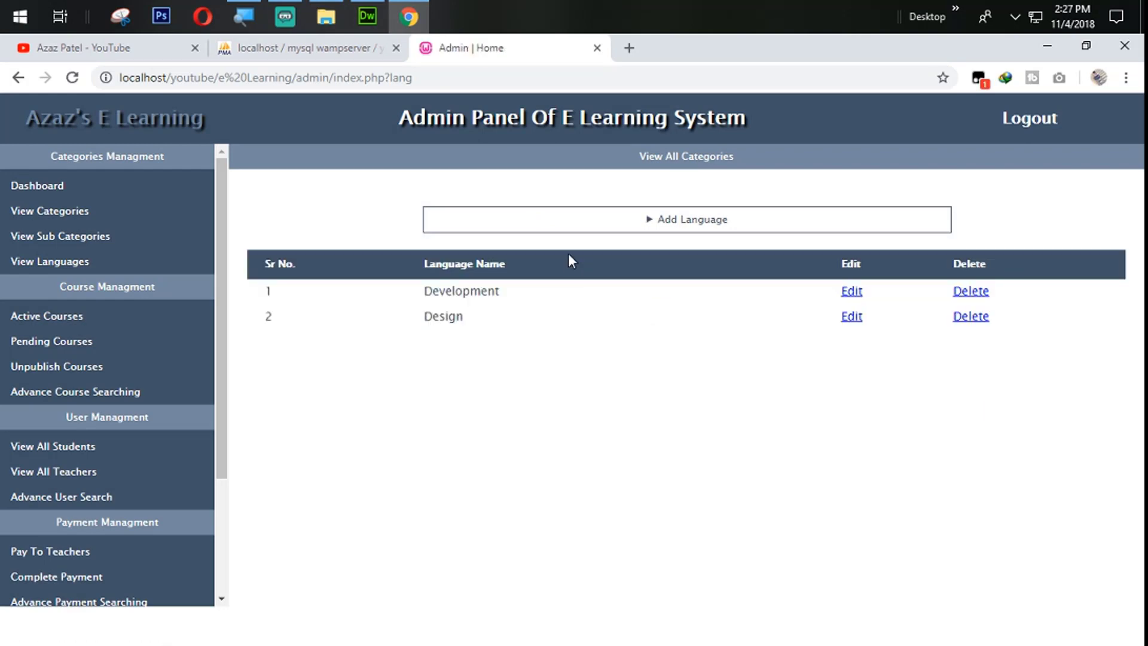
Step: Change lang.php's closing echo call to add_lang() and return to the browser
left_click(366, 16)
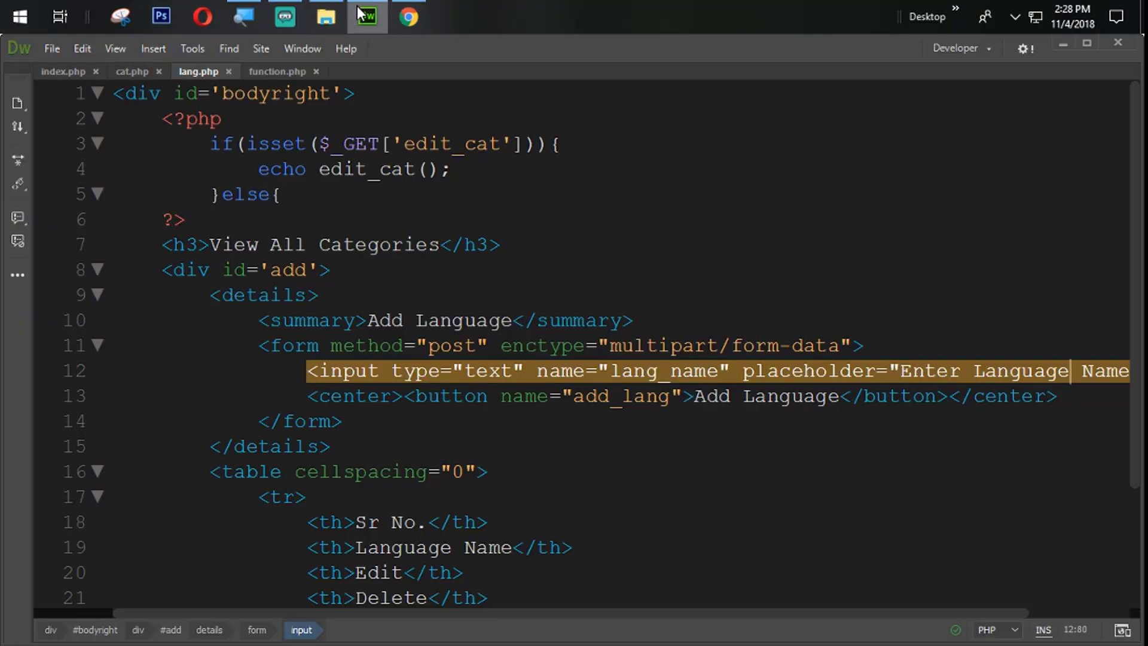
scroll("down", 3)
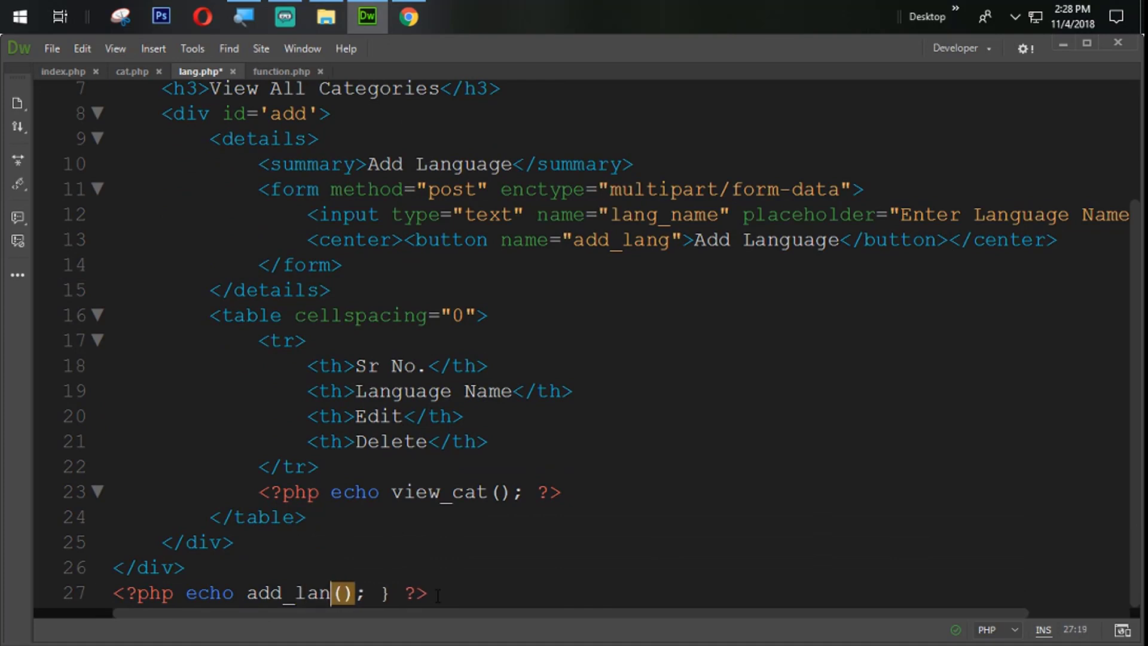
left_click(407, 17)
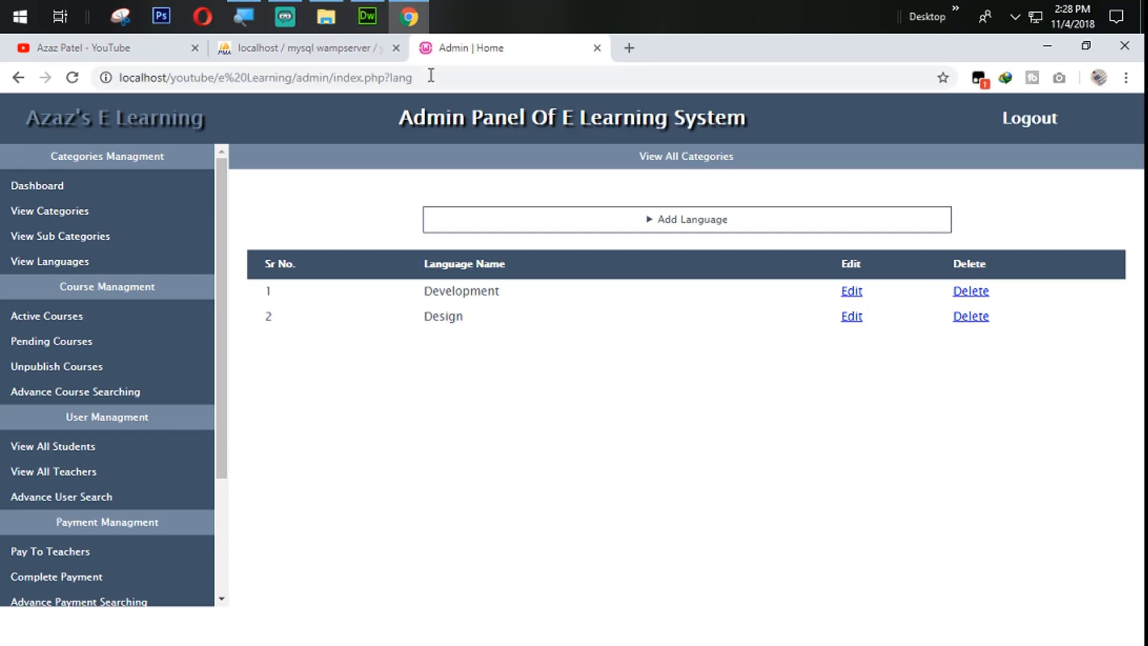
mouse_move(432, 174)
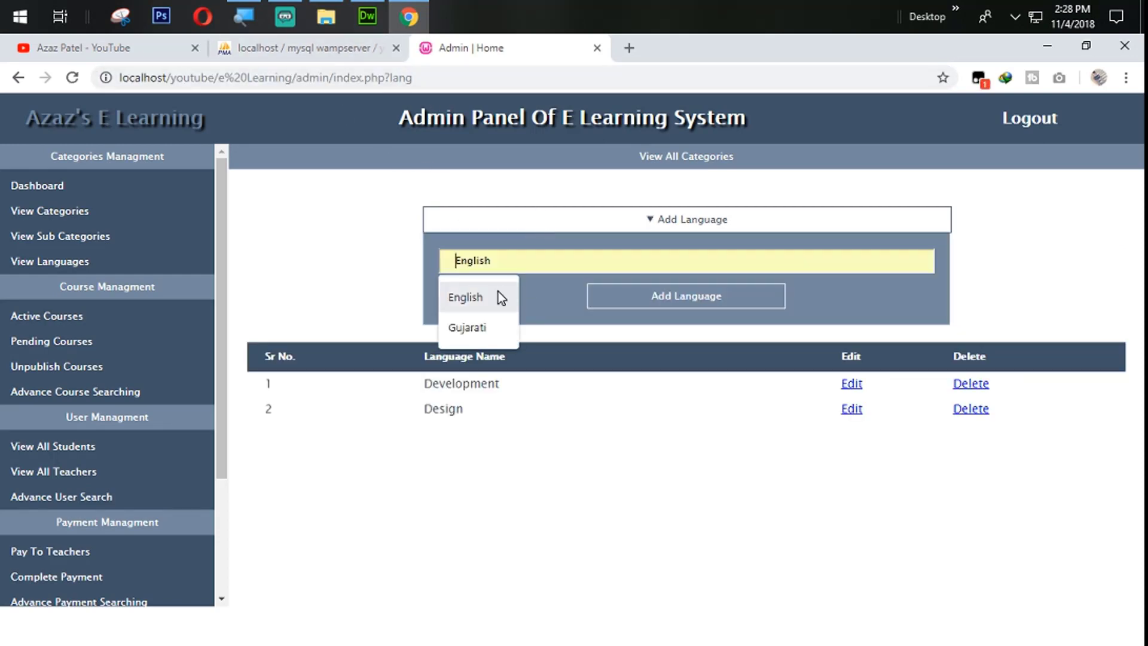
Step: Submit English, dismiss the confirmation, and check the lang table in phpMyAdmin
left_click(686, 296)
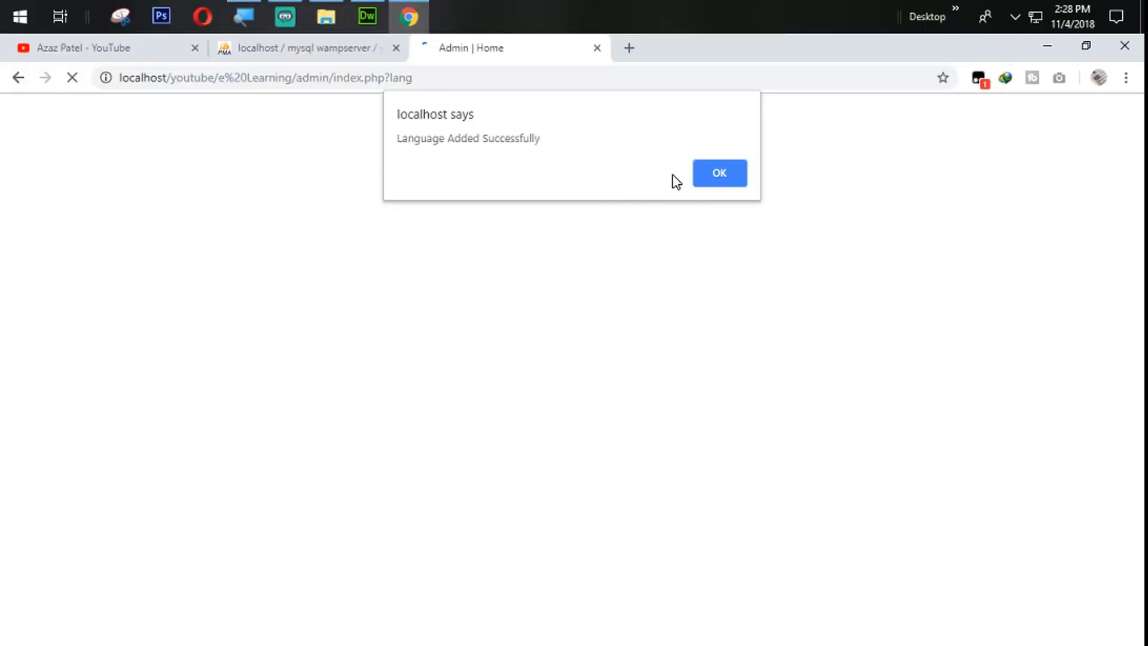
left_click(717, 173)
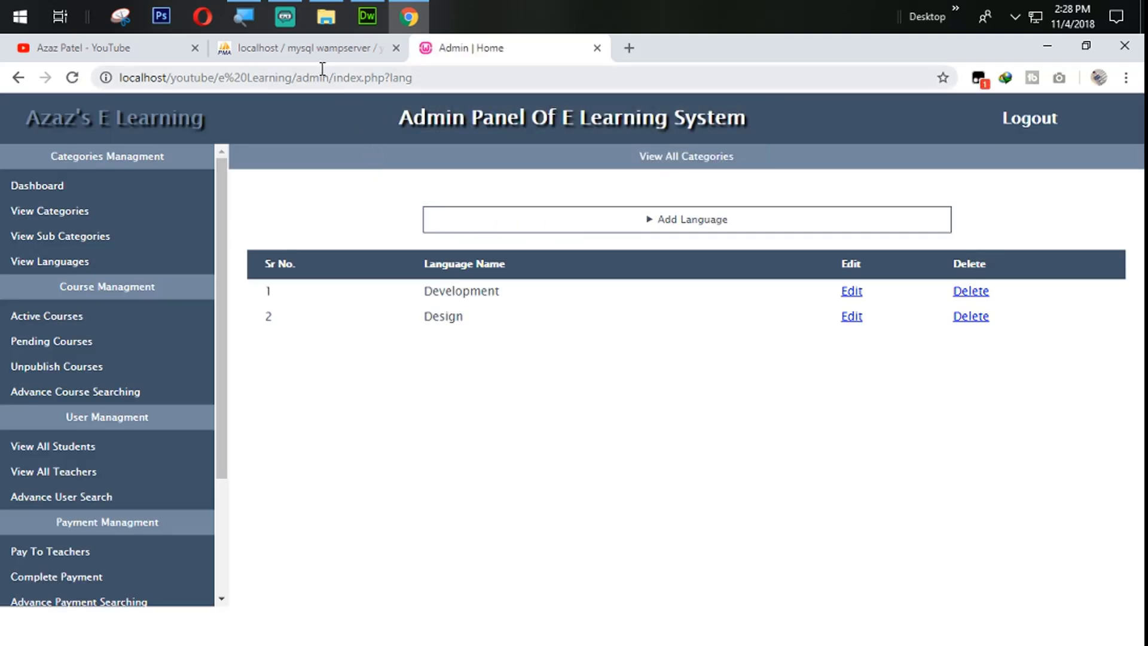
left_click(307, 48)
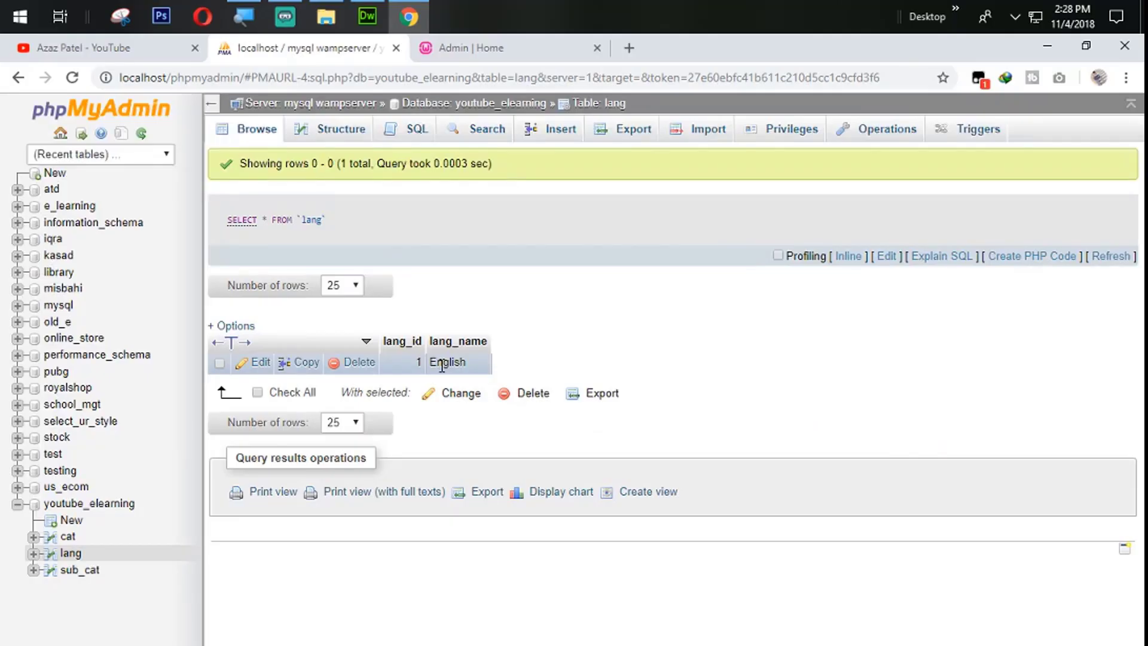
Step: Add Hindi as a language, dismiss the confirmation, and return to the admin panel
left_click(511, 48)
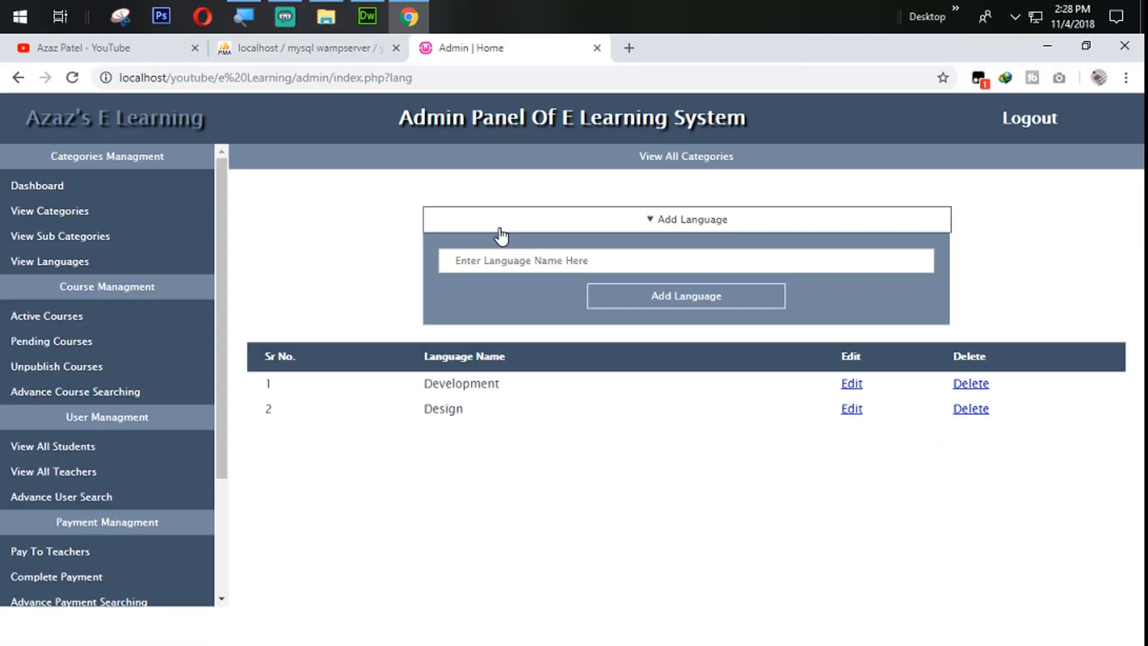
type("Hin")
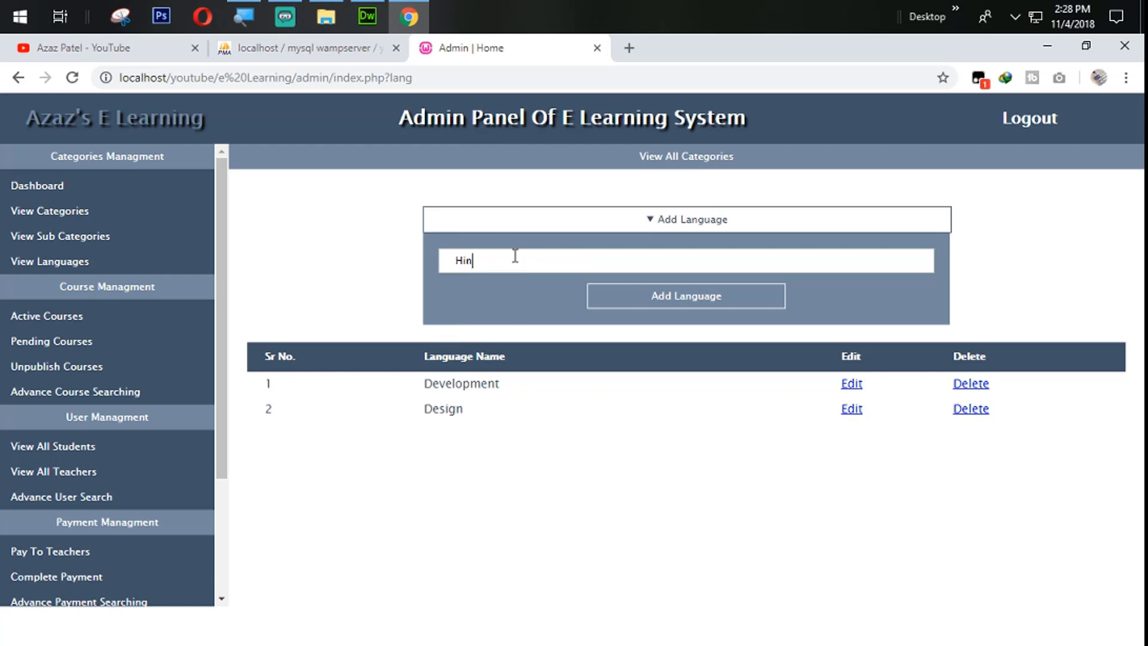
type("di")
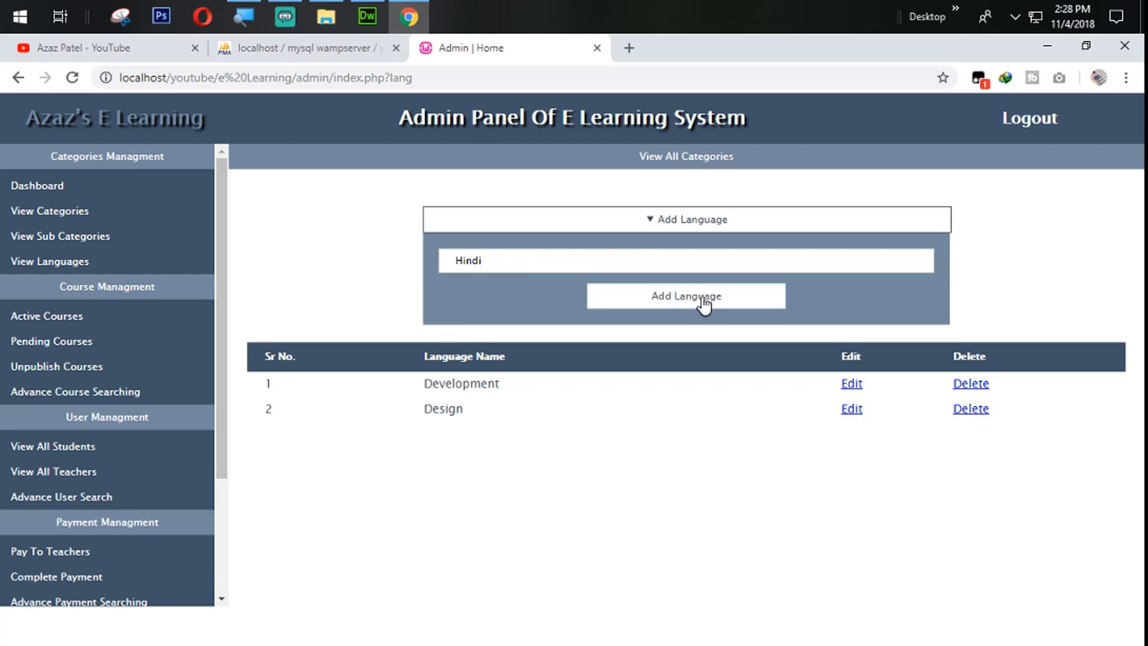
left_click(685, 296)
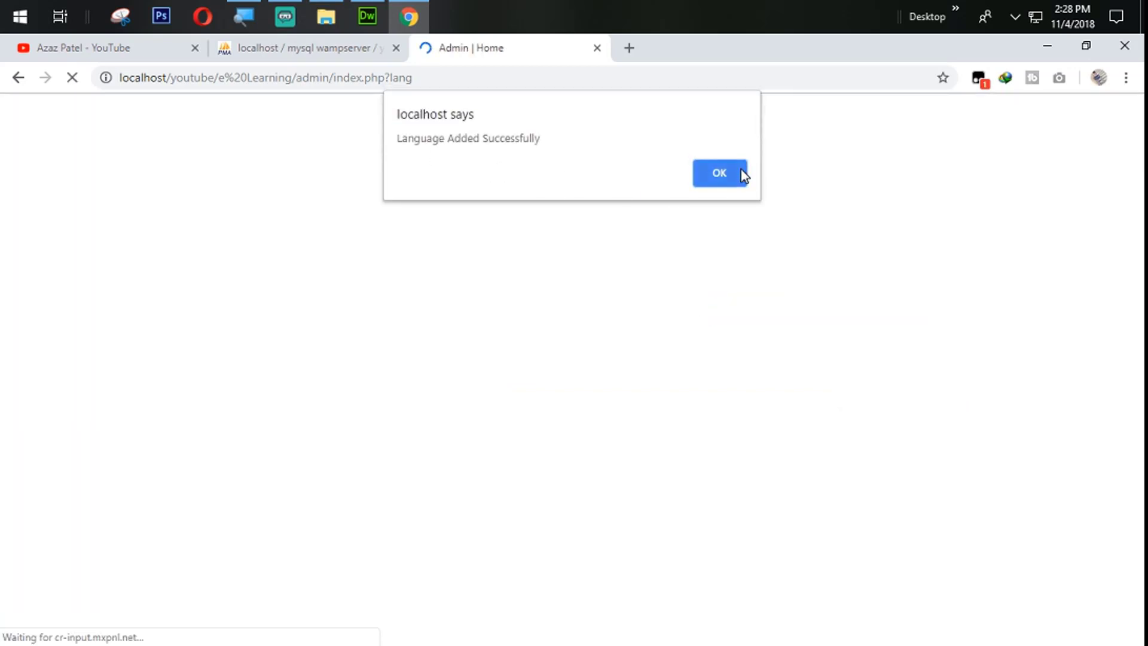
left_click(718, 173)
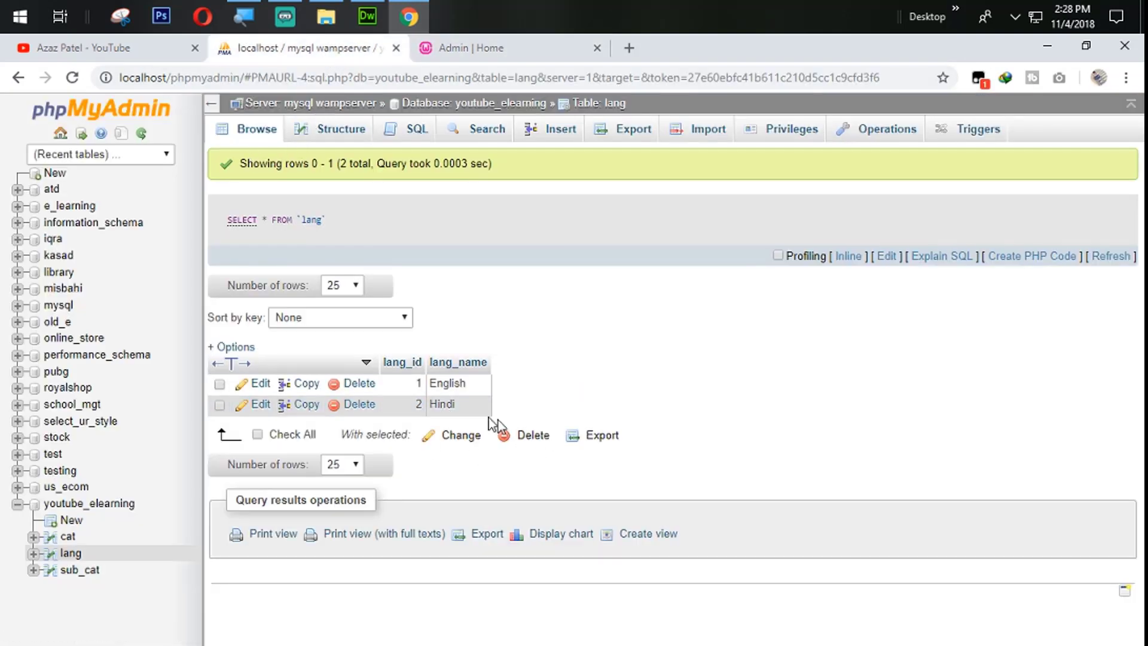
left_click(476, 48)
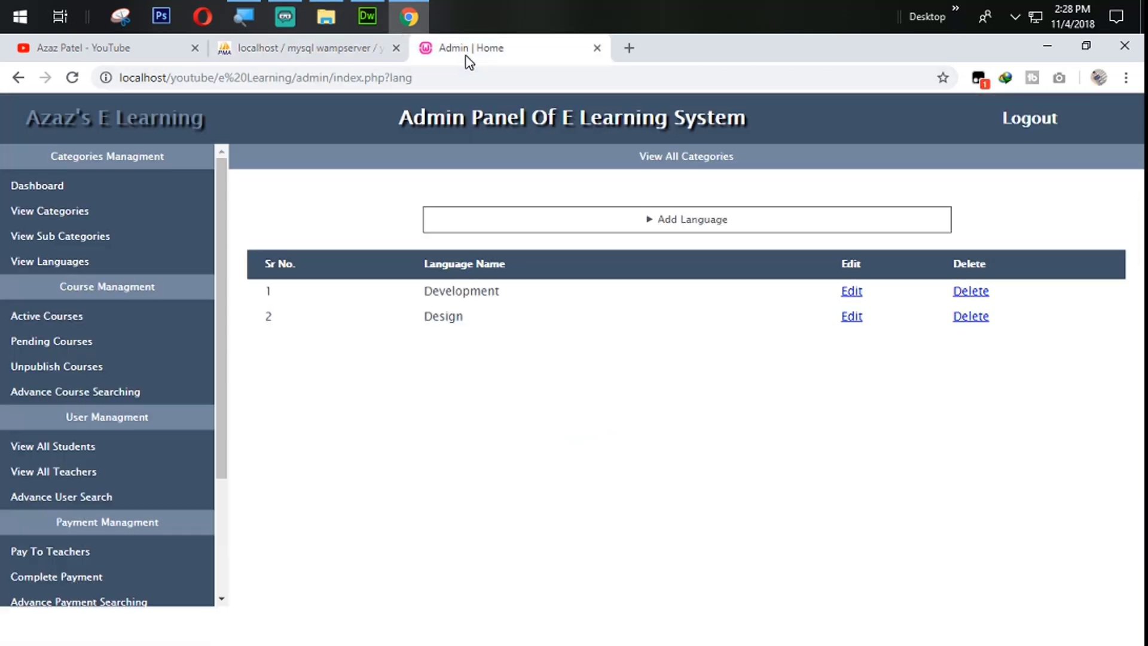
mouse_move(425, 304)
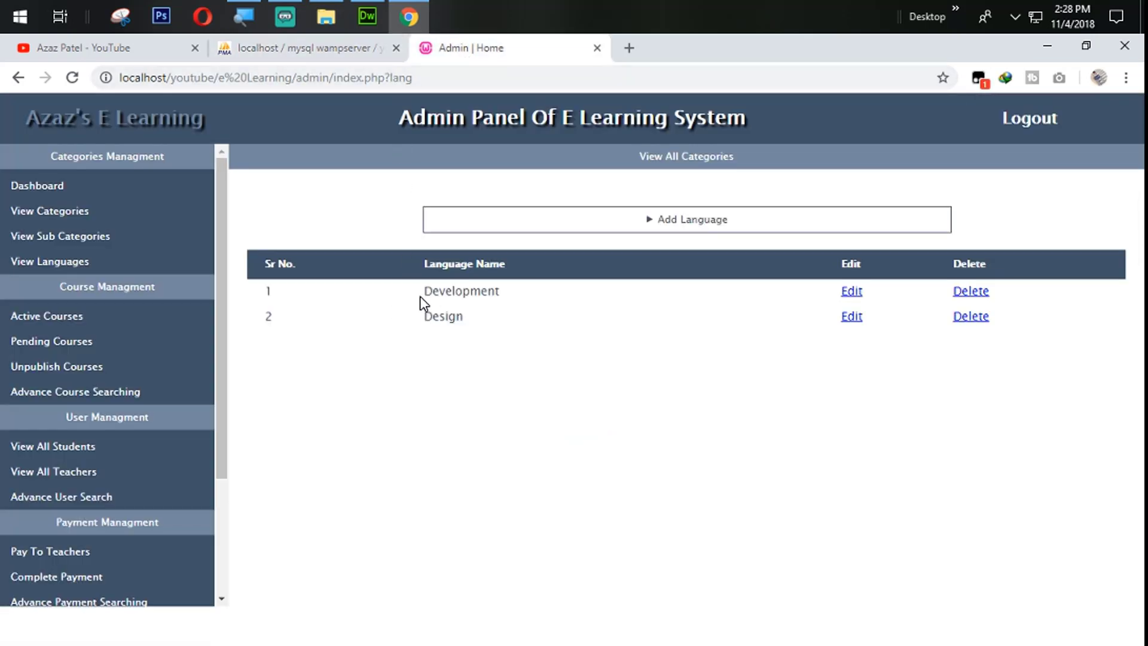
mouse_move(460, 326)
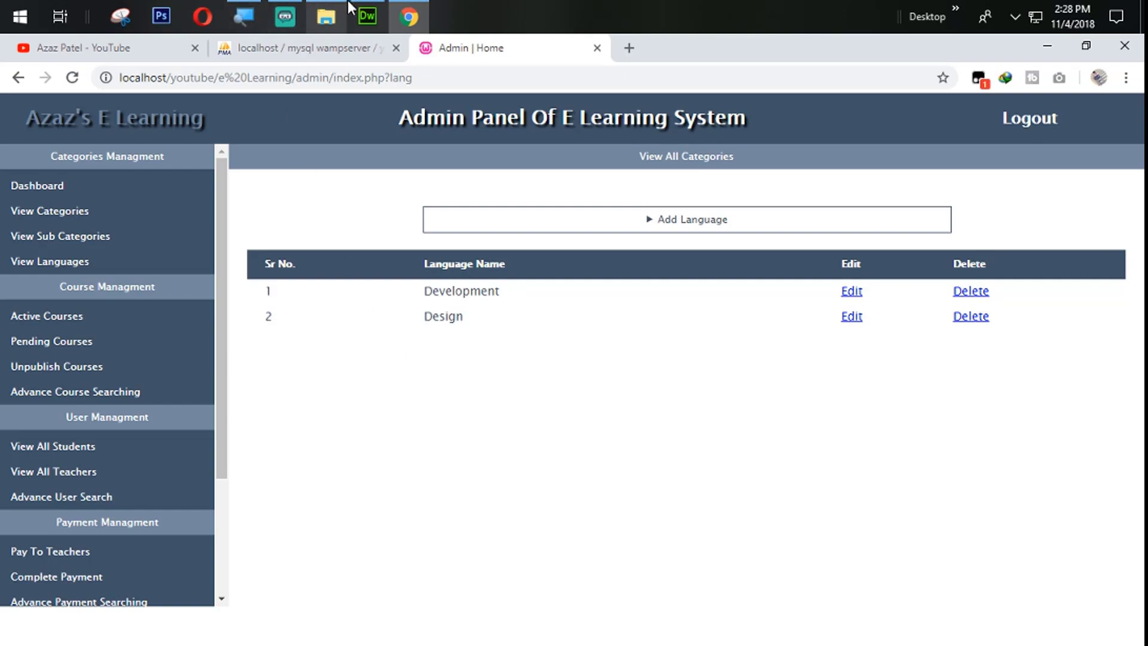
Step: Switch to function.php in Dreamweaver and scroll to the end of add_lang
left_click(367, 17)
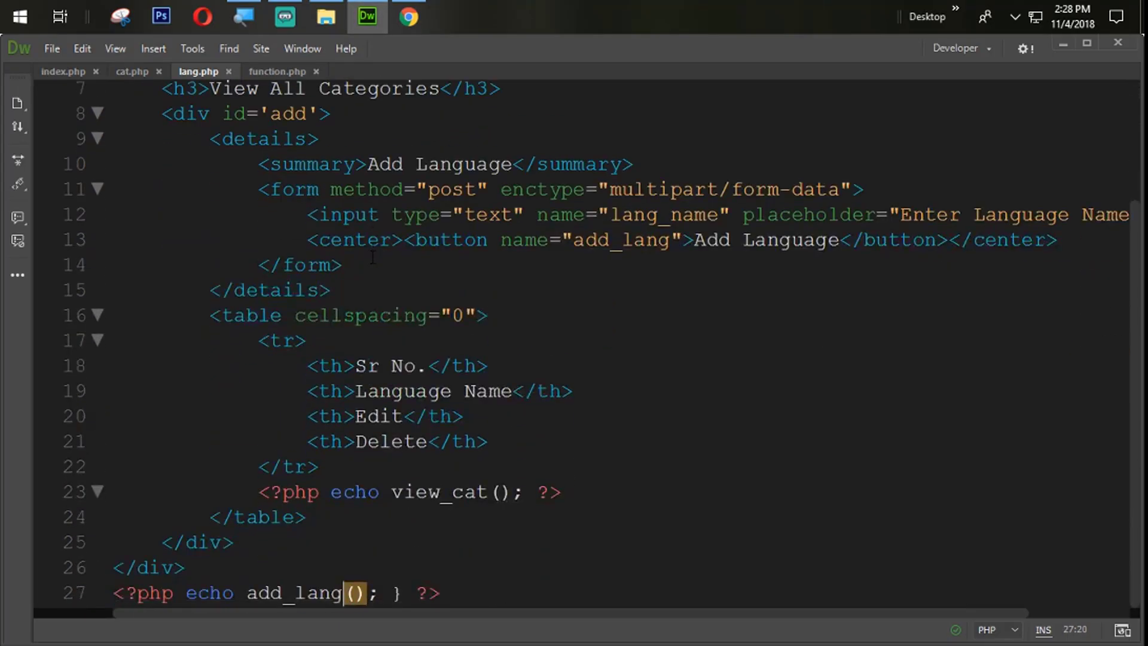
left_click(278, 71)
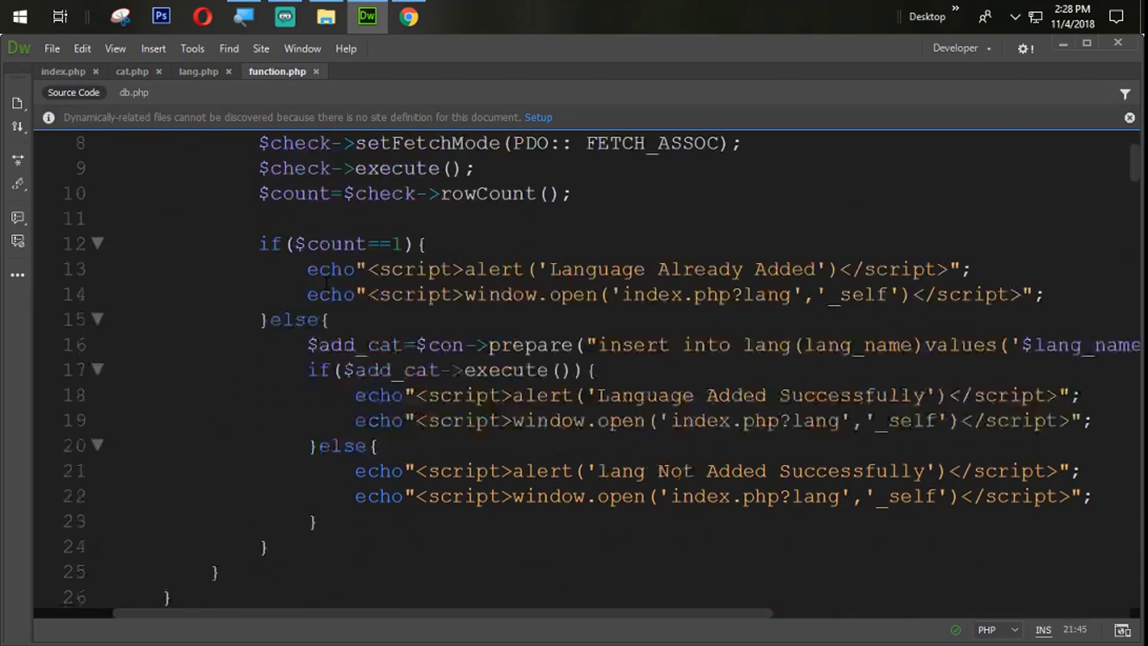
scroll("down", 3)
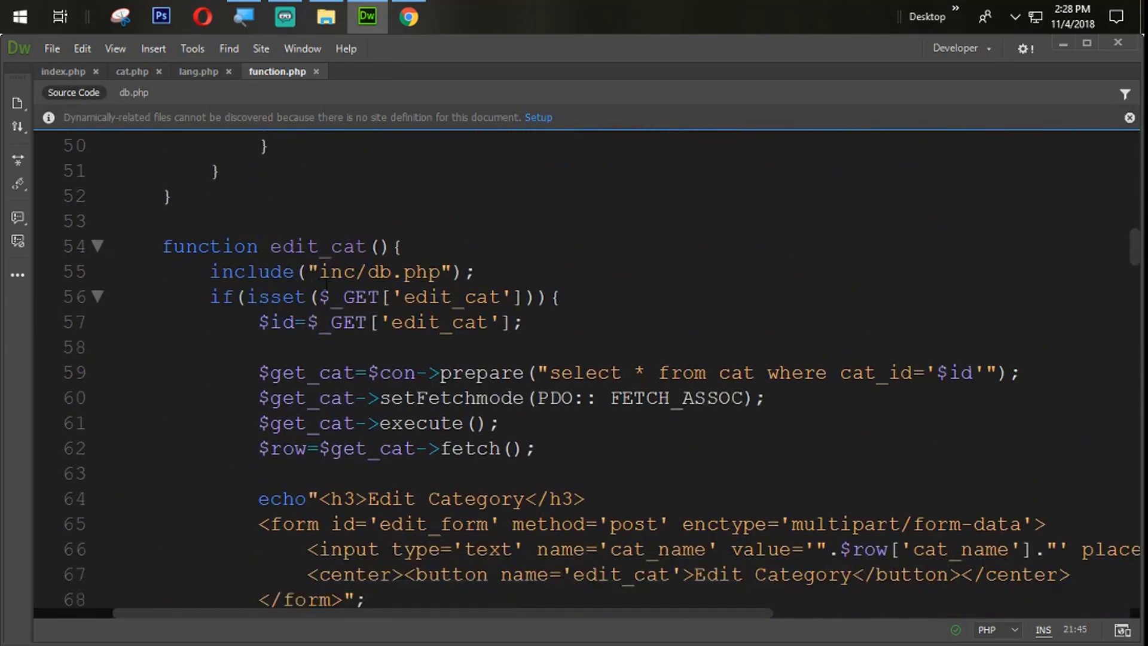
scroll("down", 3)
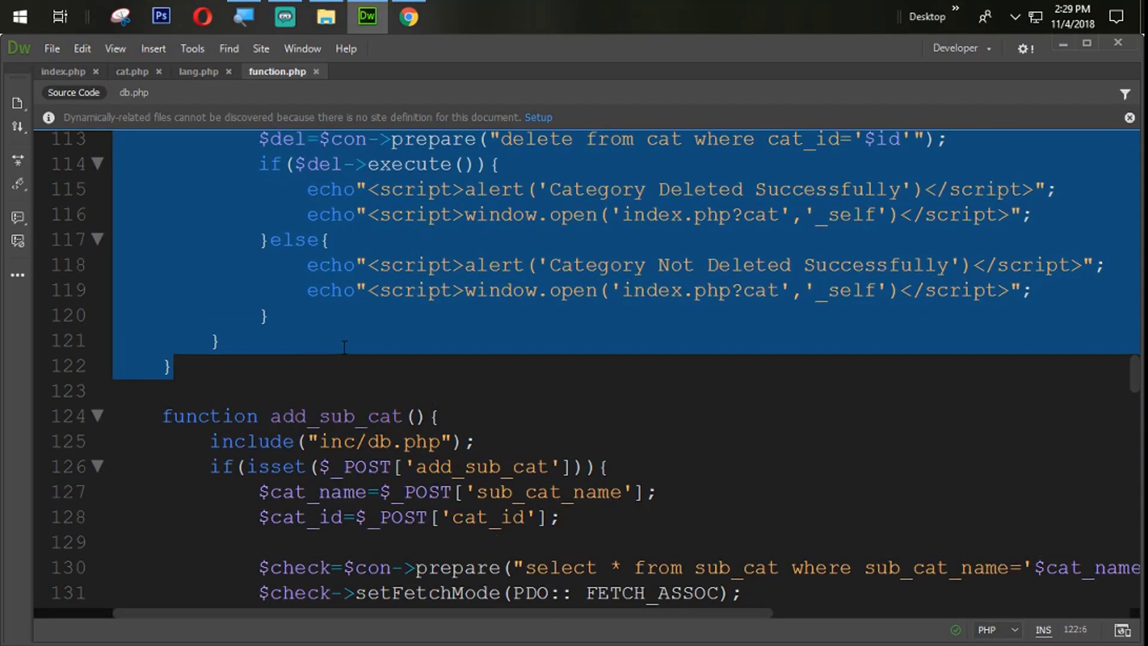
scroll("up", 3)
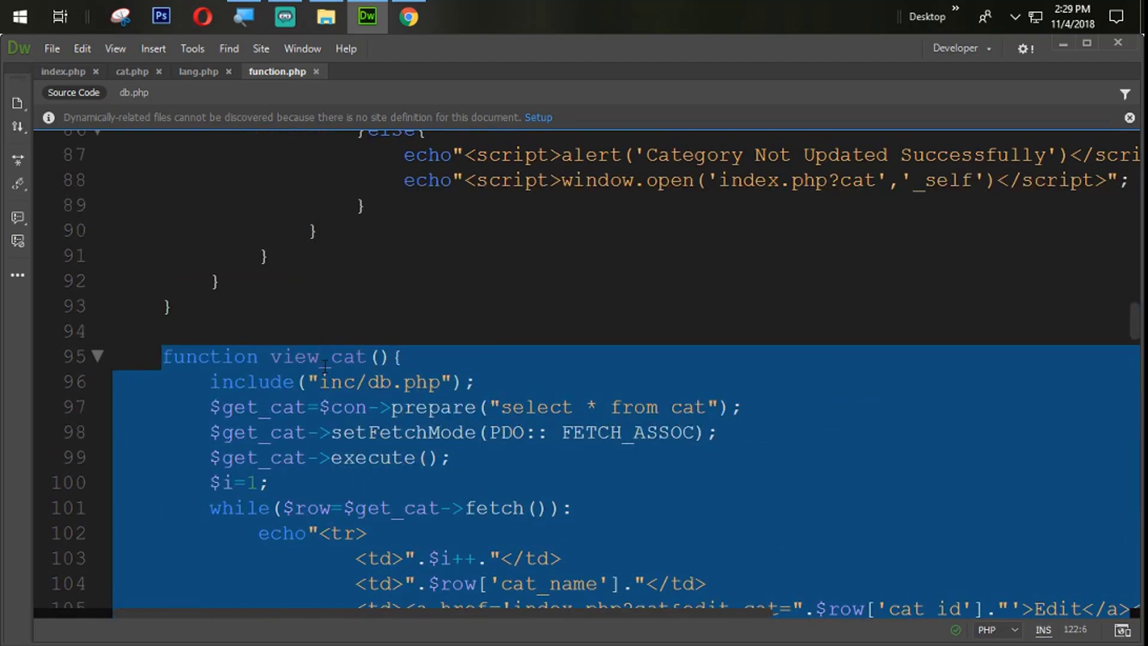
scroll("up", 3)
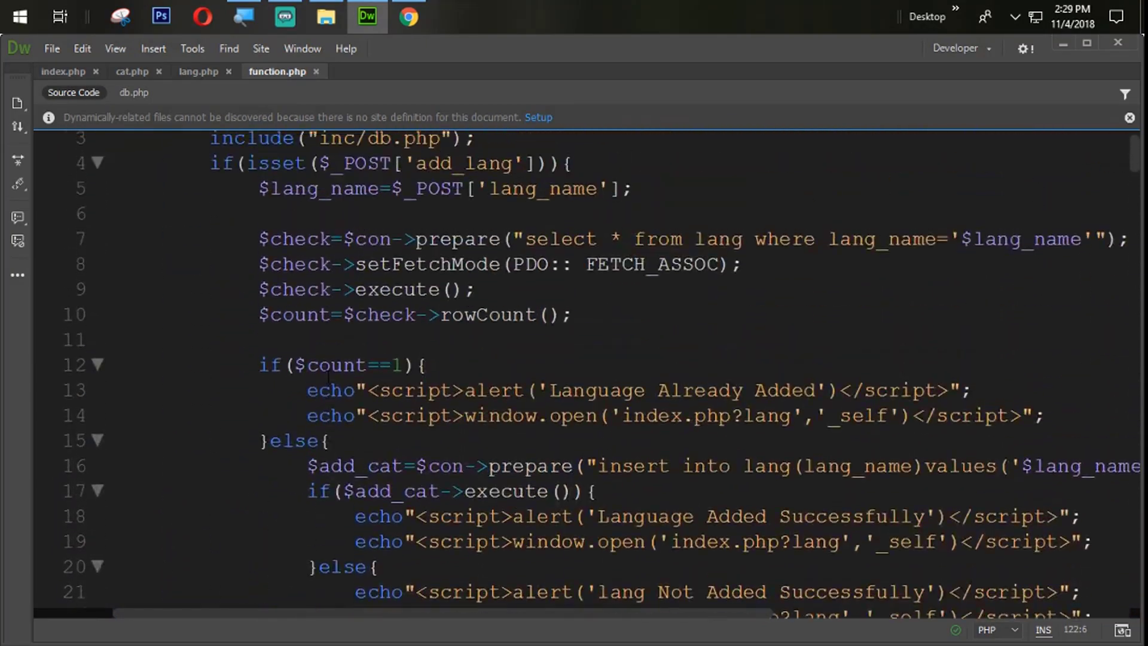
scroll("down", 3)
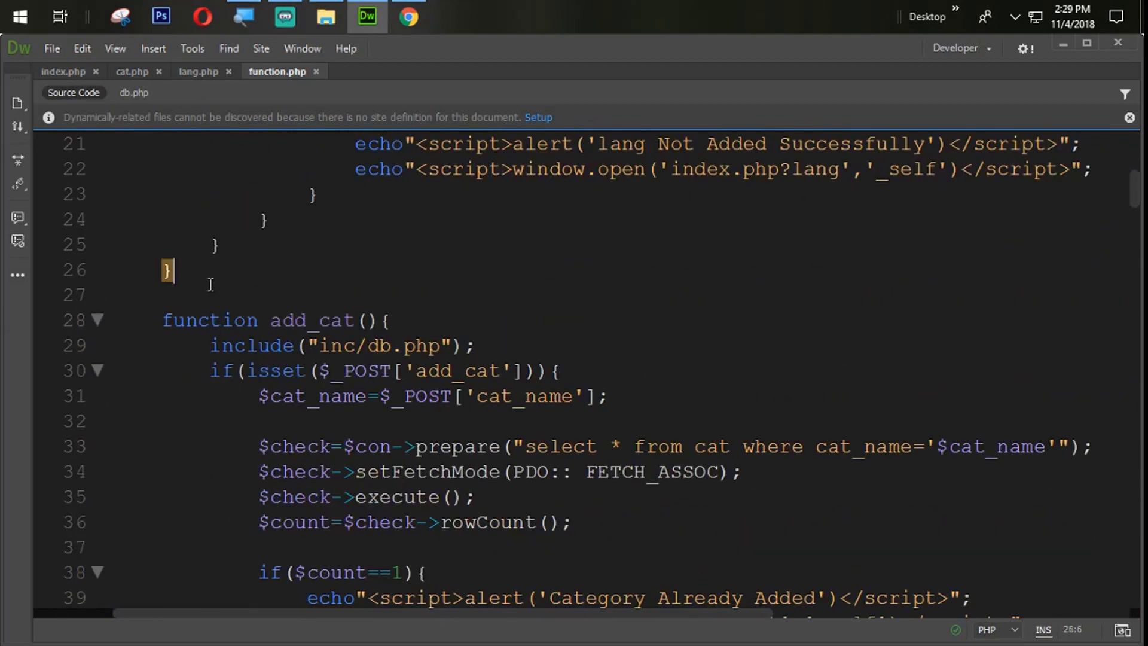
Step: Paste a copy of view_cat as view_lang, using get_lang, the lang table and lang_name
key("enter")
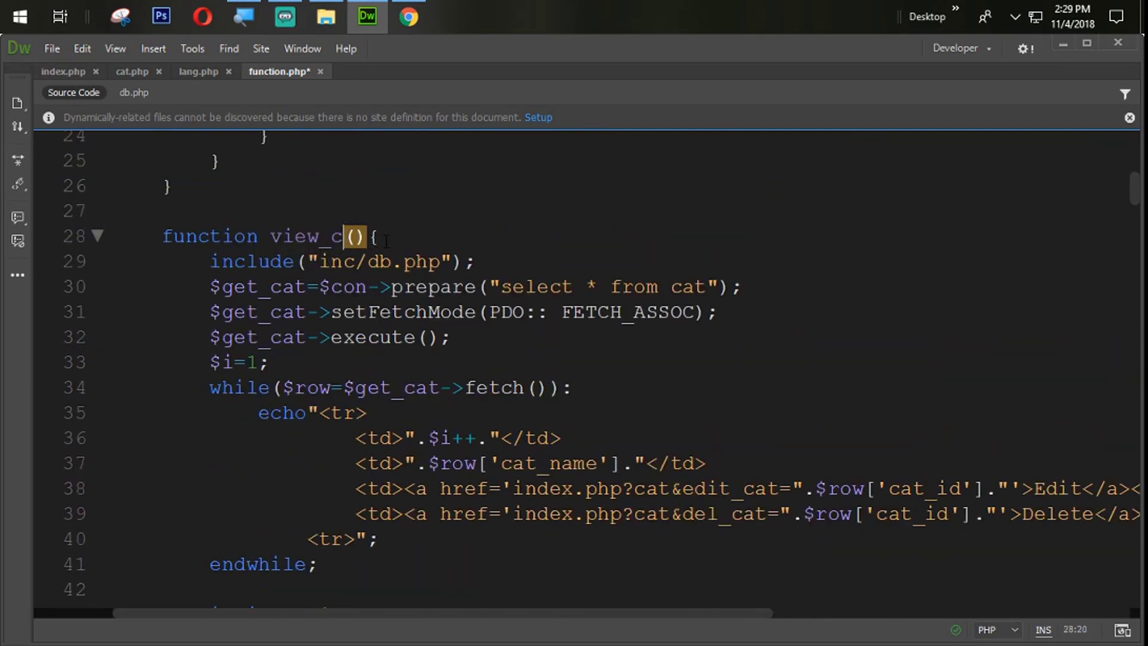
type("lang")
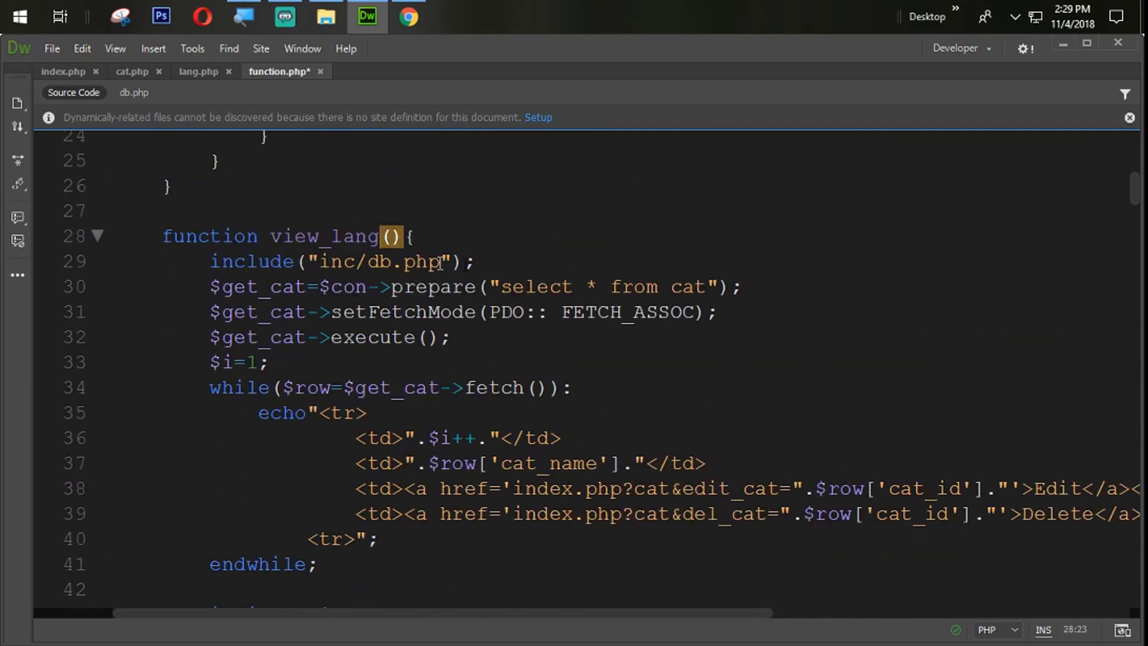
type("lang")
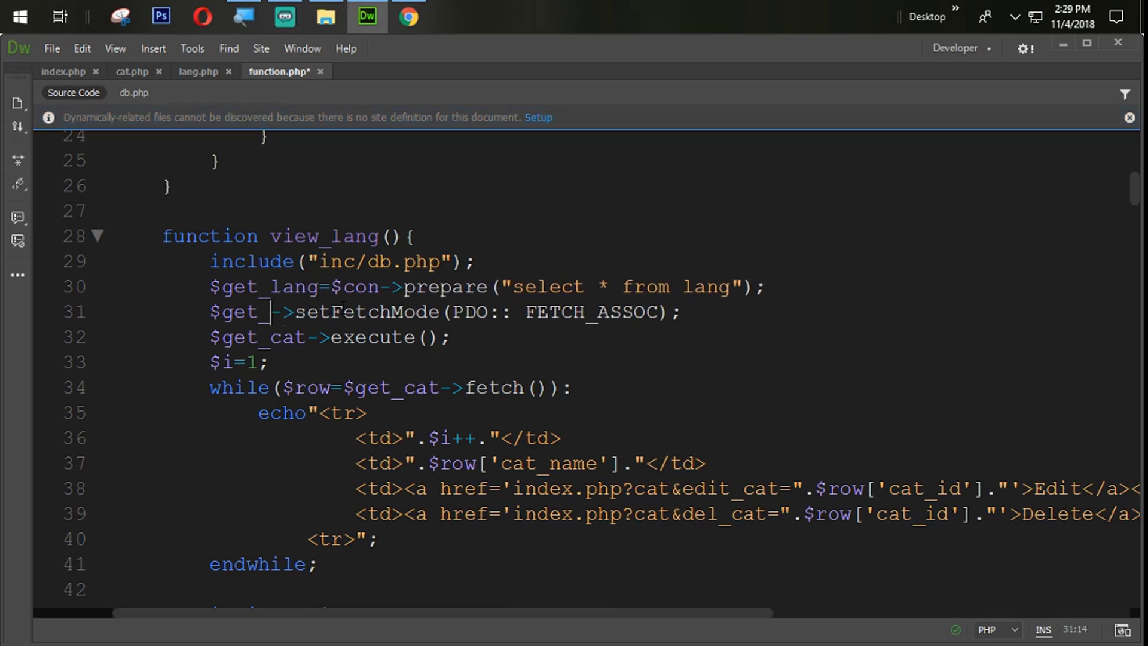
type("lang")
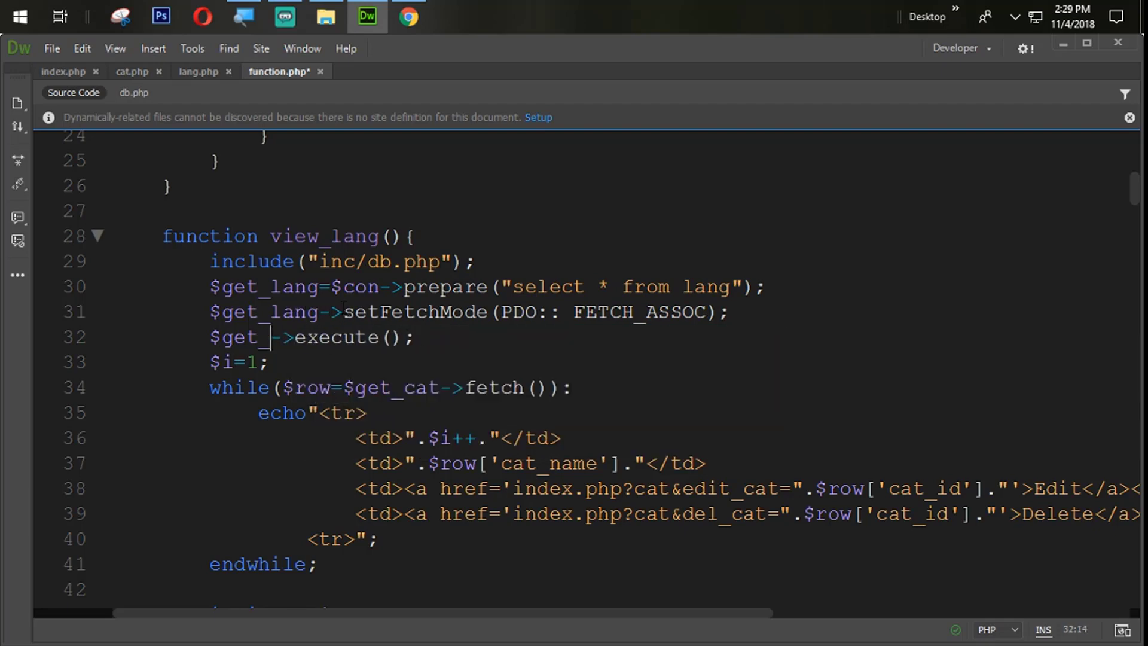
type("lang->")
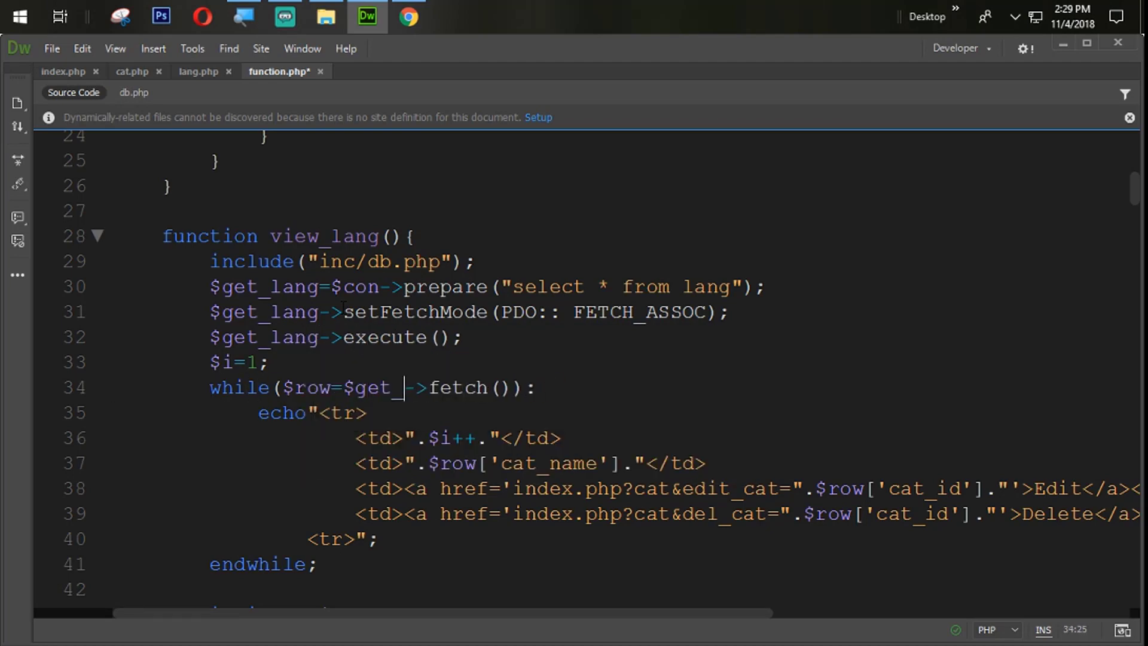
type("lang")
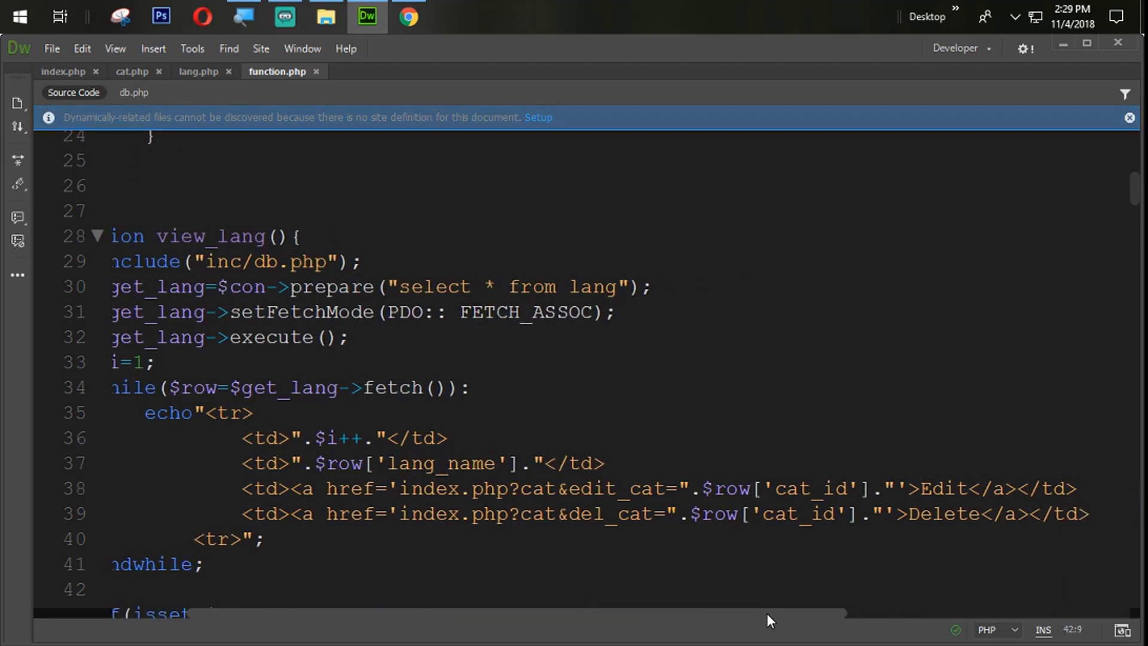
Step: Point view_lang's links to index.php?lang with edit_lang, del_lang and lang_id, and save
scroll("down", 3)
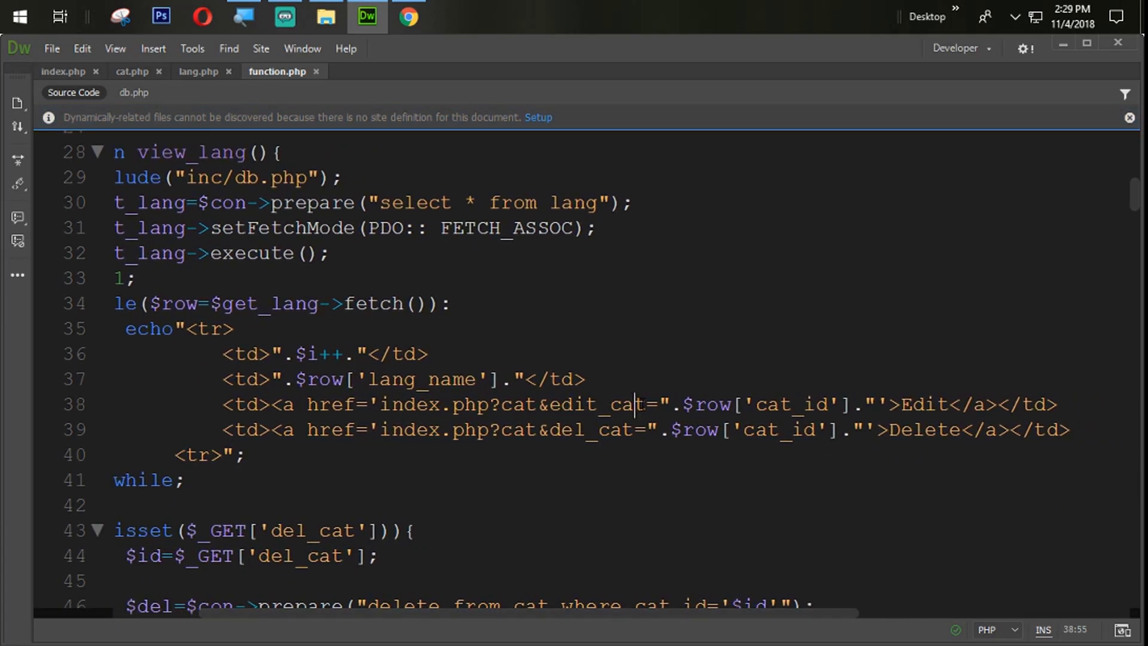
key("Backspace")
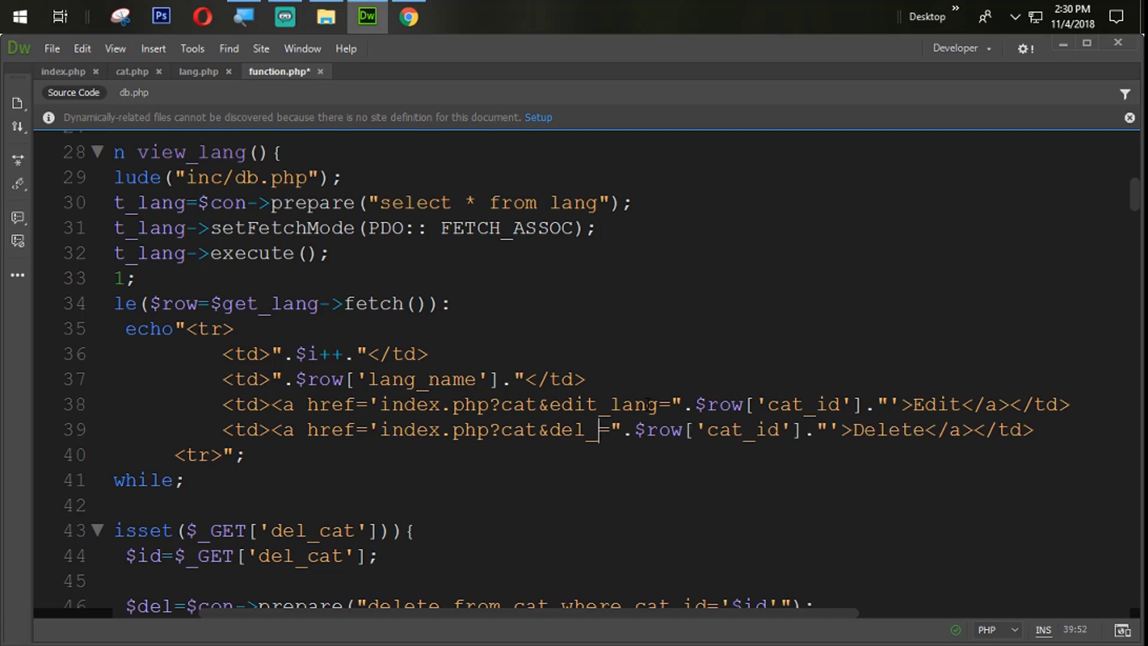
type("lang")
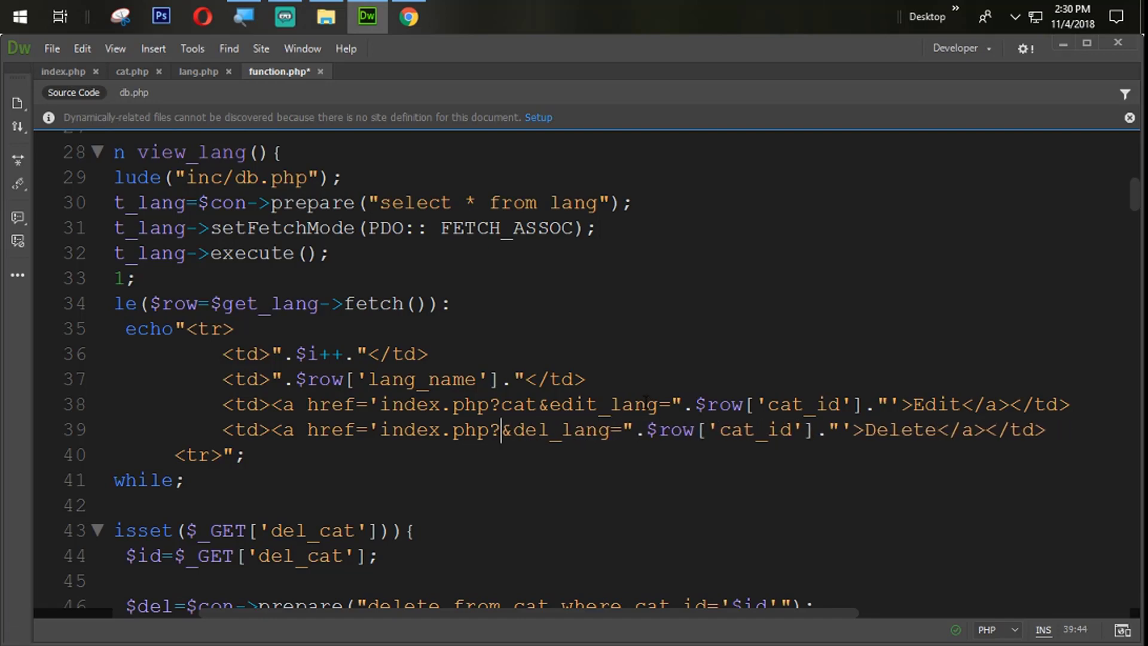
type("lang")
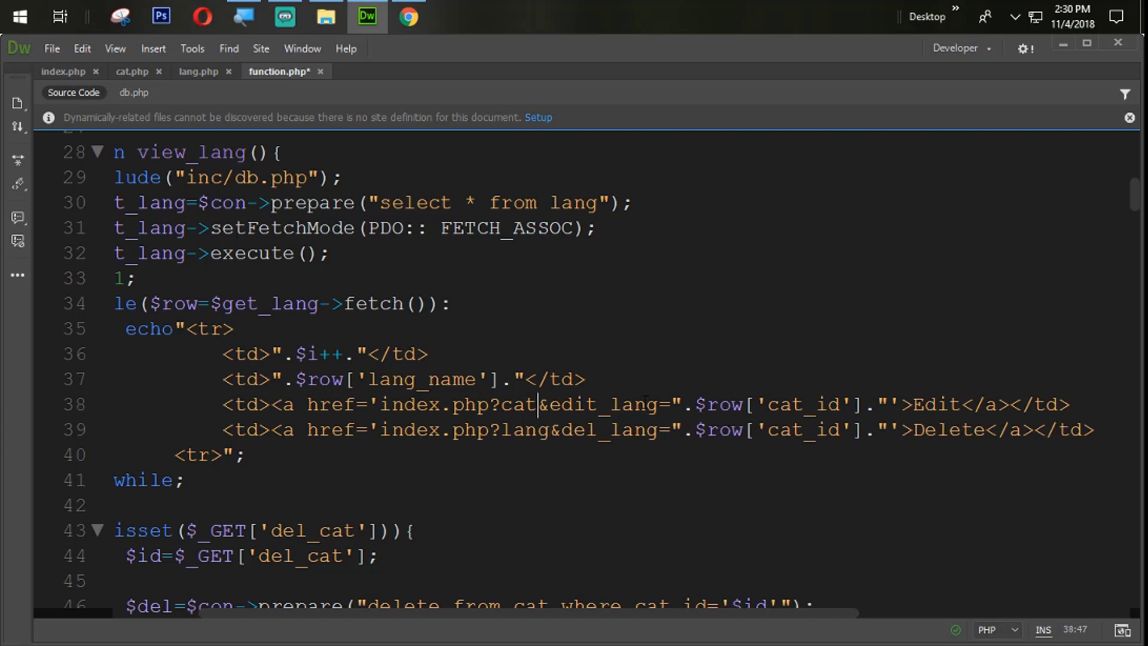
type("lang")
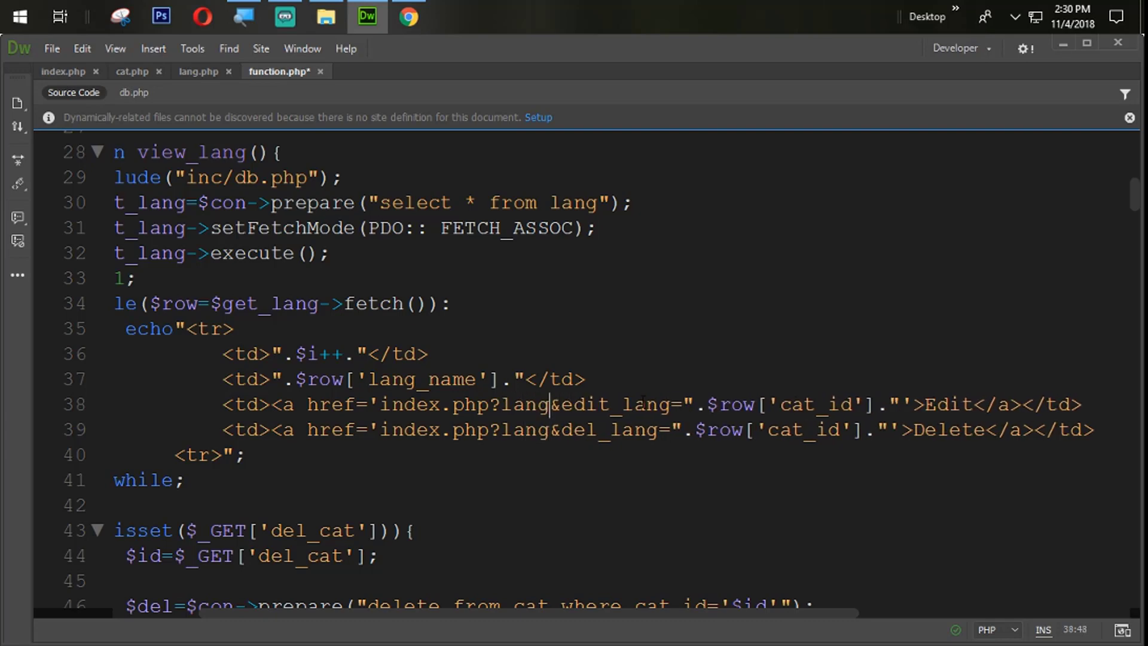
key("ctrl+s")
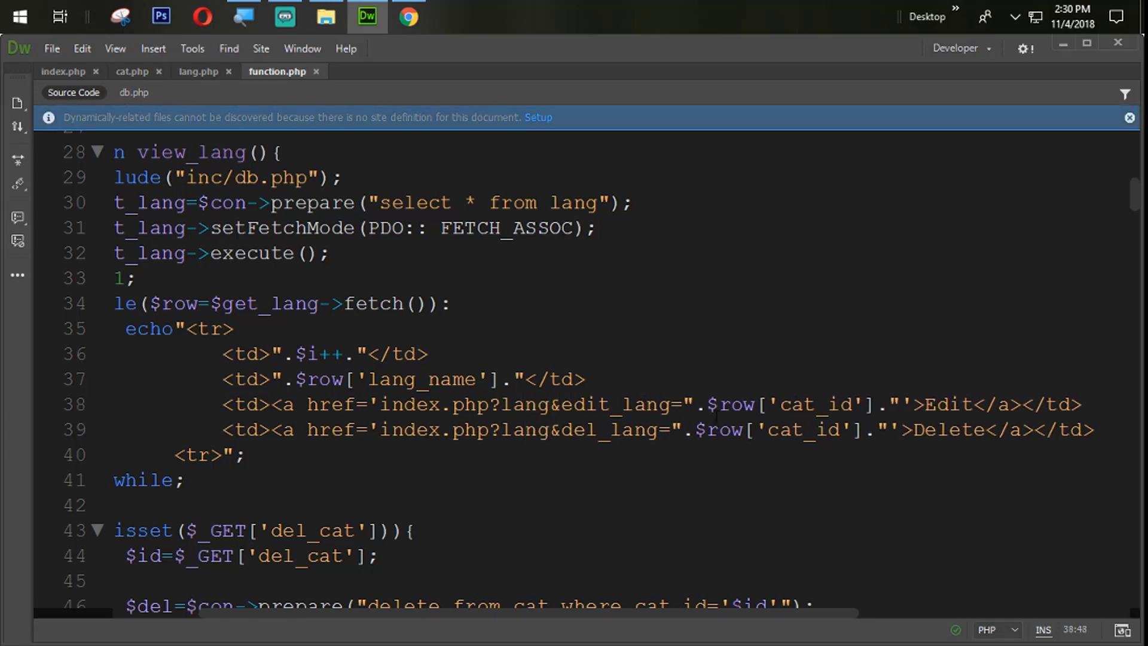
left_click(830, 404)
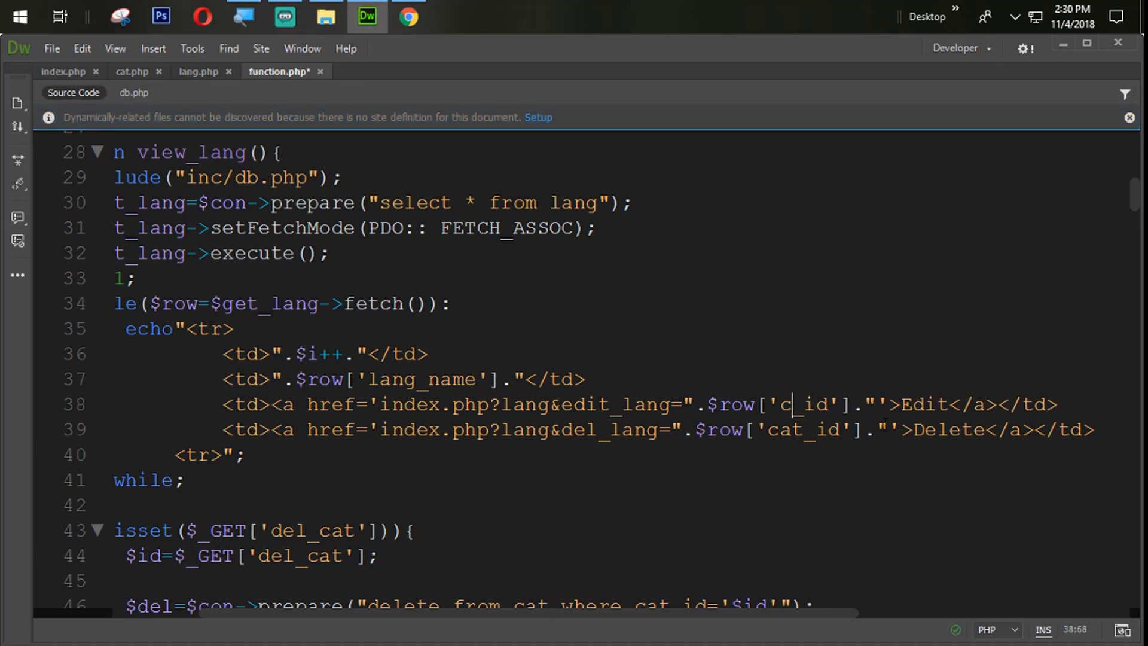
type("lang_id")
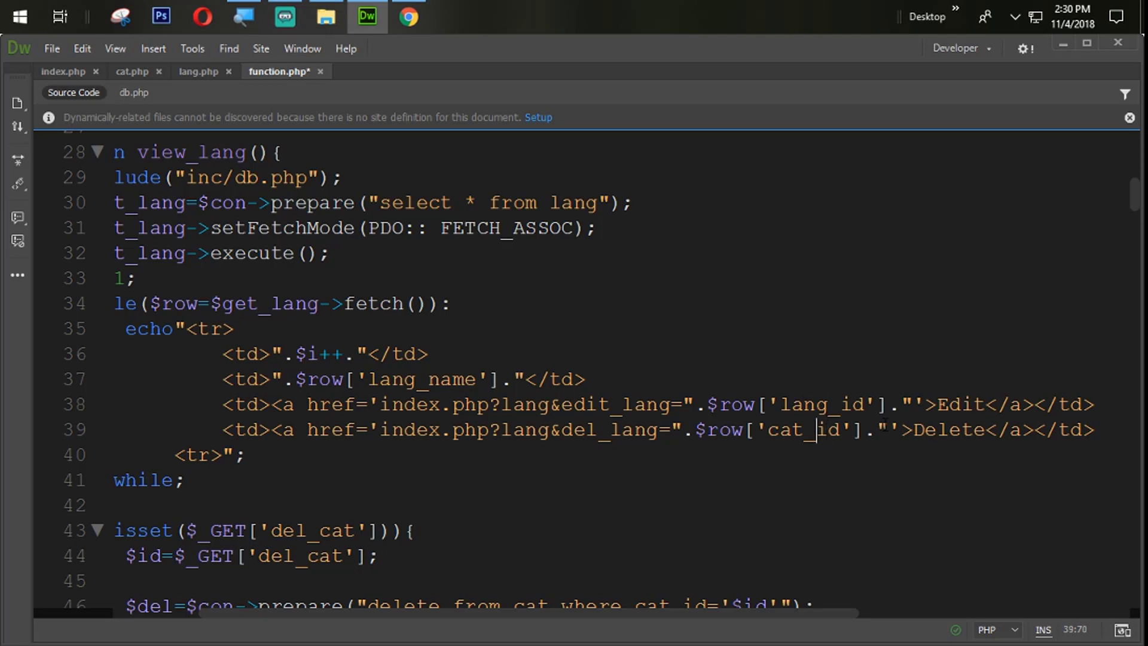
key("Backspace")
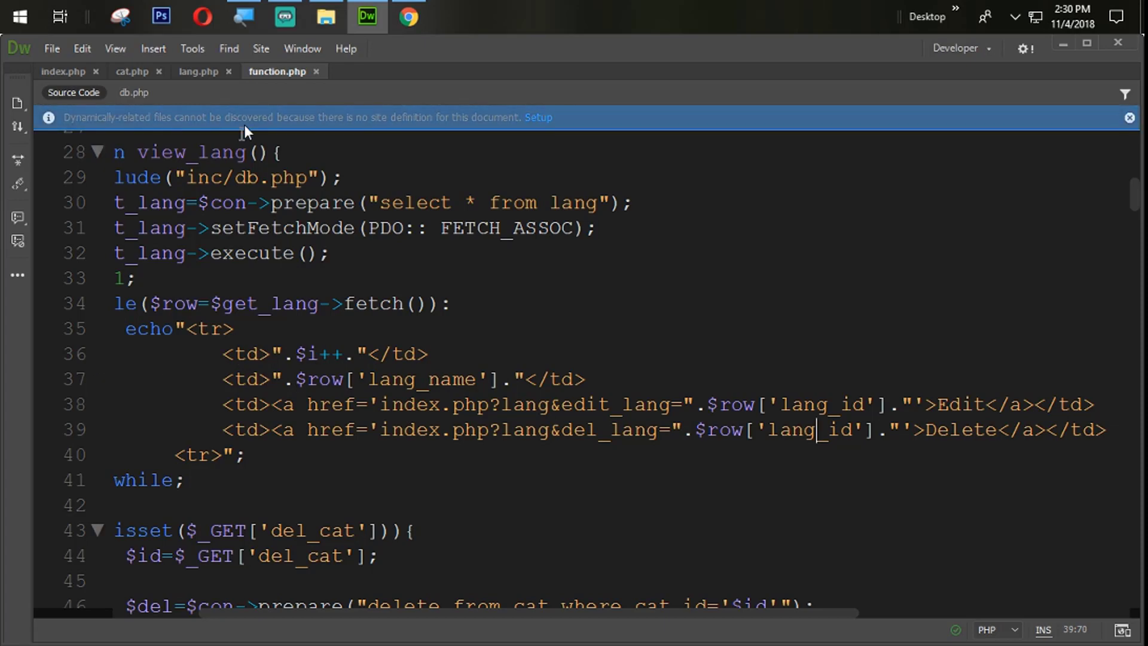
Step: In lang.php, select the view_cat() call on line 23 in the language table
left_click(198, 72)
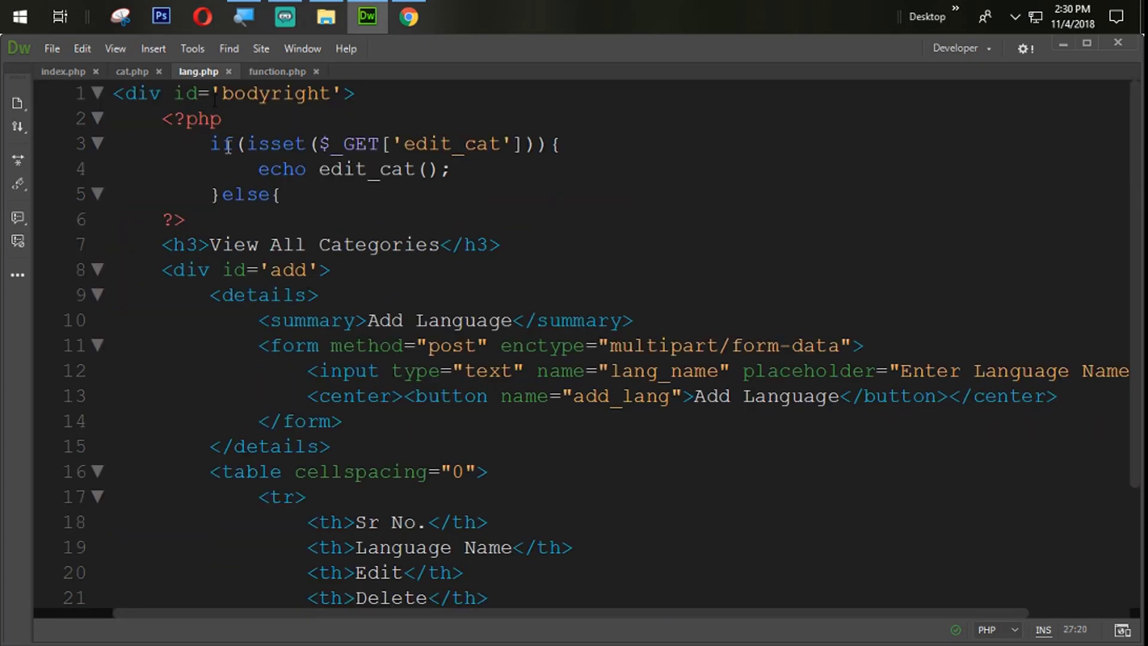
scroll("down", 3)
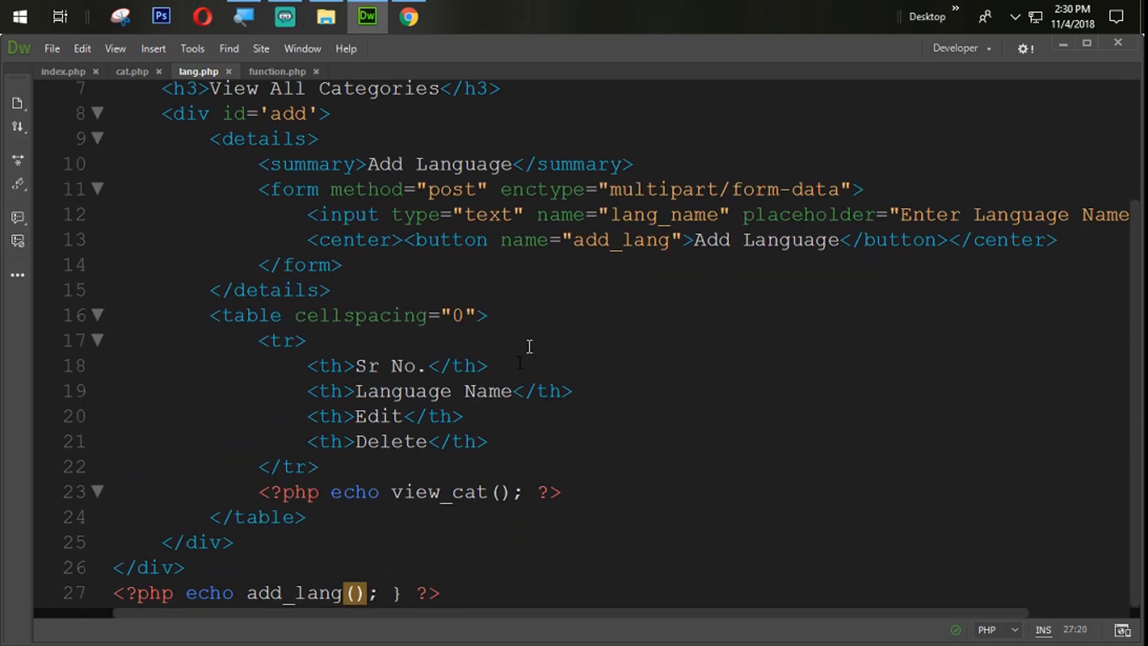
left_click(484, 491)
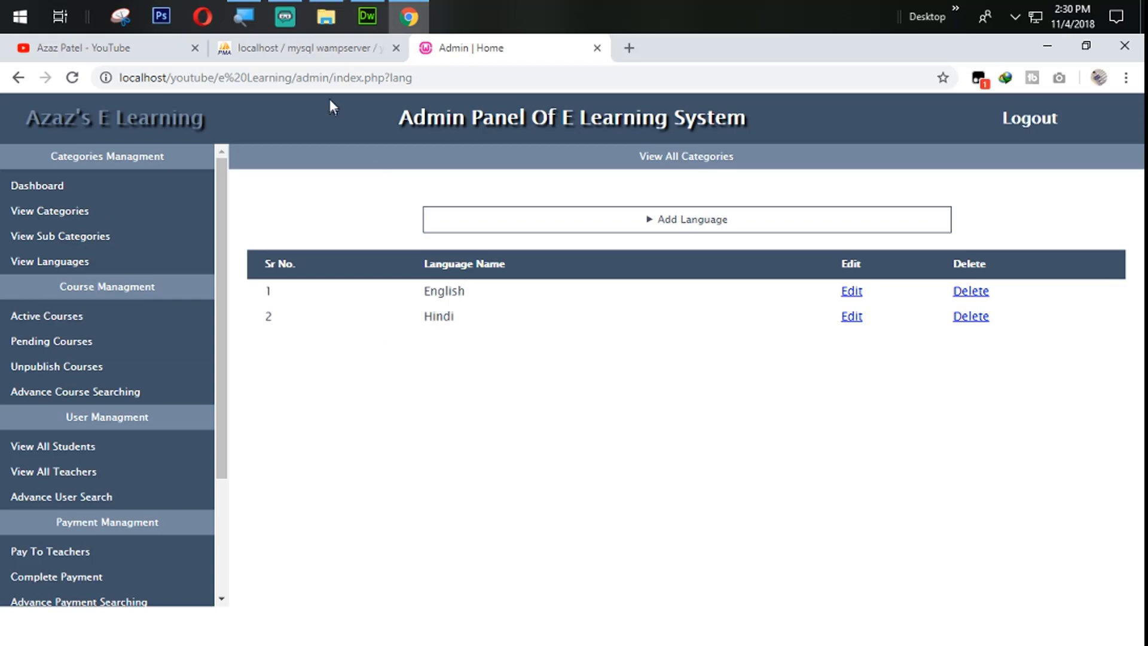
left_click(366, 16)
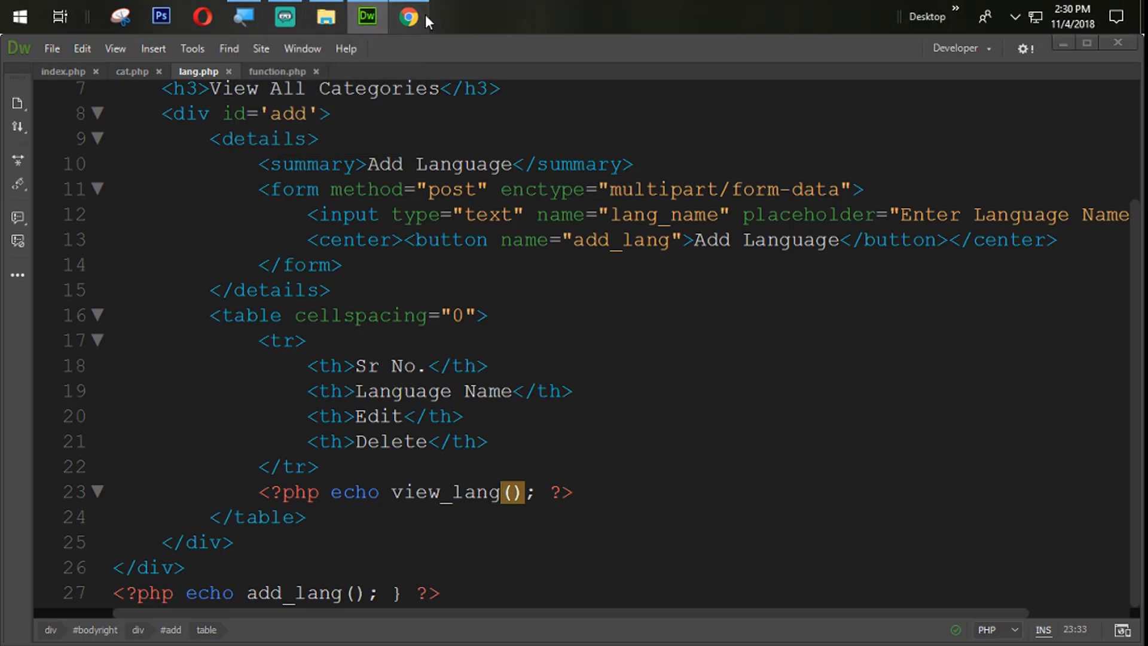
left_click(408, 16)
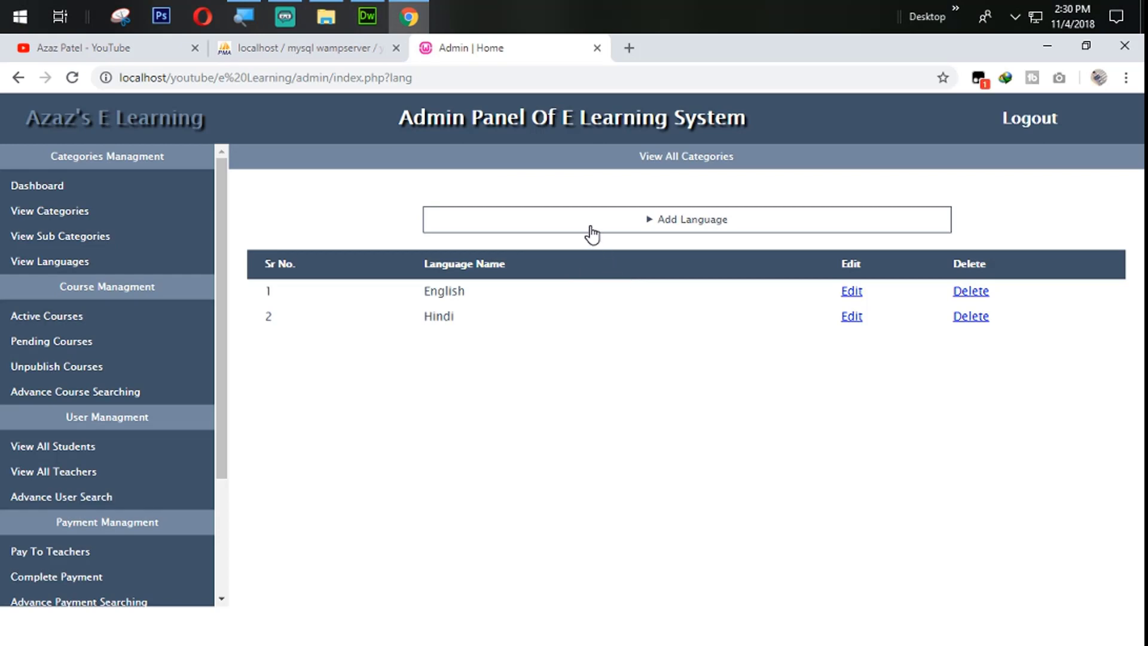
mouse_move(566, 236)
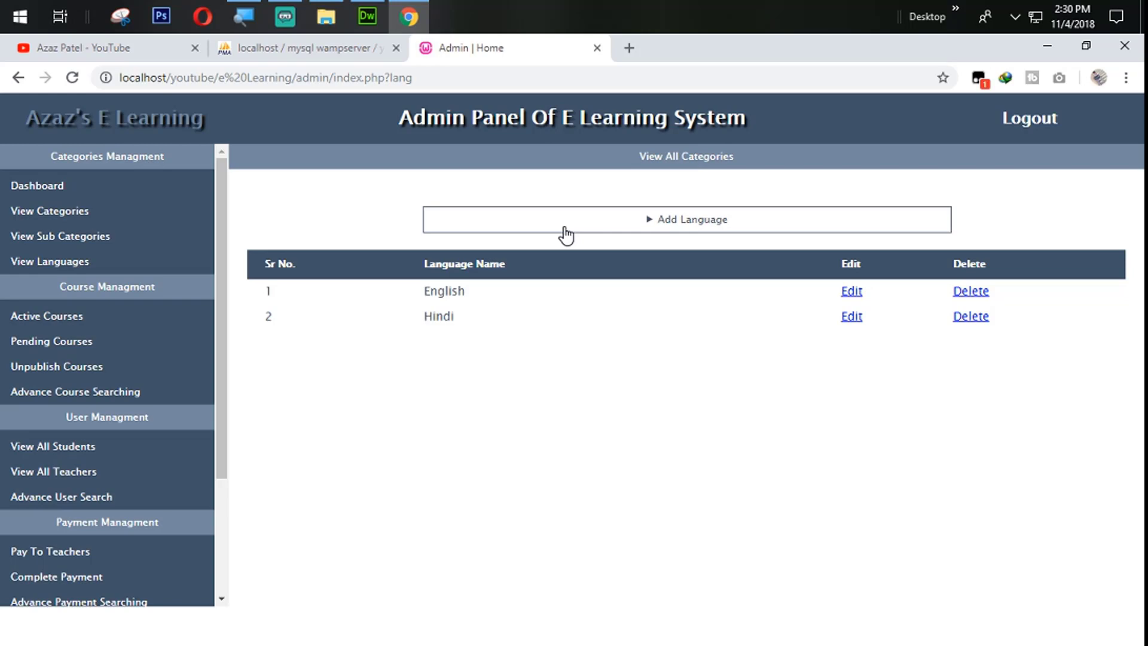
mouse_move(286, 105)
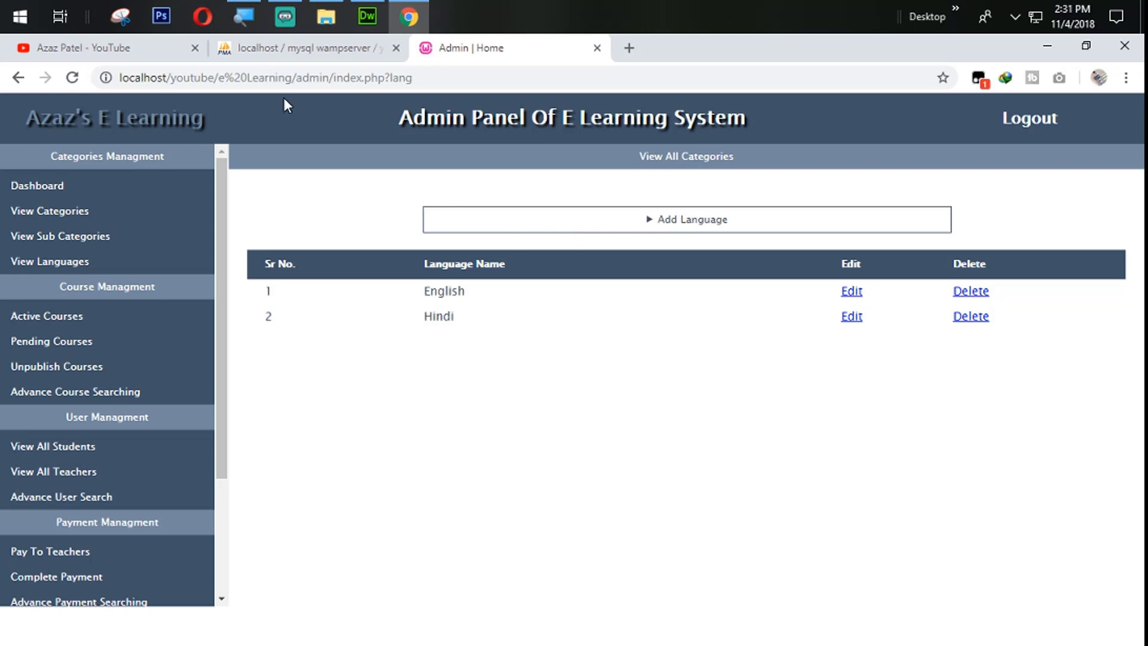
mouse_move(852, 291)
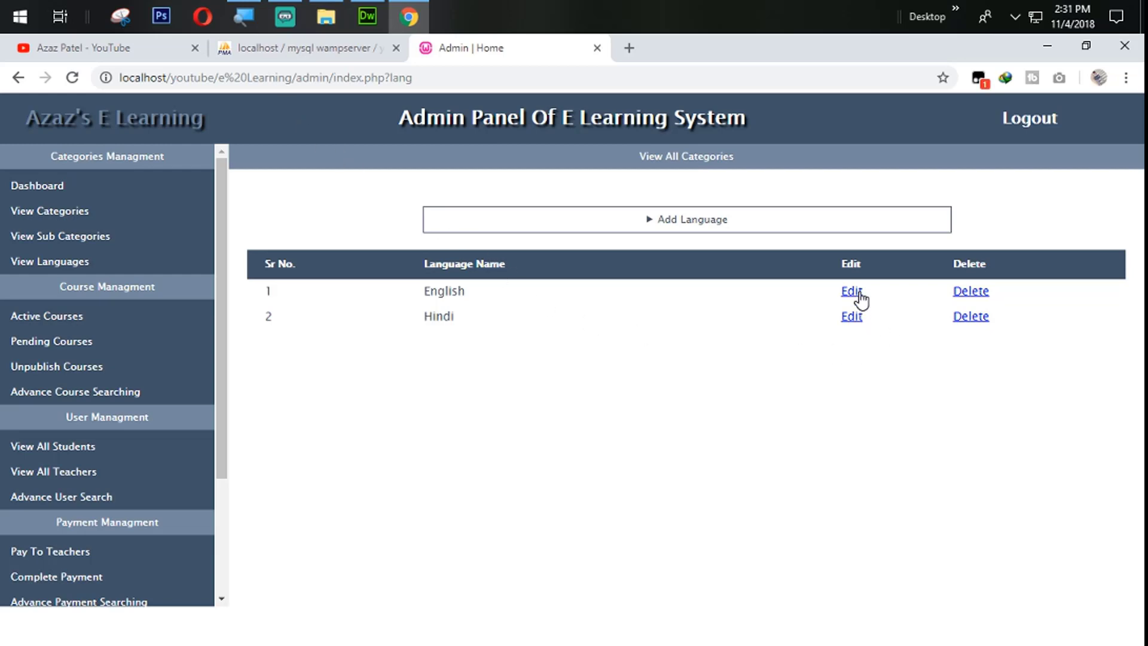
mouse_move(930, 287)
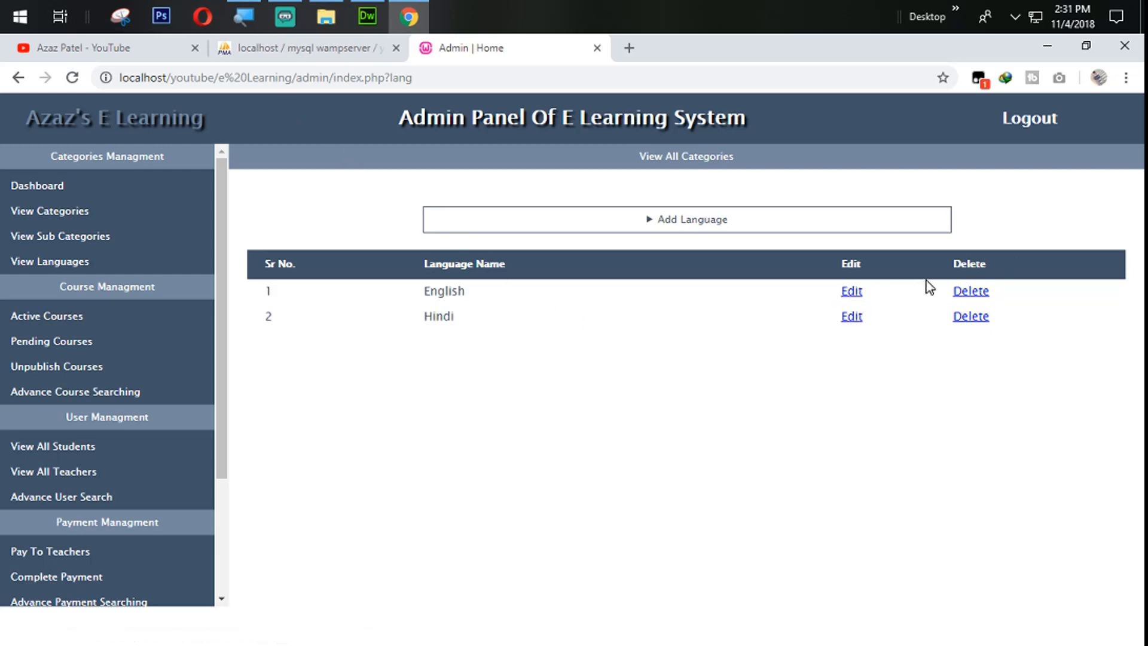
mouse_move(936, 294)
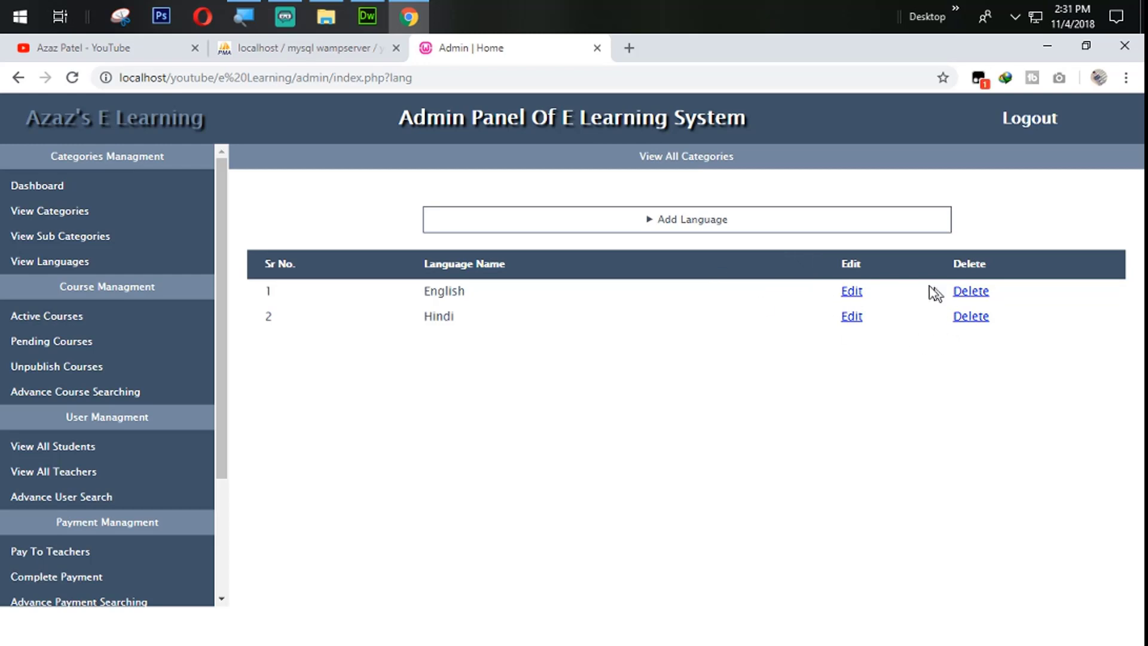
mouse_move(165, 43)
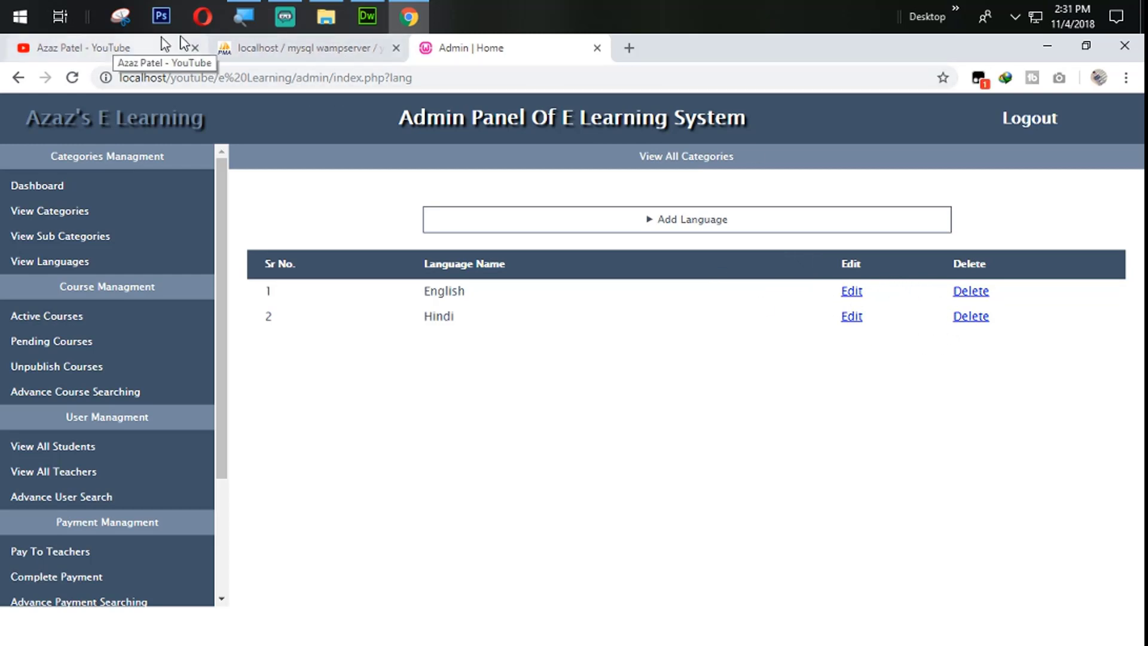
mouse_move(825, 303)
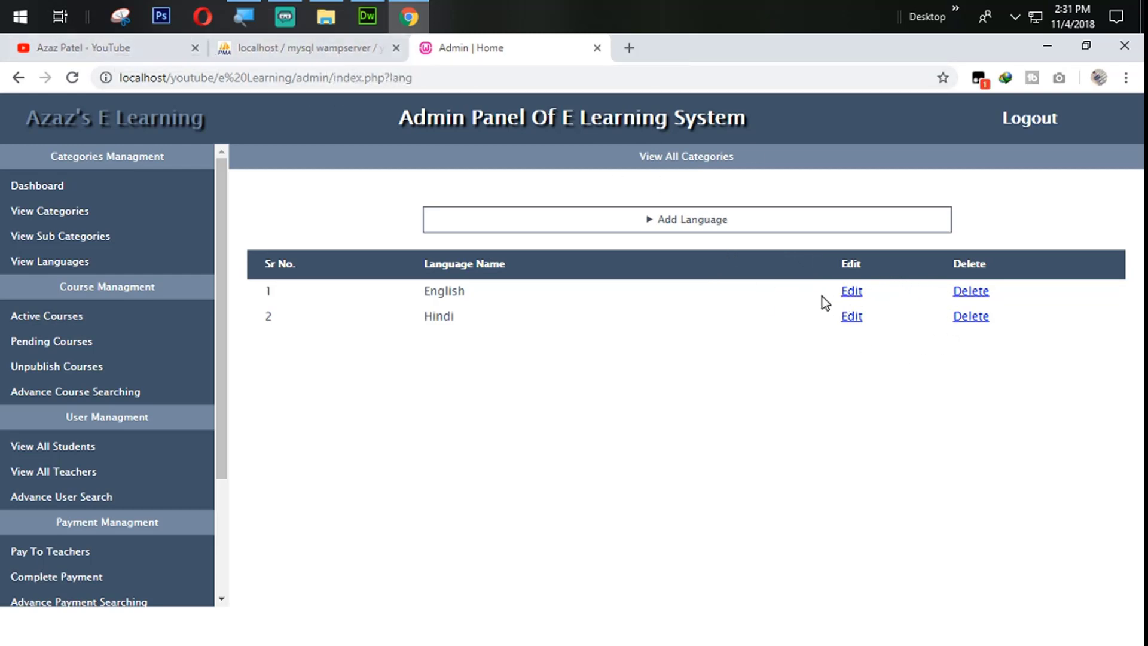
mouse_move(541, 100)
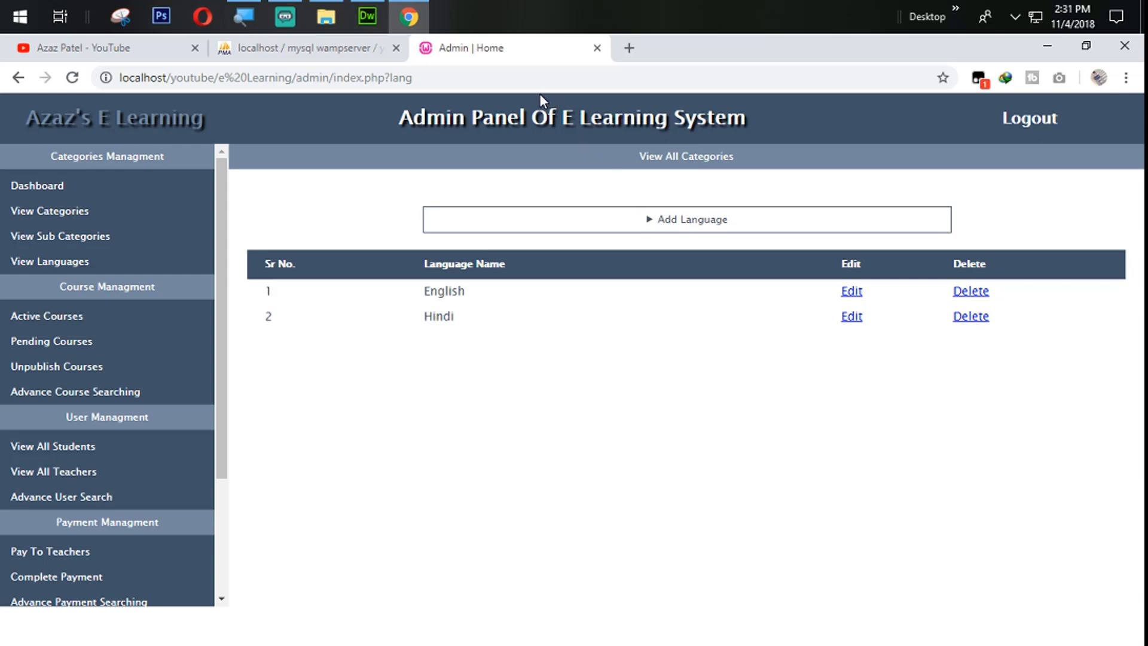